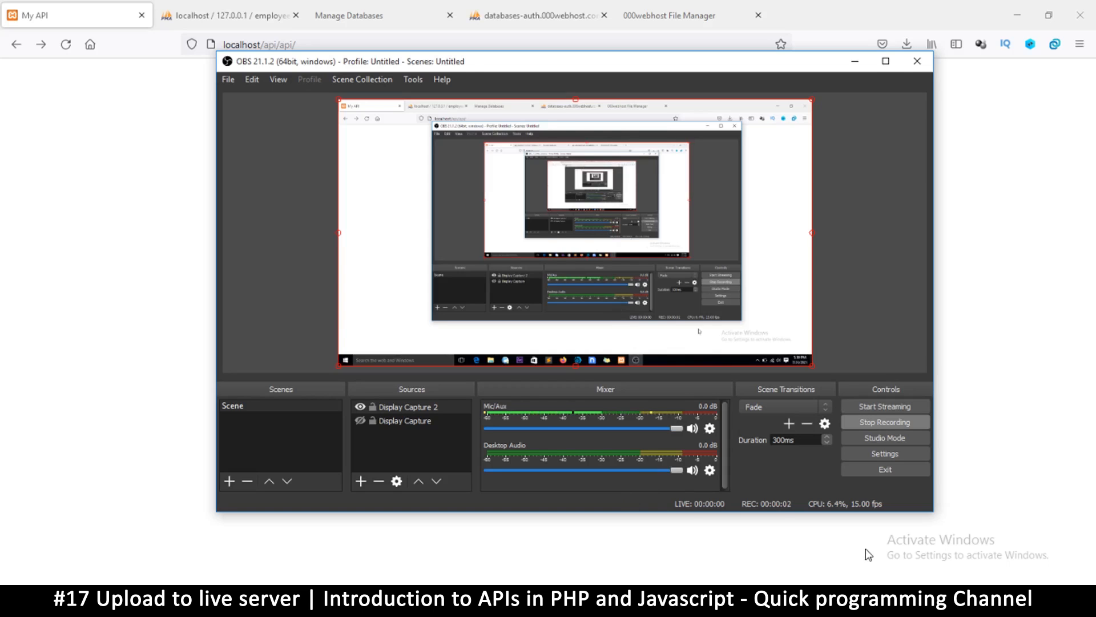
pyautogui.moveTo(814, 564)
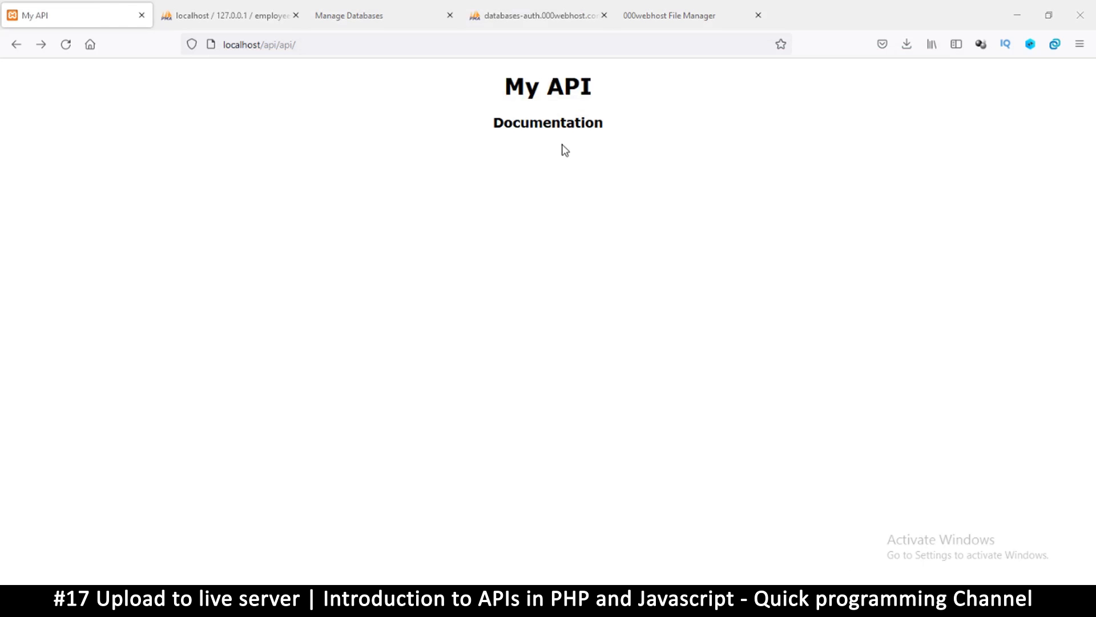
pyautogui.moveTo(496, 92)
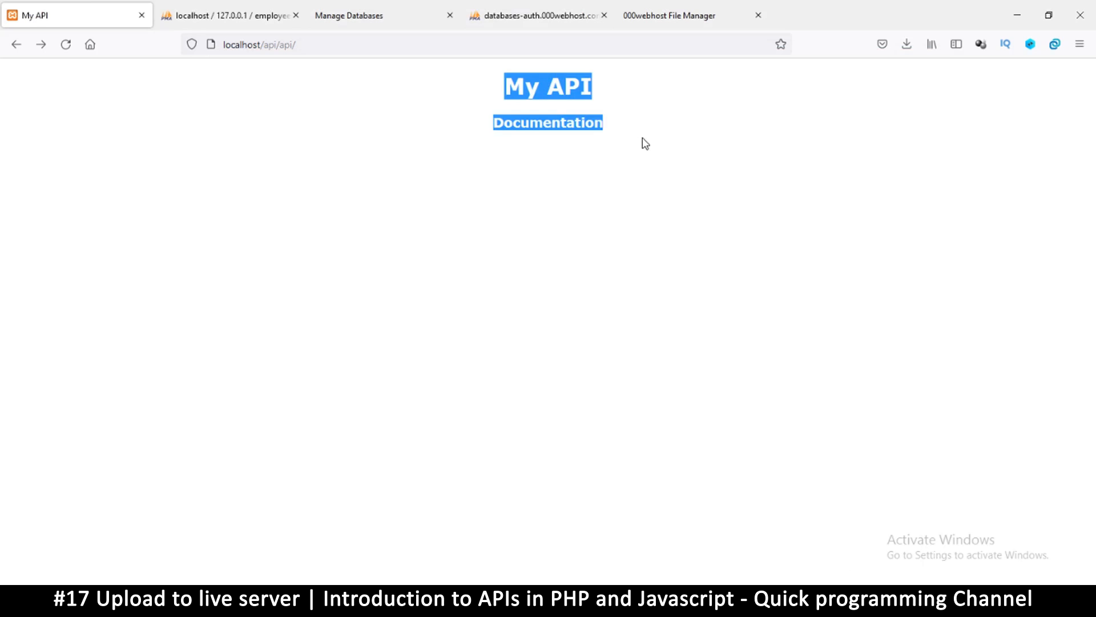
# Open config.php in Sublime Text and reveal its containing folder on disk.
pyautogui.click(444, 172)
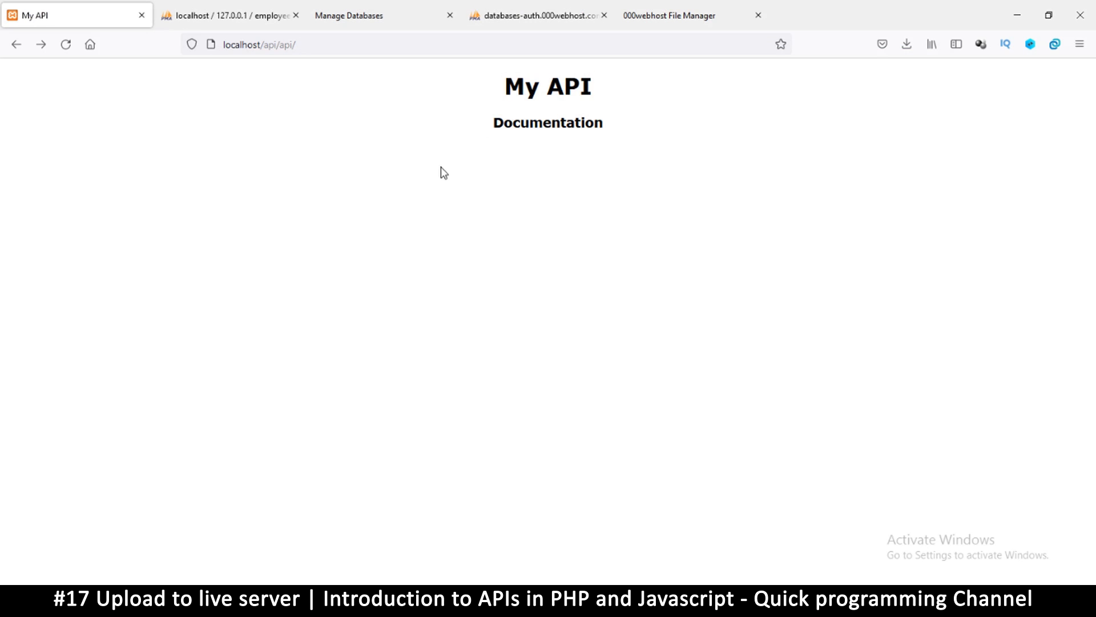
pyautogui.moveTo(839, 109)
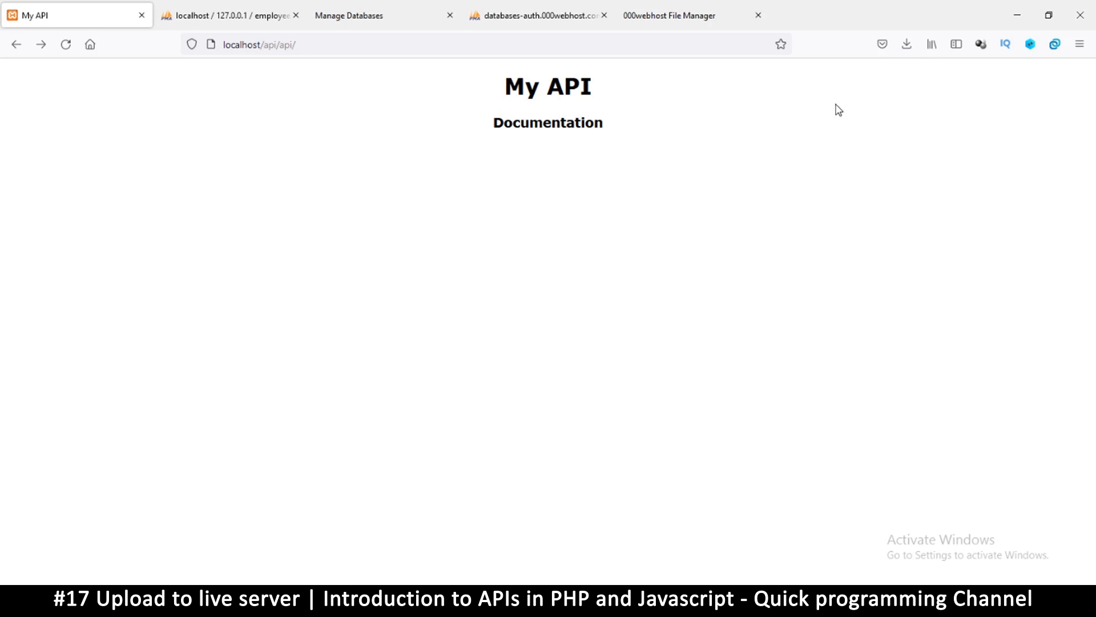
pyautogui.moveTo(629, 236)
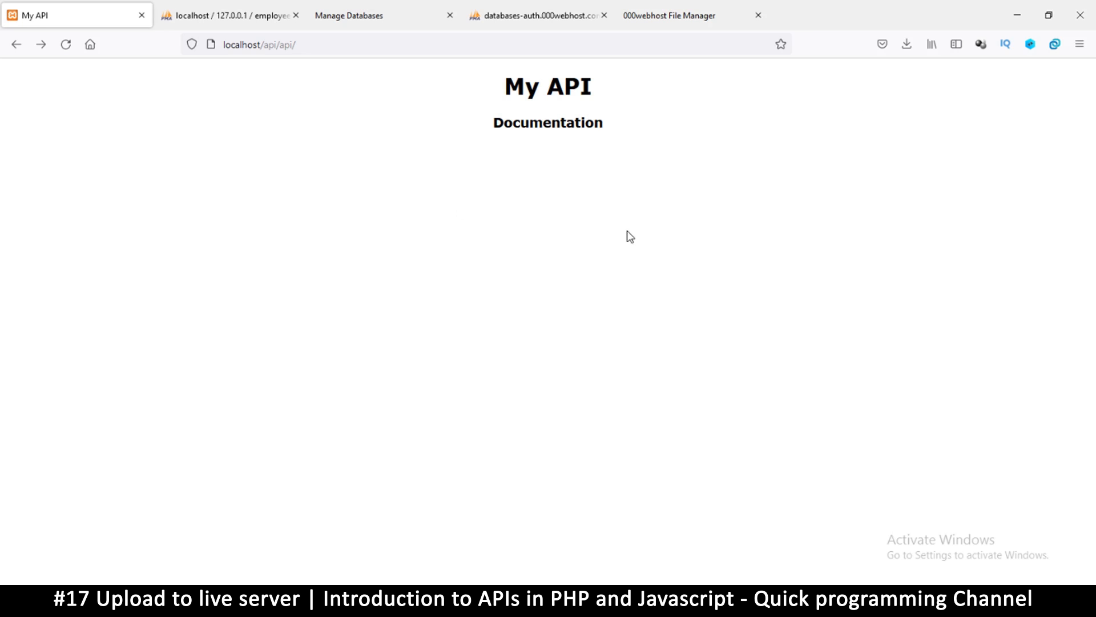
pyautogui.moveTo(564, 230)
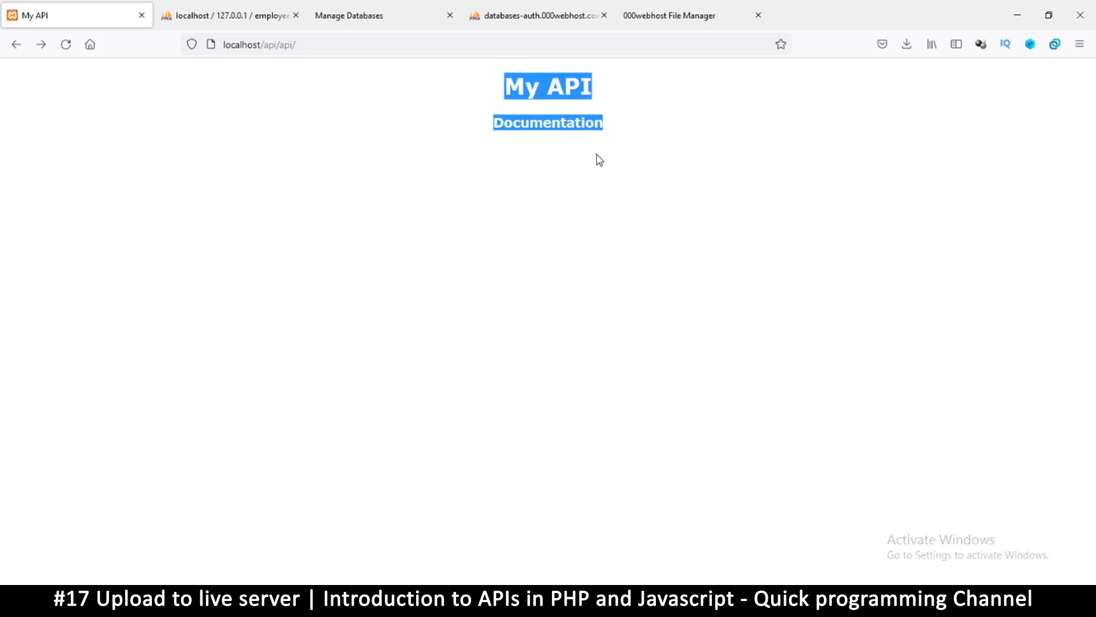
pyautogui.click(507, 386)
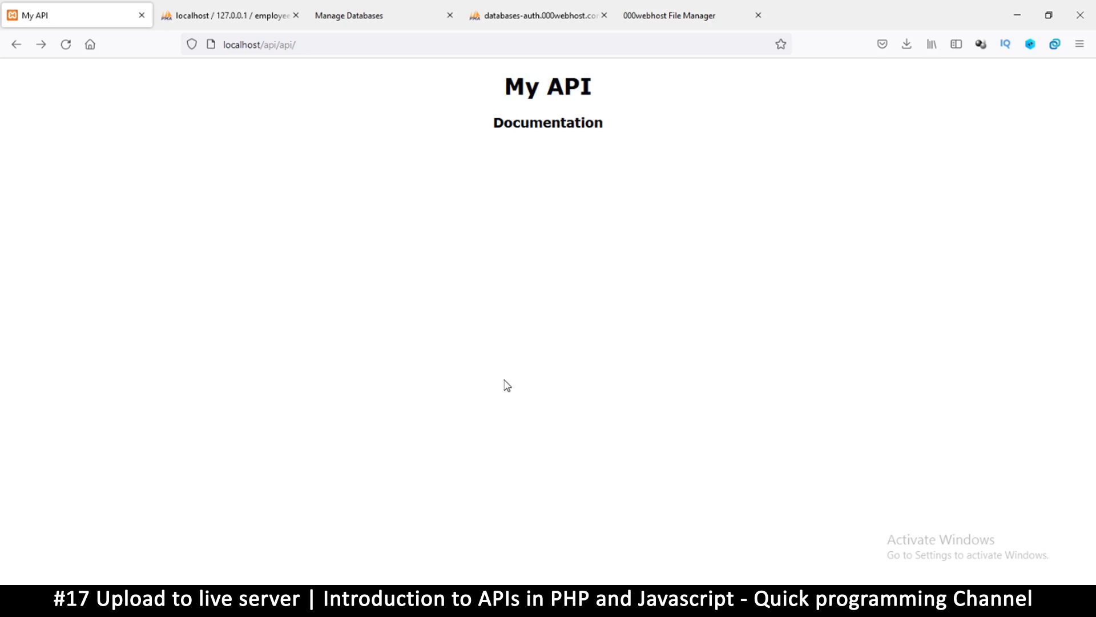
pyautogui.moveTo(546, 416)
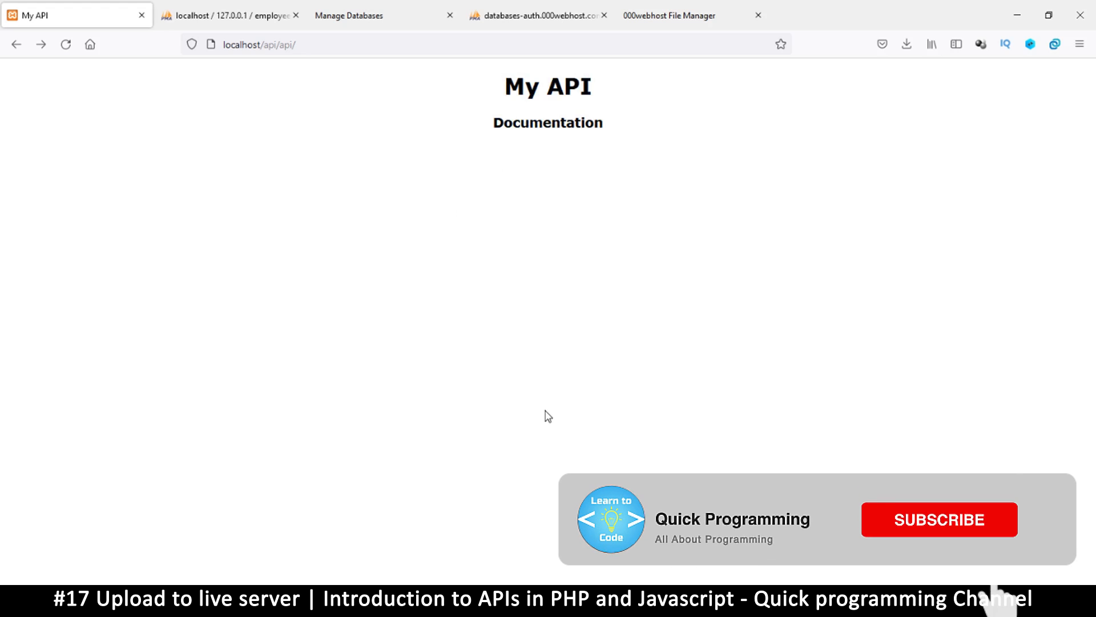
pyautogui.click(939, 519)
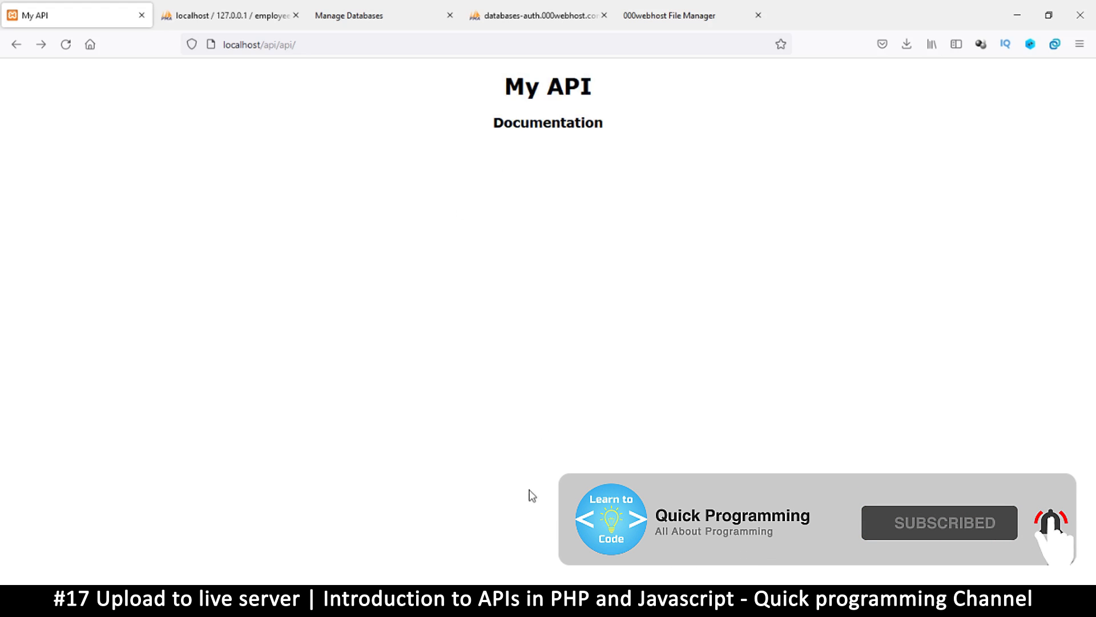
pyautogui.moveTo(551, 441)
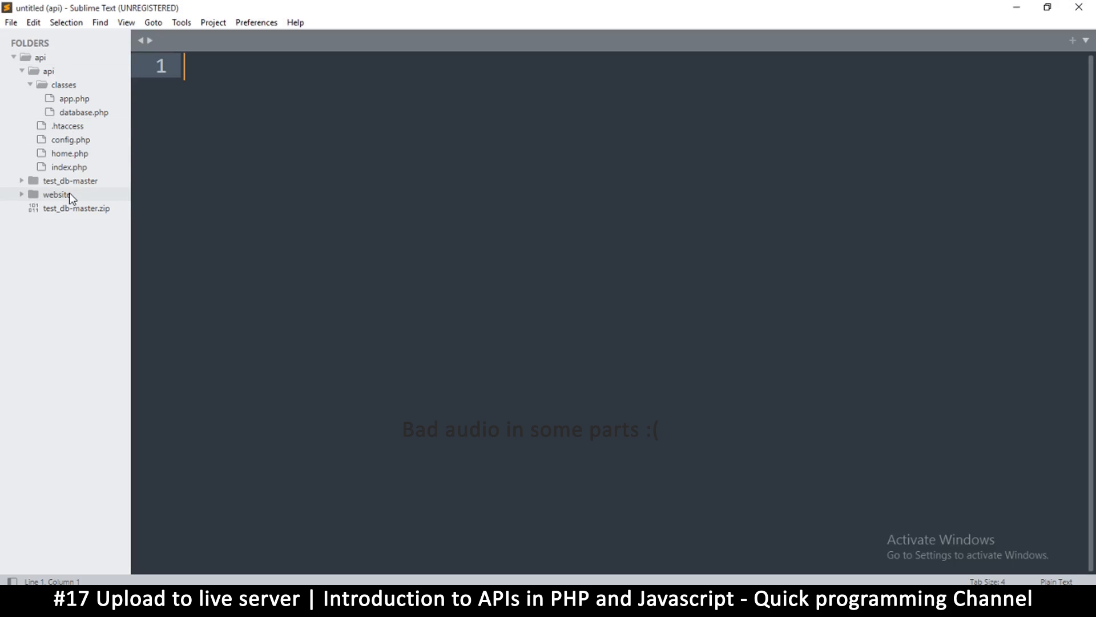
pyautogui.moveTo(168, 177)
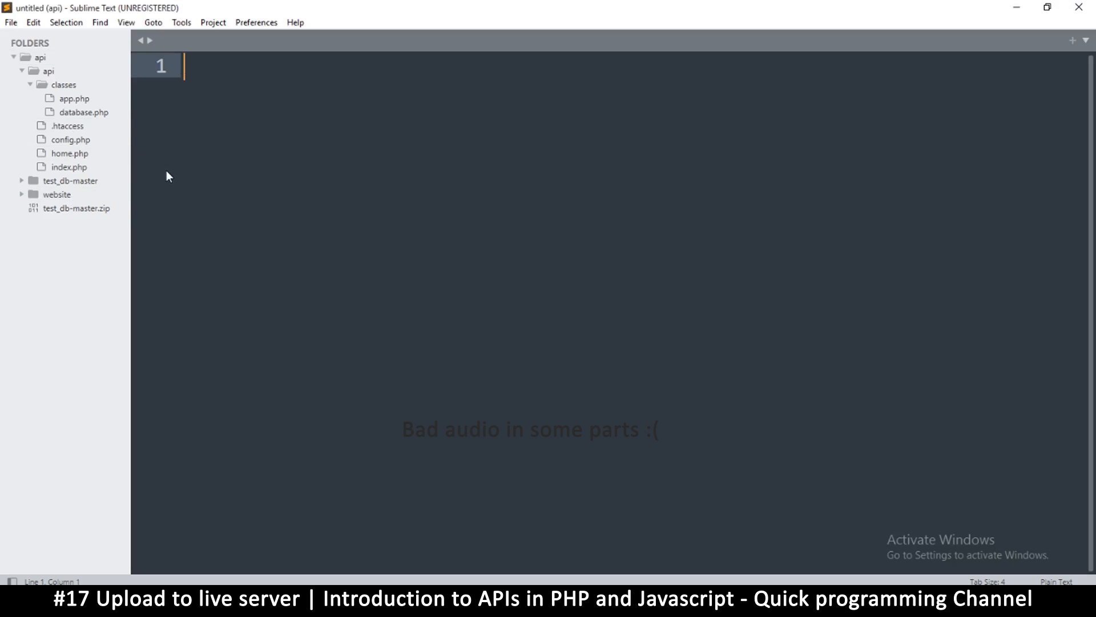
pyautogui.doubleClick(71, 139)
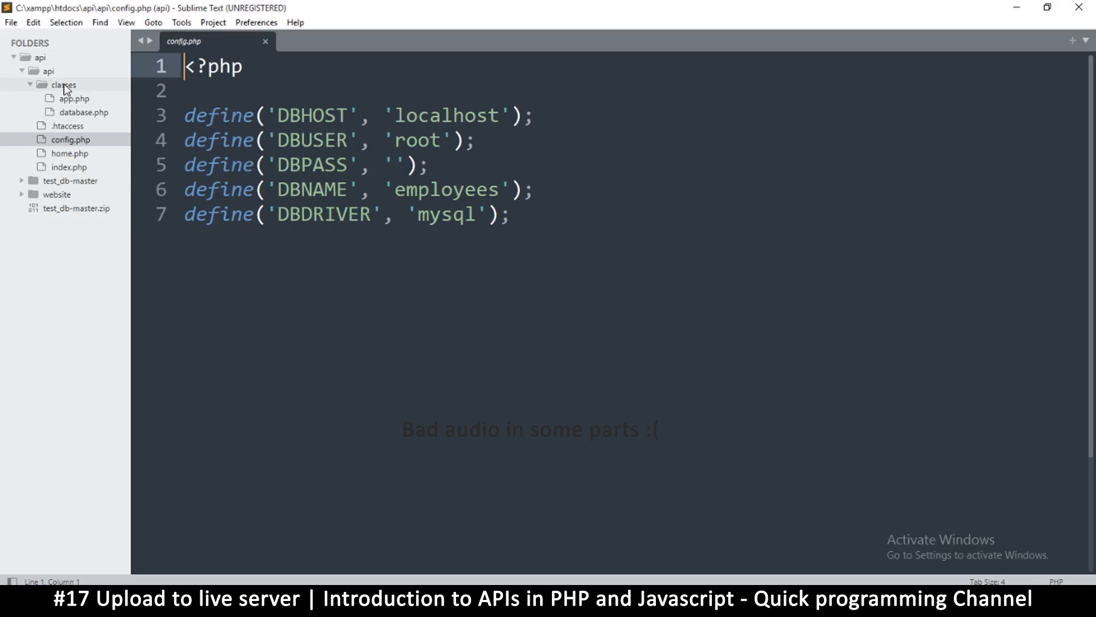
pyautogui.rightClick(70, 140)
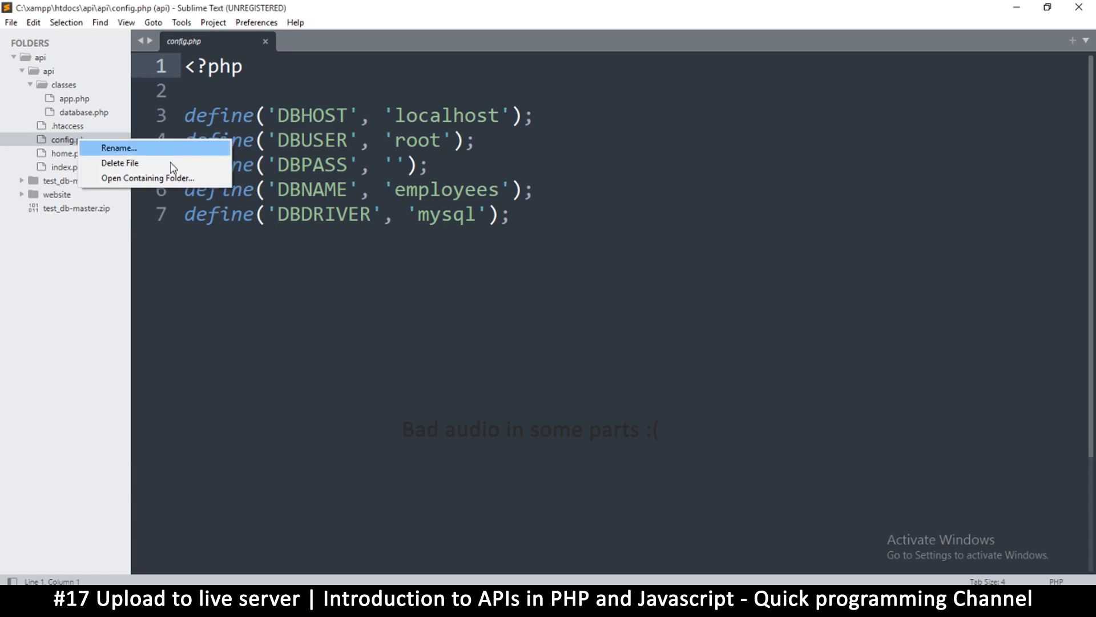
pyautogui.click(146, 177)
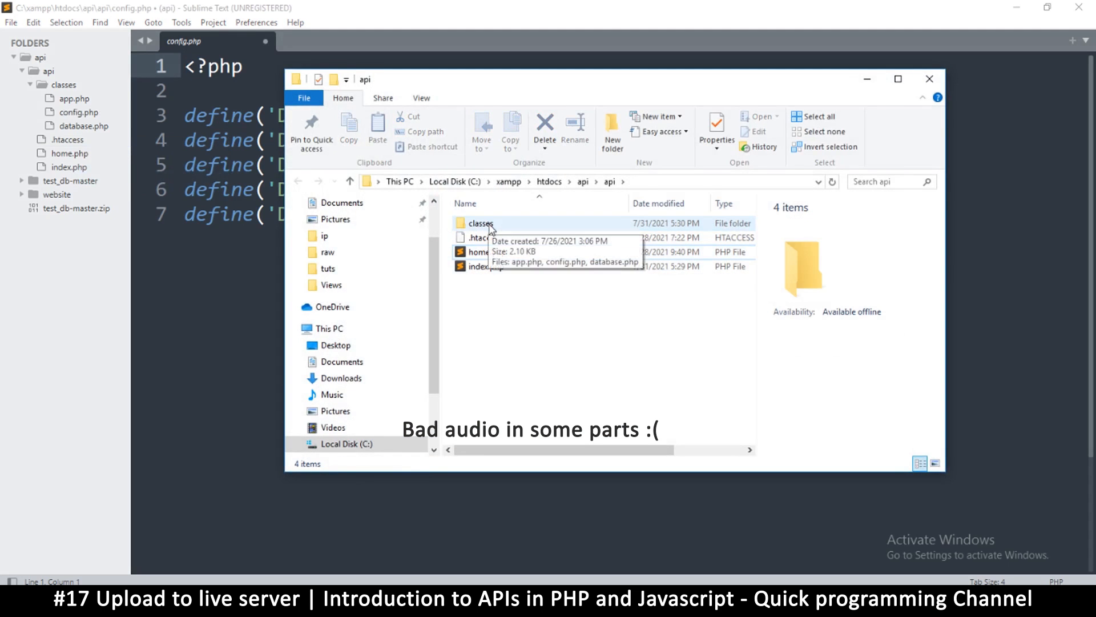
# Make a 'public' folder in api and move .htaccess, home.php and index.php into it.
pyautogui.click(611, 131)
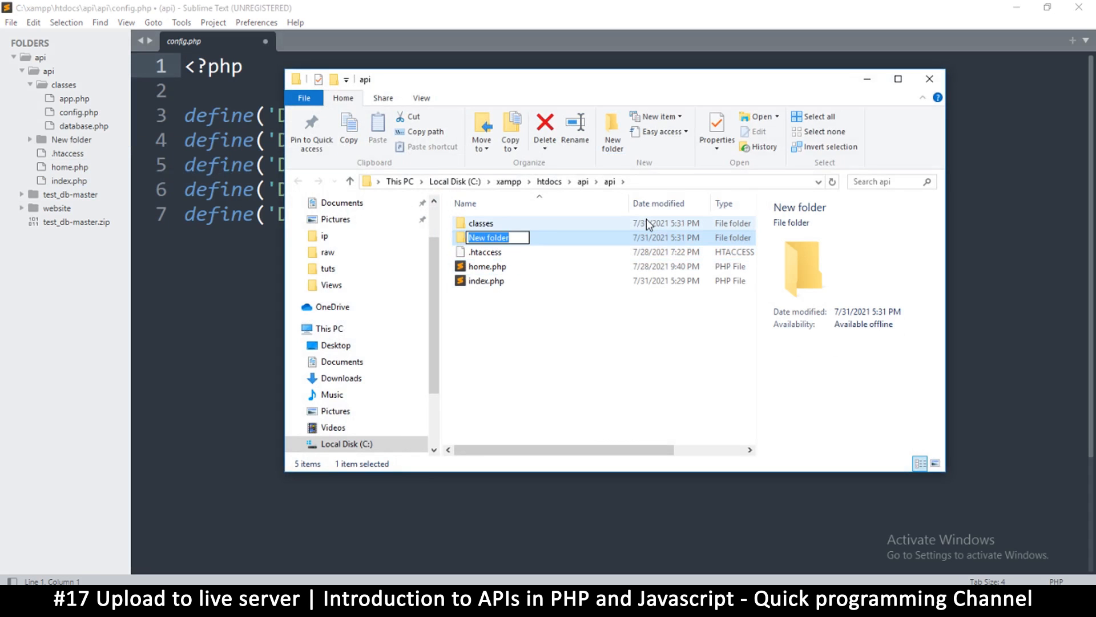
pyautogui.write('public')
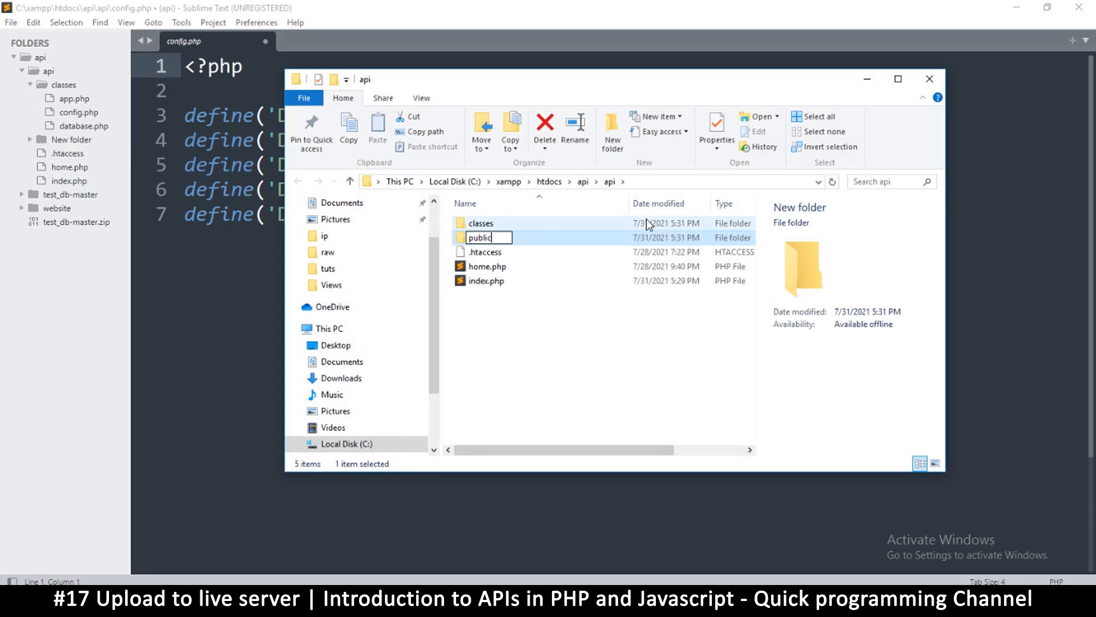
pyautogui.click(486, 280)
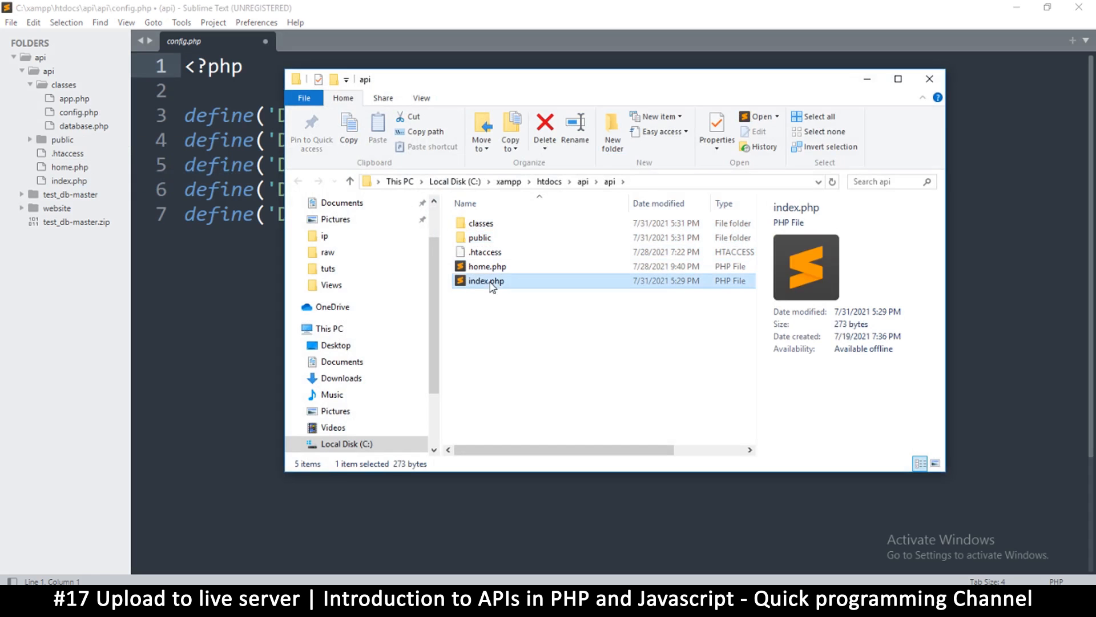
pyautogui.moveTo(485, 280); pyautogui.dragTo(482, 213)
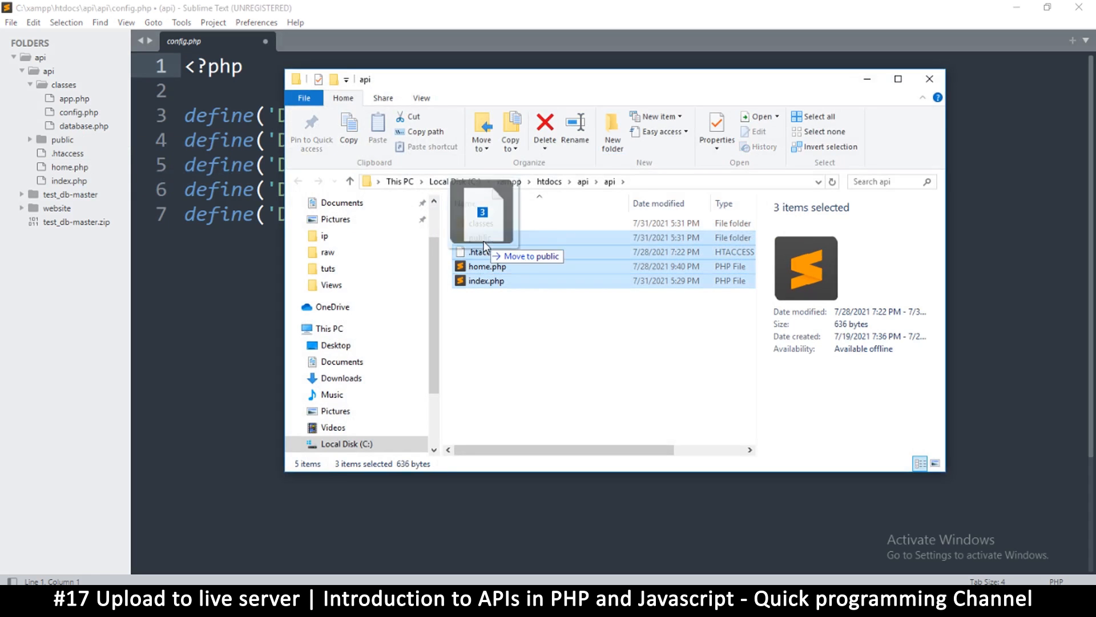
pyautogui.moveTo(482, 265); pyautogui.dragTo(480, 238)
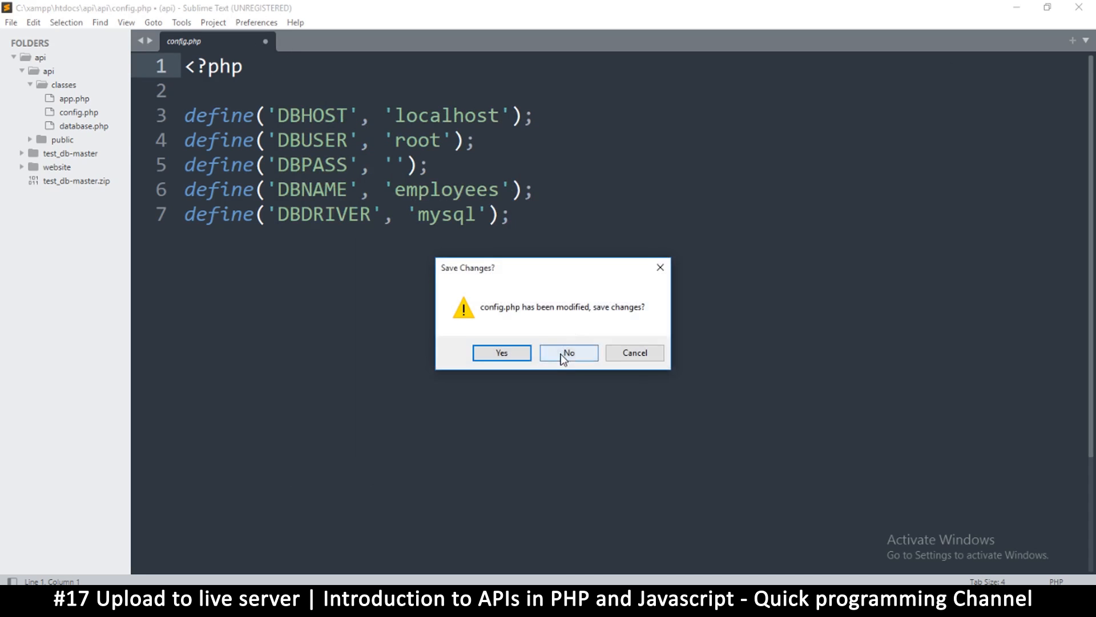
# Discard config.php changes and point index.php's require paths to ../classes/, then save.
pyautogui.click(567, 352)
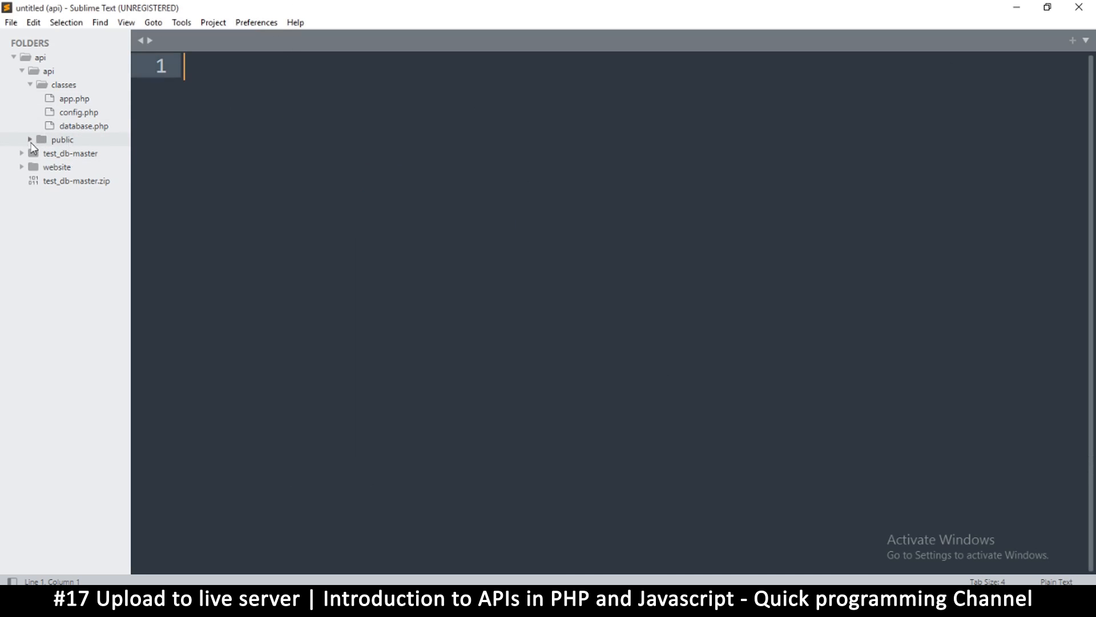
pyautogui.doubleClick(78, 180)
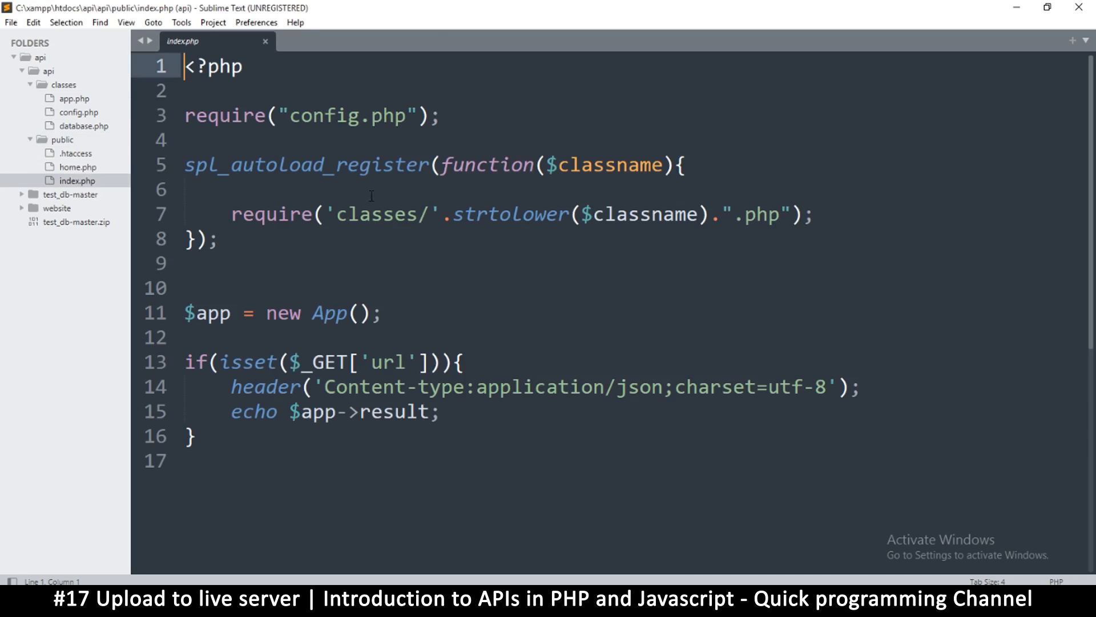
pyautogui.click(335, 214)
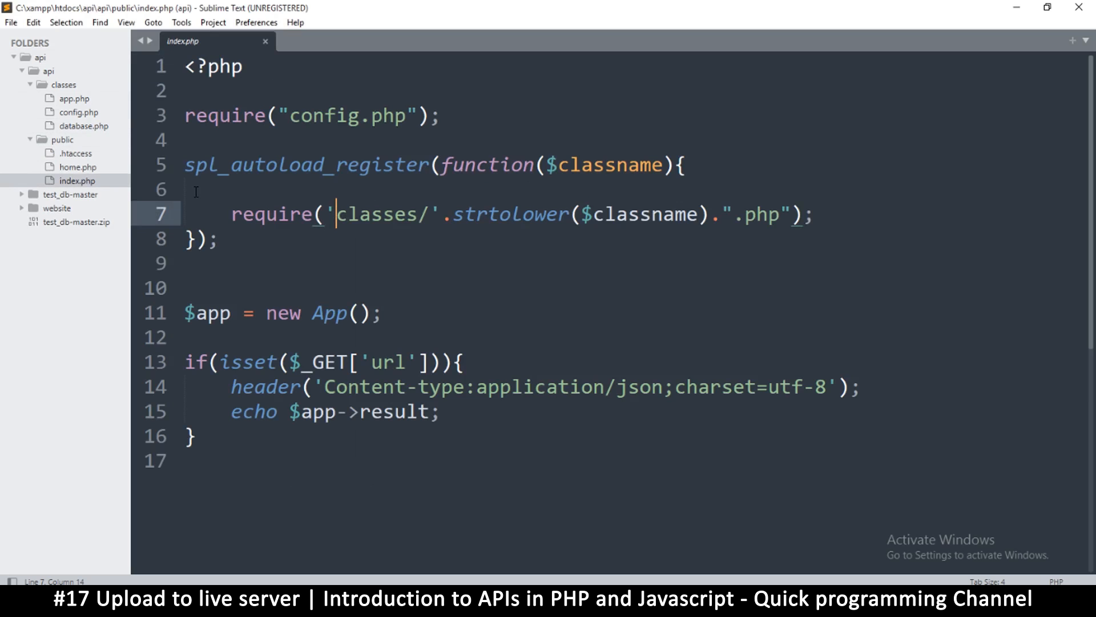
pyautogui.write('../')
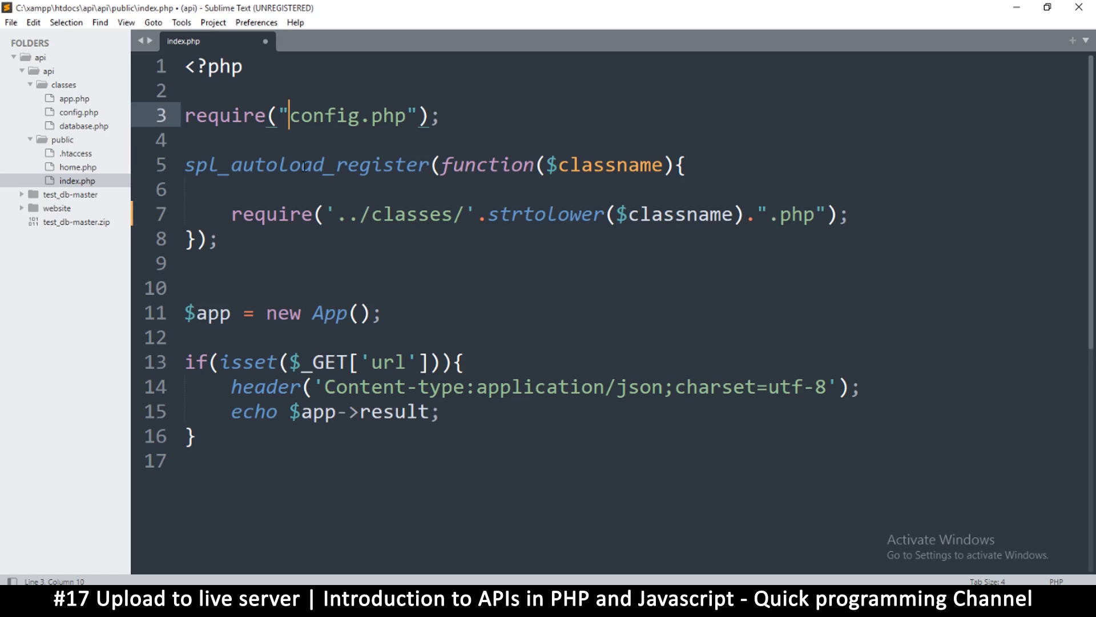
pyautogui.write('../')
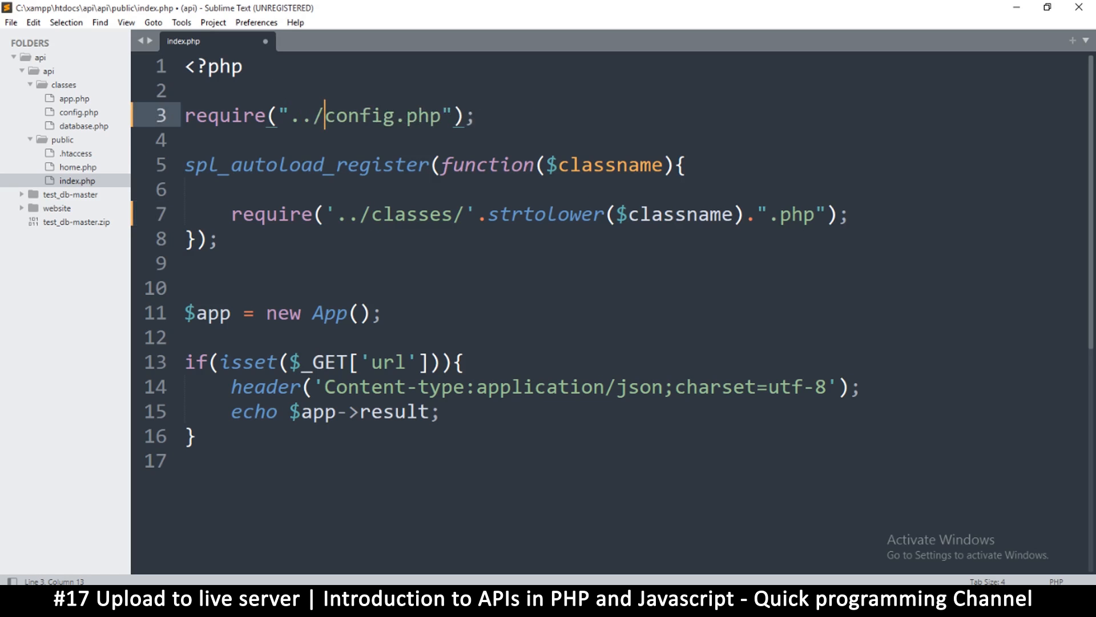
pyautogui.write('classesc')
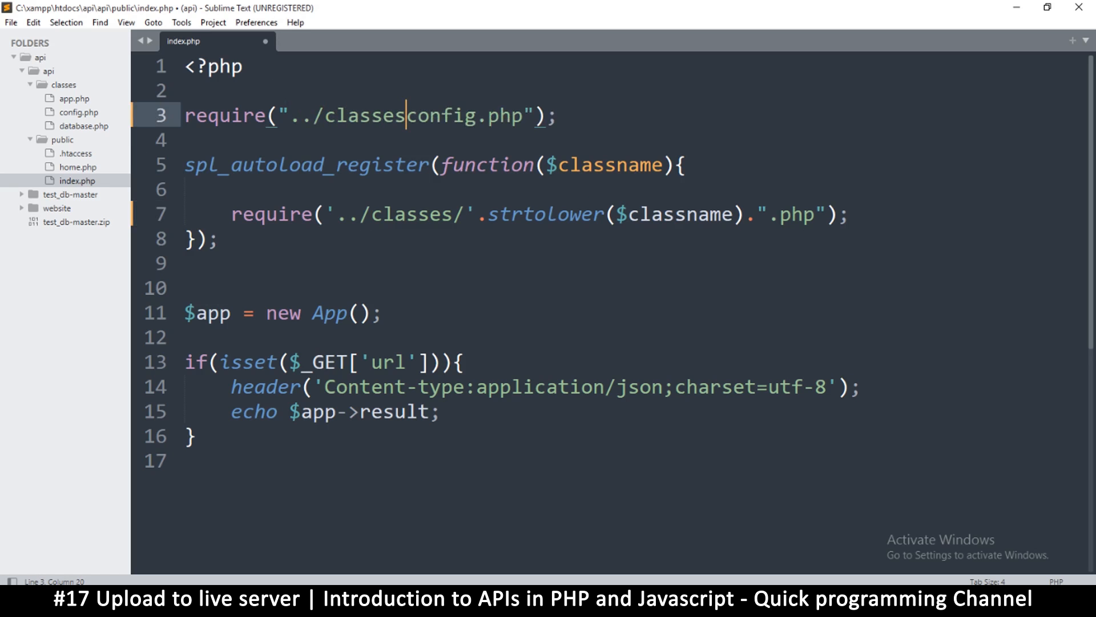
pyautogui.write('/')
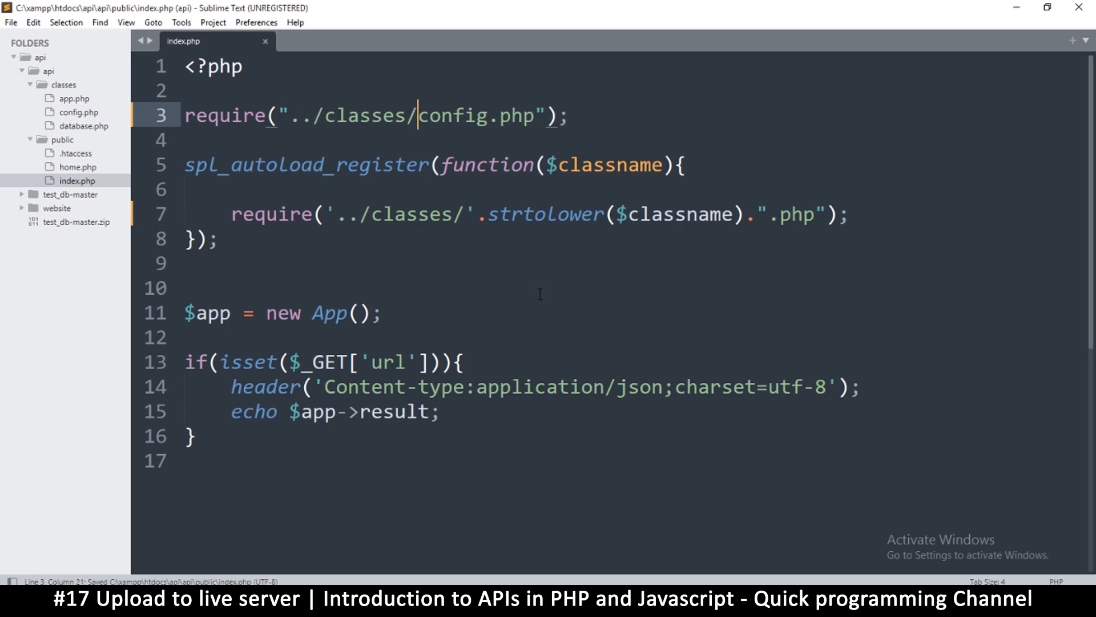
pyautogui.moveTo(545, 583)
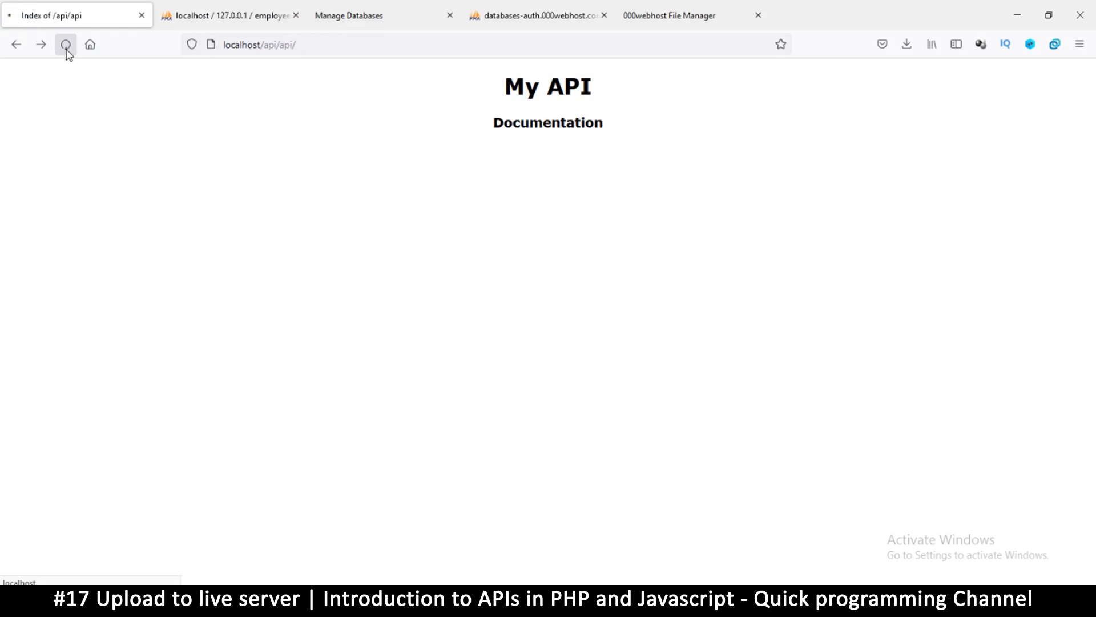
# Reload the local API and open the public folder to reach the departments JSON endpoint.
pyautogui.click(66, 43)
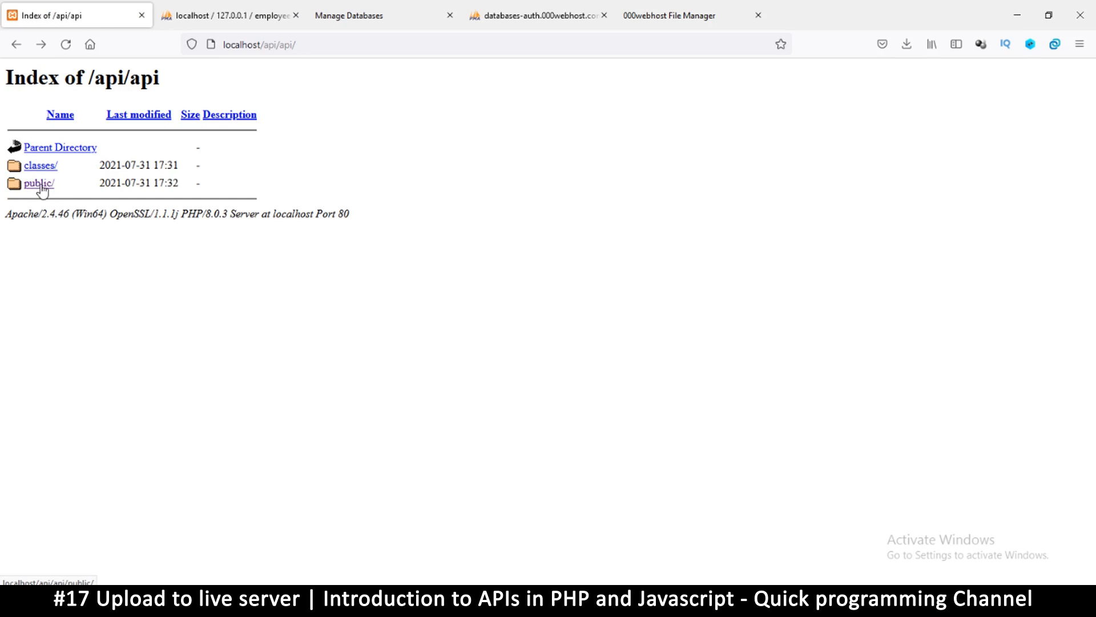
pyautogui.click(38, 184)
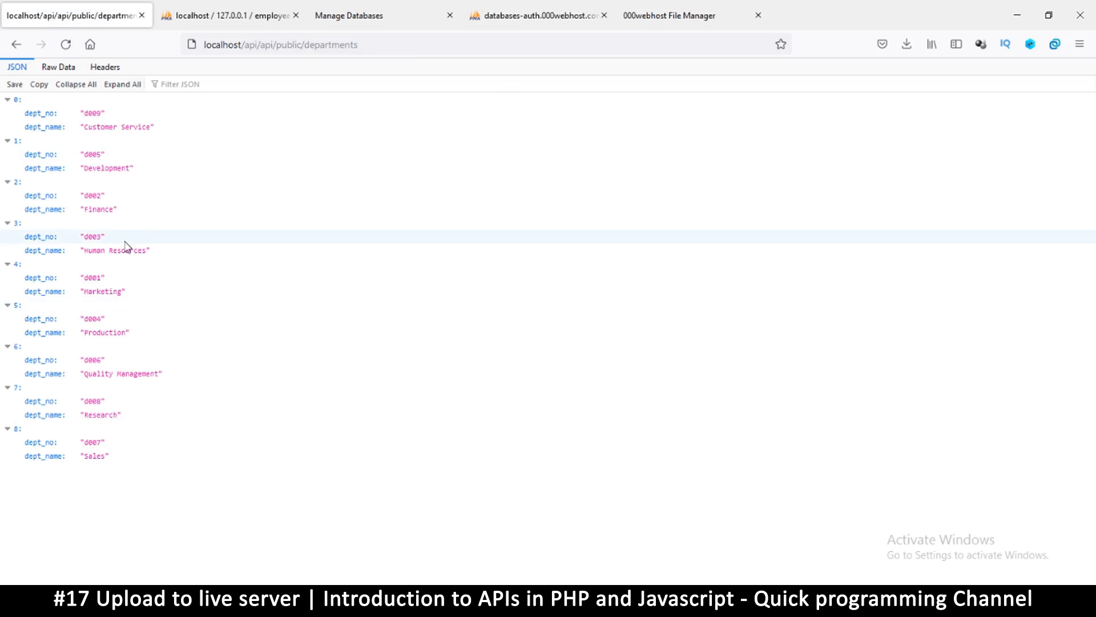
pyautogui.moveTo(510, 569)
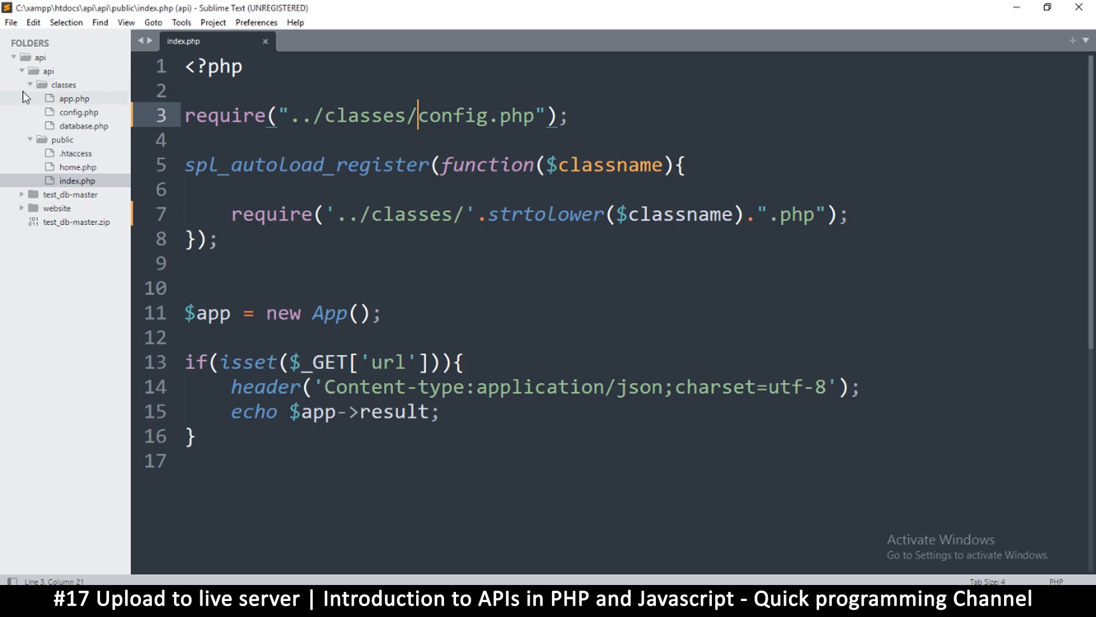
pyautogui.rightClick(77, 180)
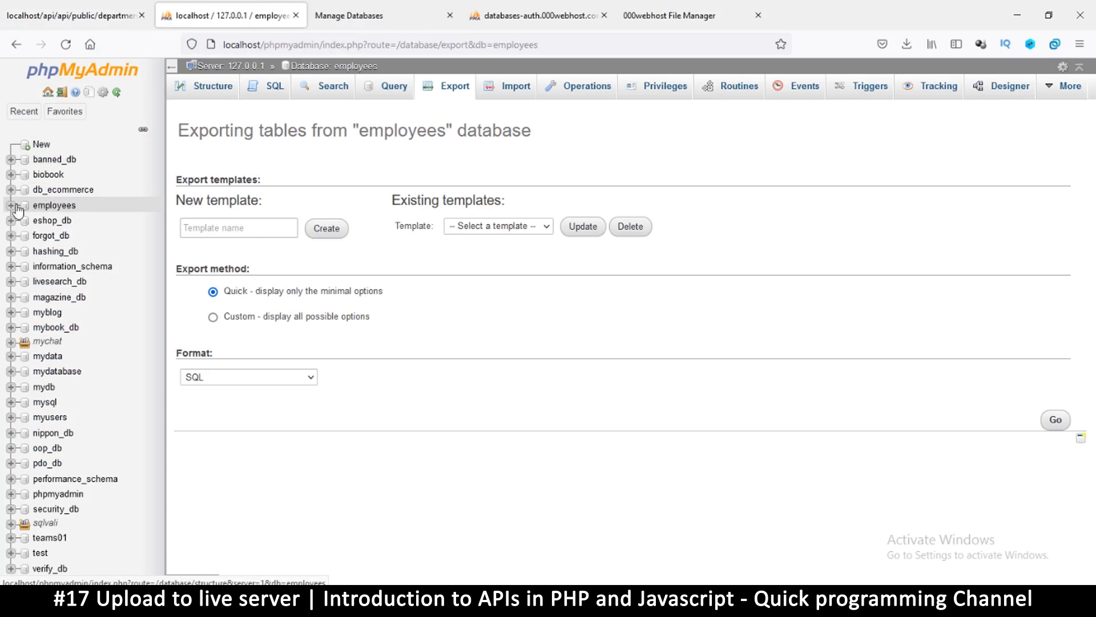
# Quick-export the employees database as SQL and save employees.sql to Downloads.
pyautogui.click(211, 85)
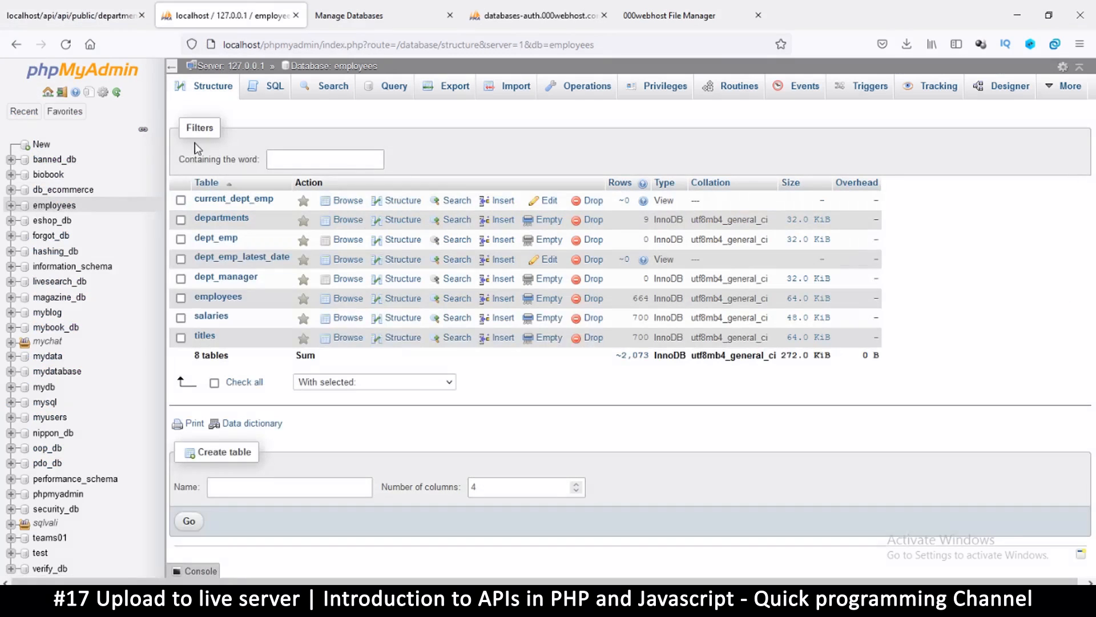
pyautogui.click(454, 85)
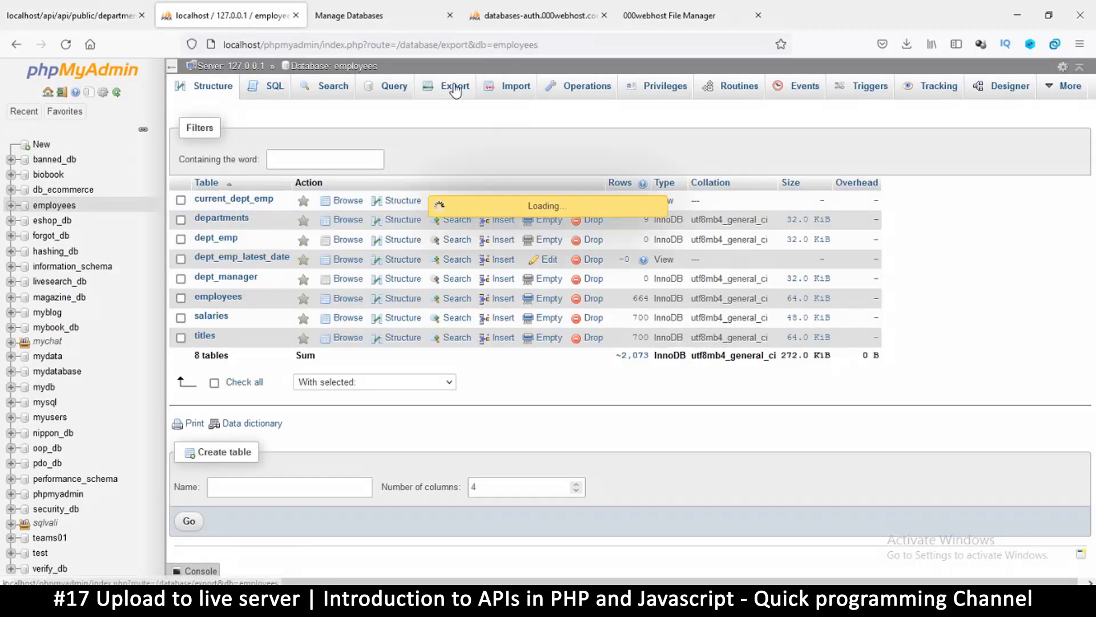
pyautogui.click(454, 85)
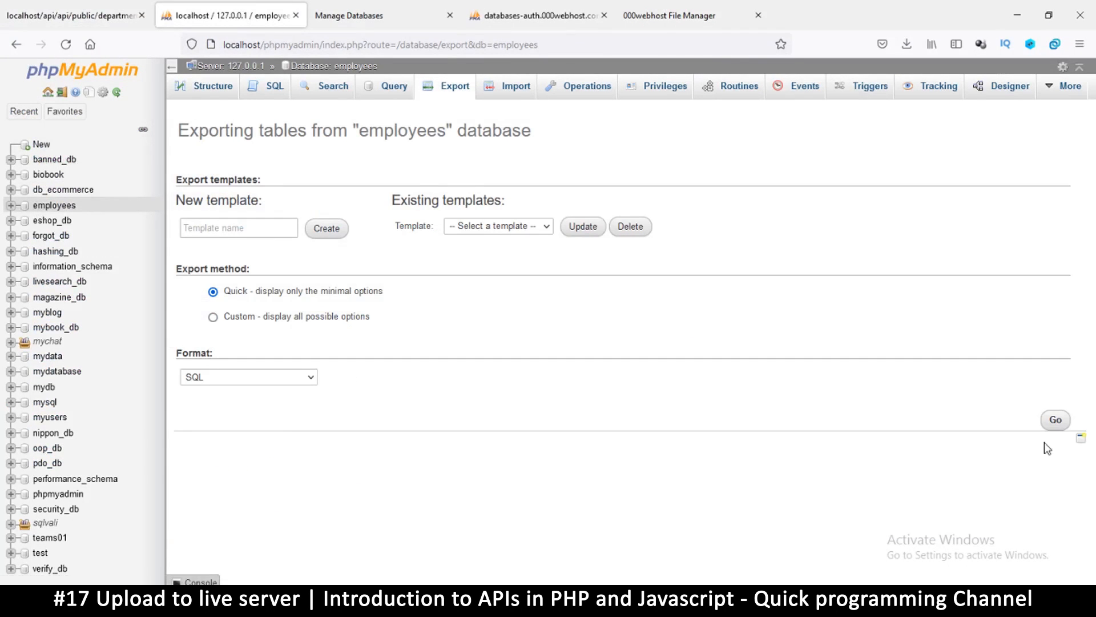
pyautogui.click(1055, 420)
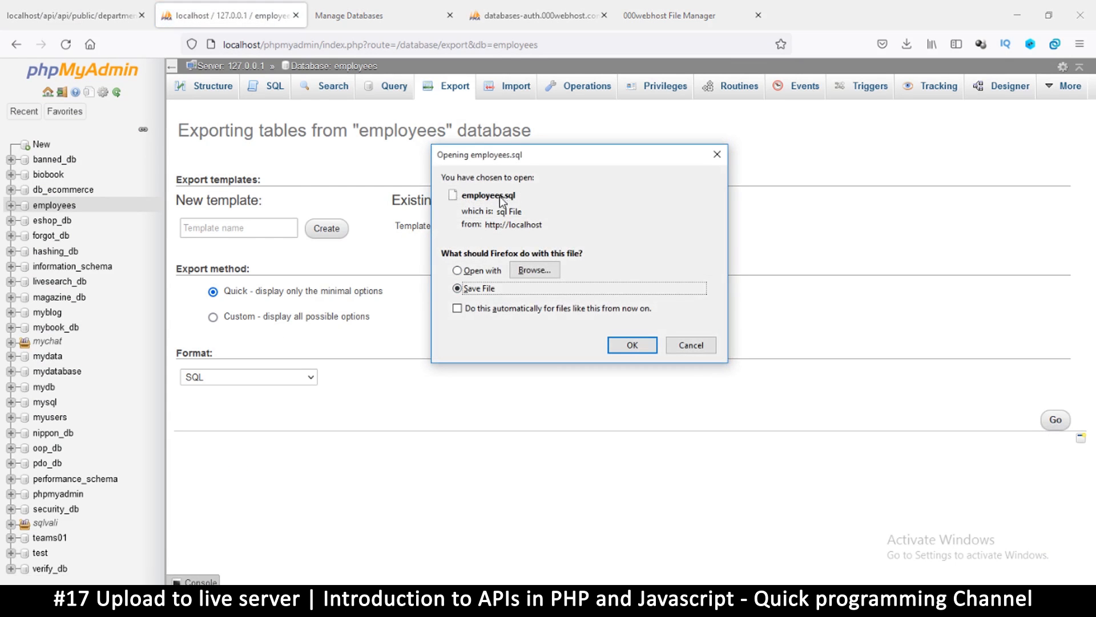
pyautogui.click(631, 345)
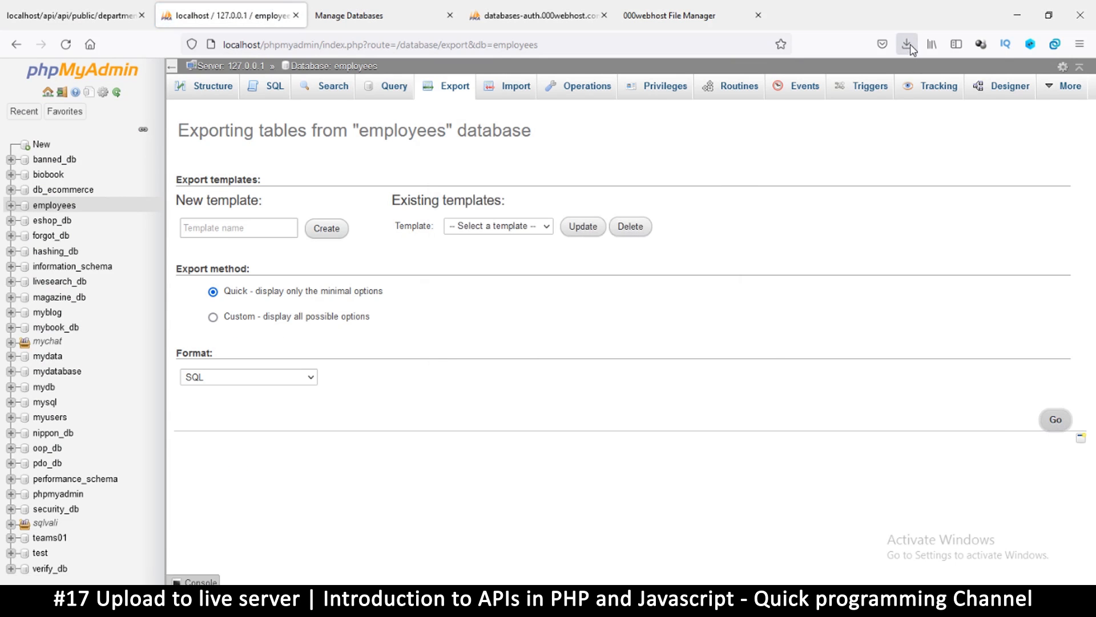
pyautogui.click(907, 44)
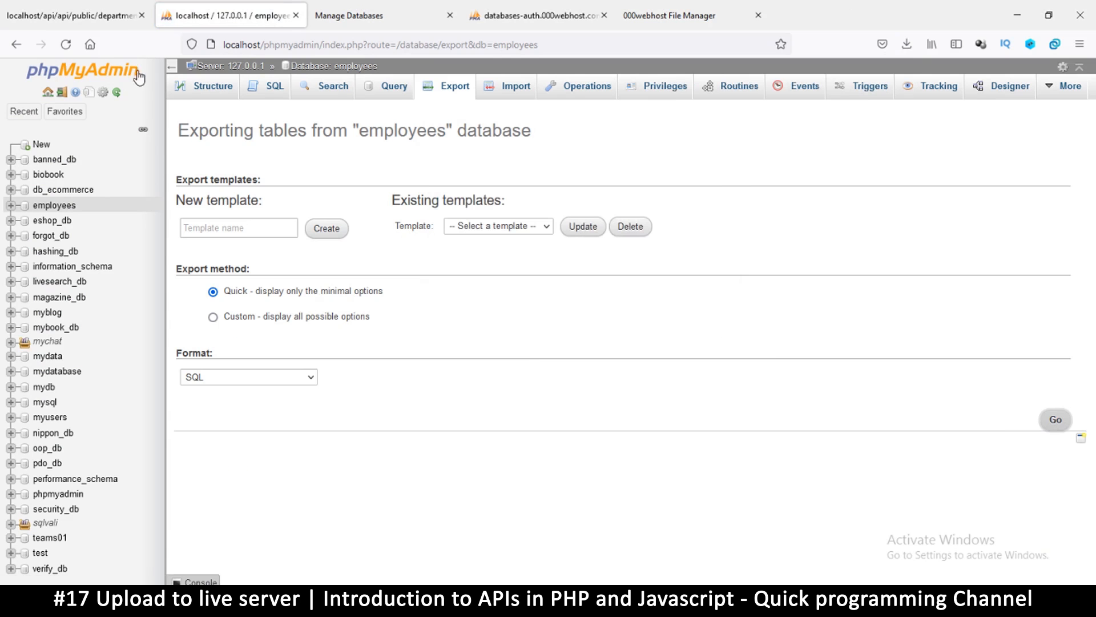
pyautogui.moveTo(78, 37)
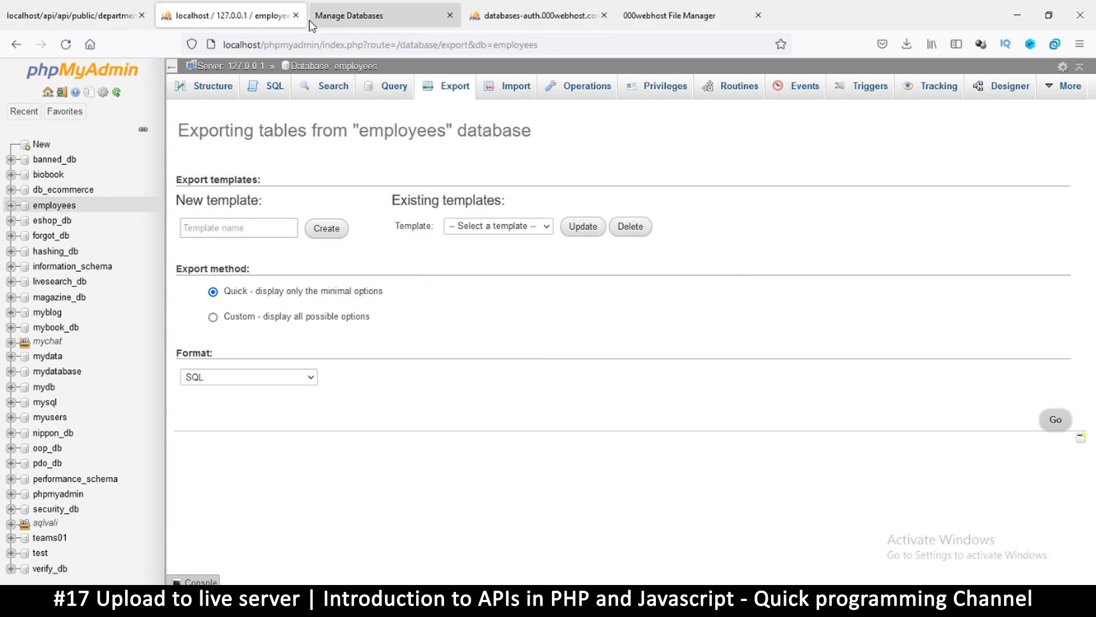
# Open the peronist-cement site dashboard and go to its File Manager.
pyautogui.click(383, 16)
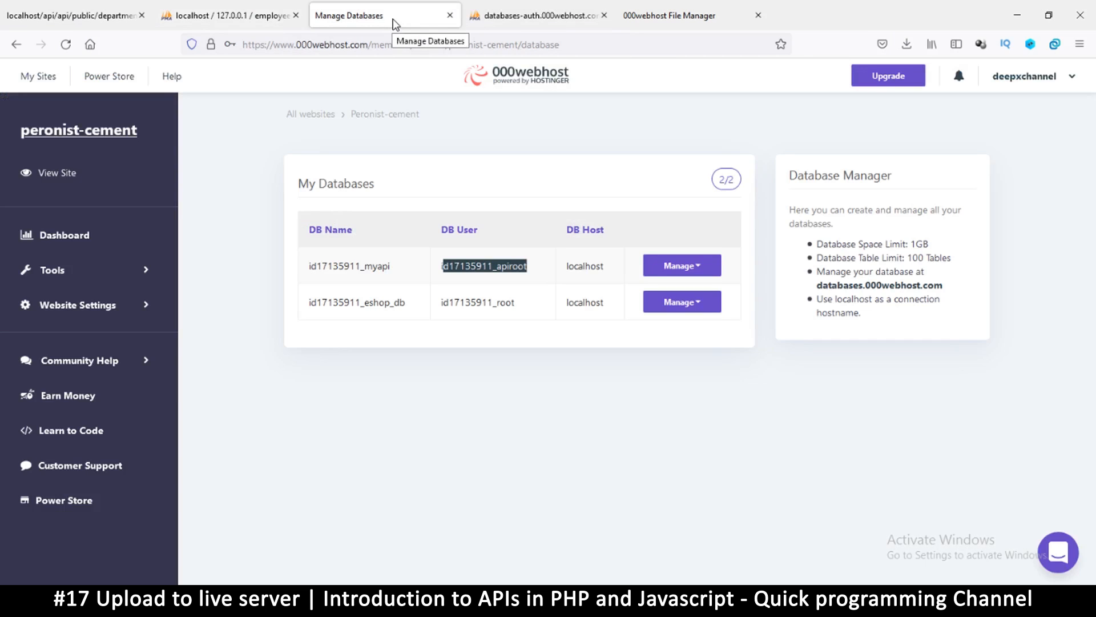
pyautogui.moveTo(688, 200)
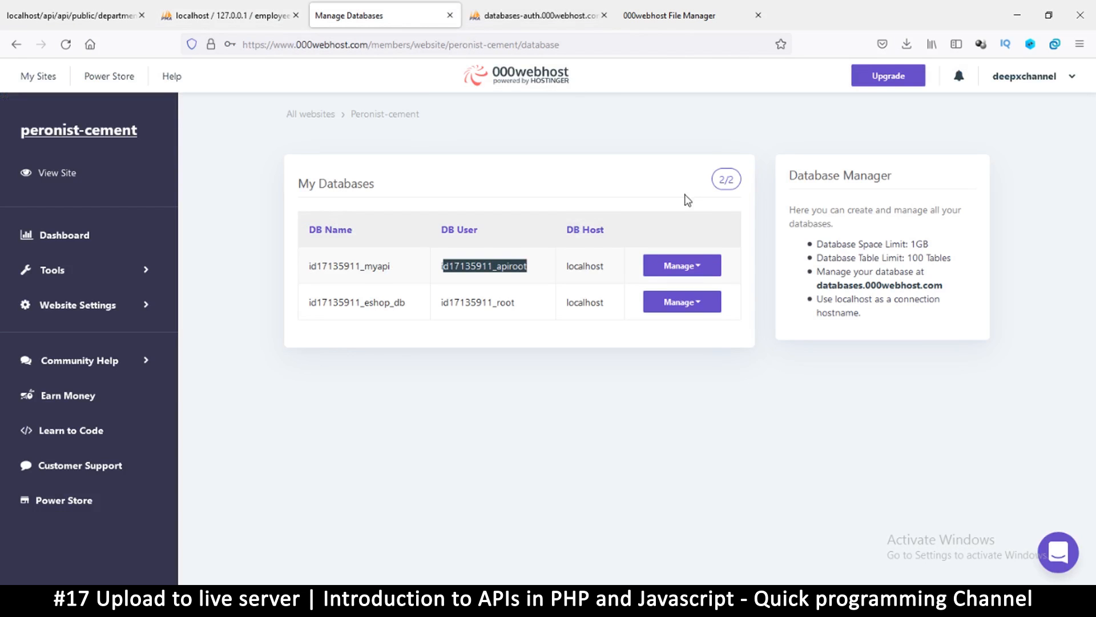
pyautogui.click(63, 234)
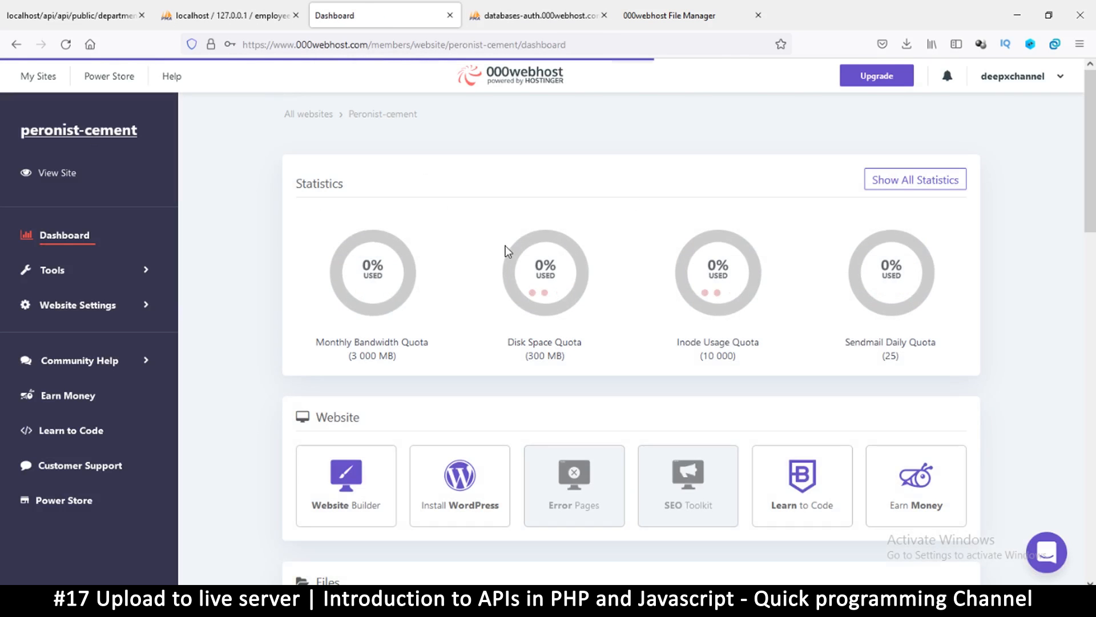
pyautogui.scroll(-3)
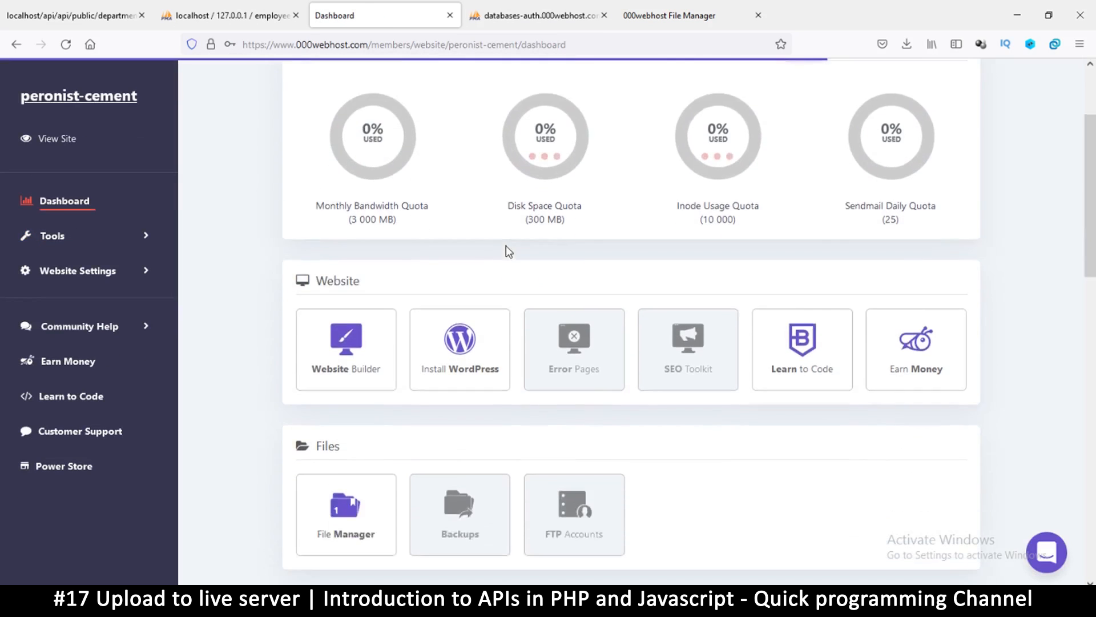
pyautogui.scroll(-3)
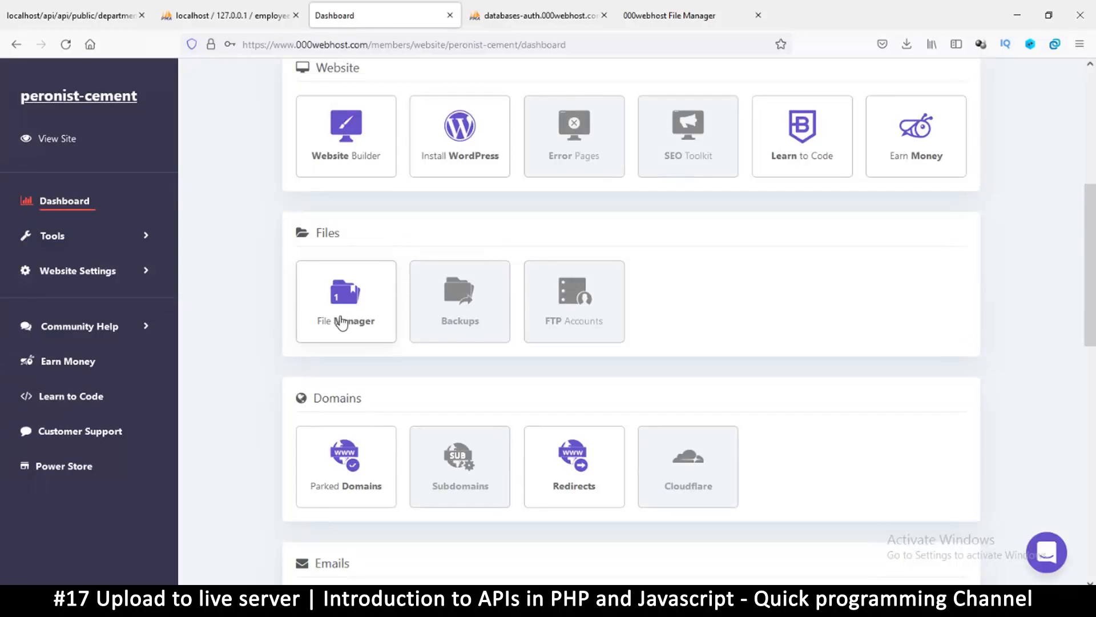
pyautogui.click(345, 301)
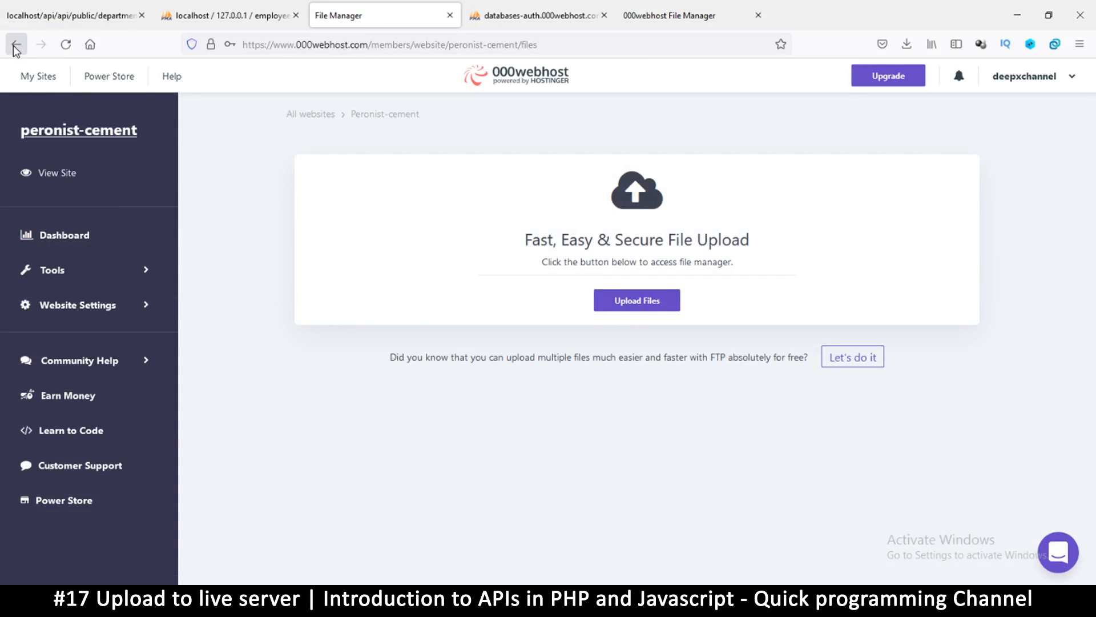
# Create a root-level 'classes' folder beside public_html and tmp.
pyautogui.click(16, 44)
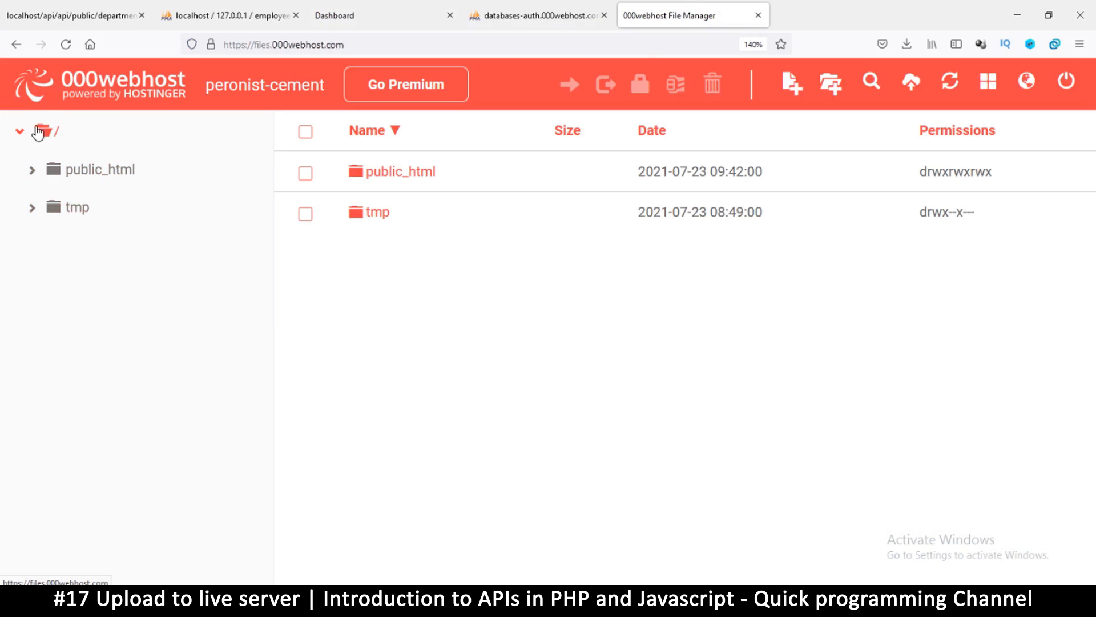
pyautogui.moveTo(163, 163)
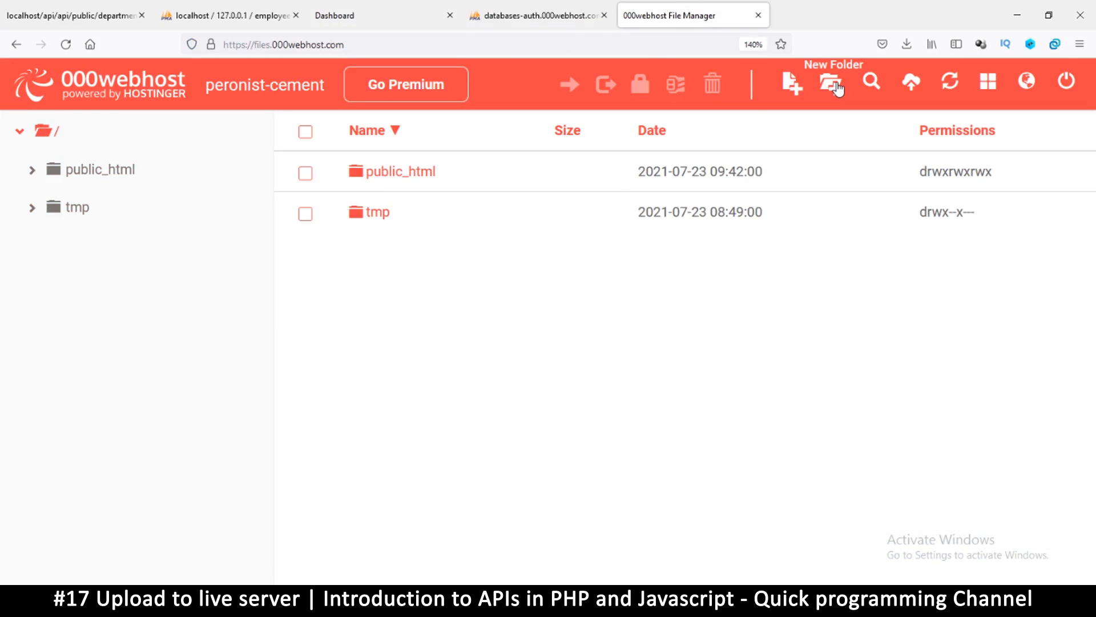
pyautogui.click(831, 83)
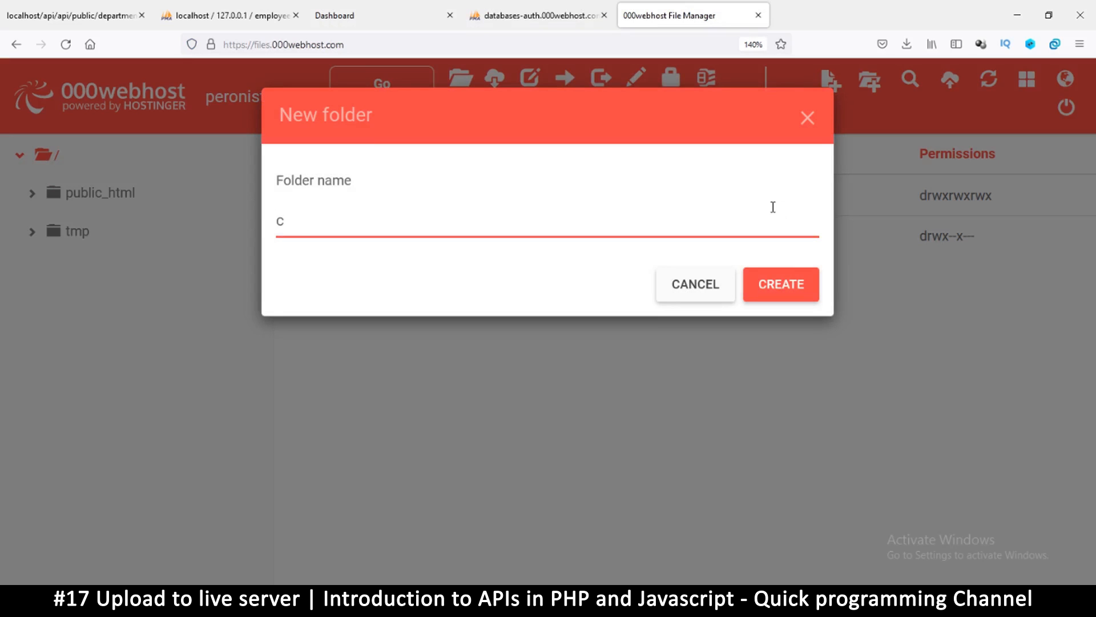
pyautogui.write('lasses')
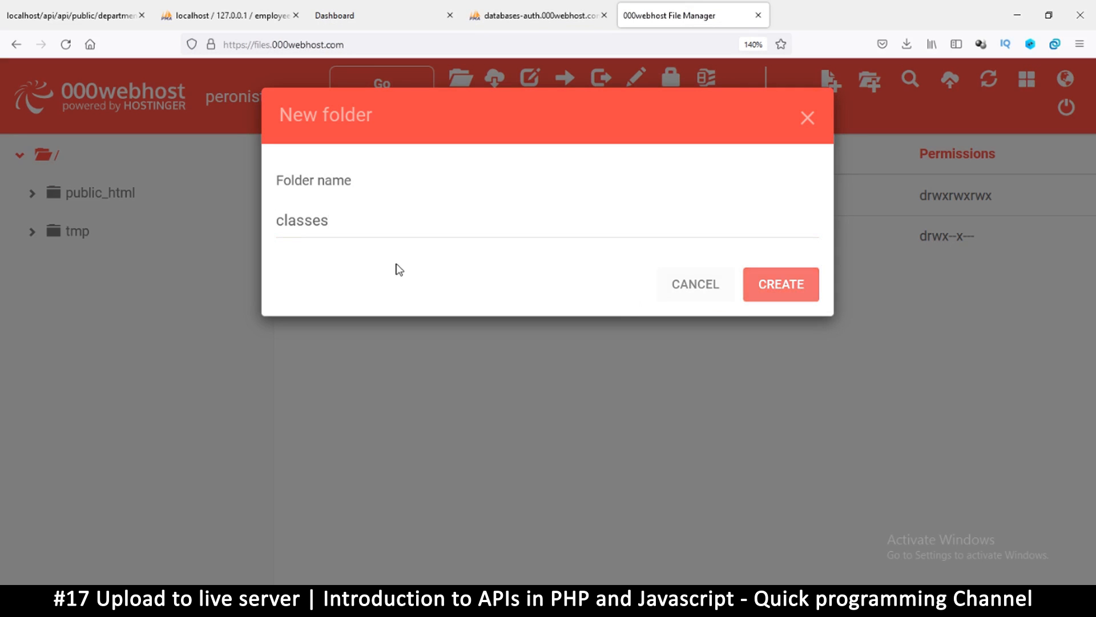
pyautogui.moveTo(73, 192)
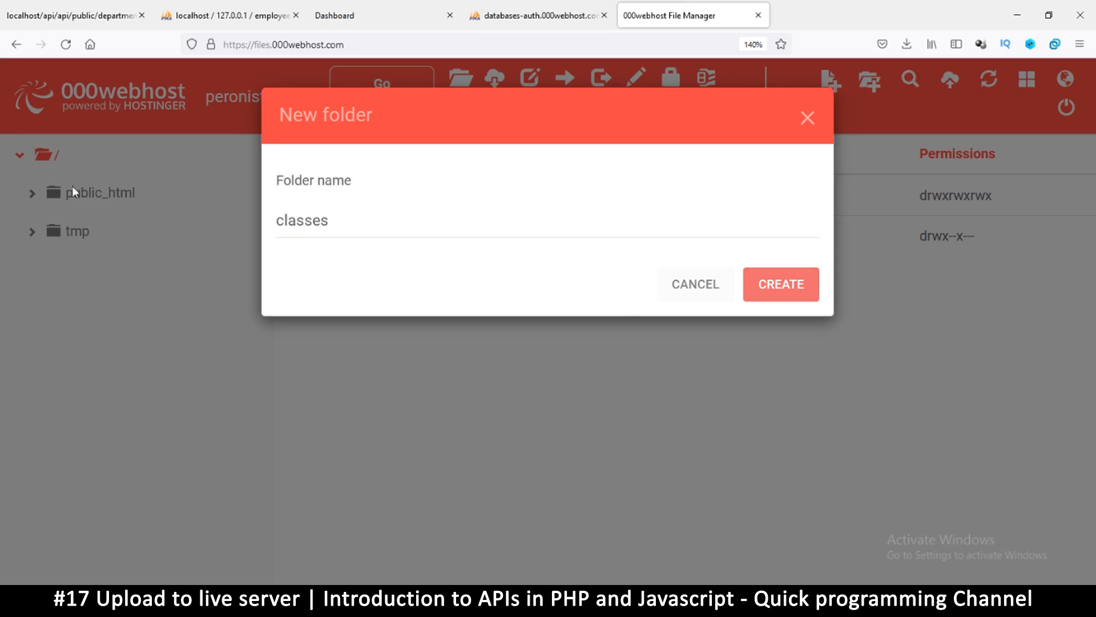
pyautogui.click(781, 285)
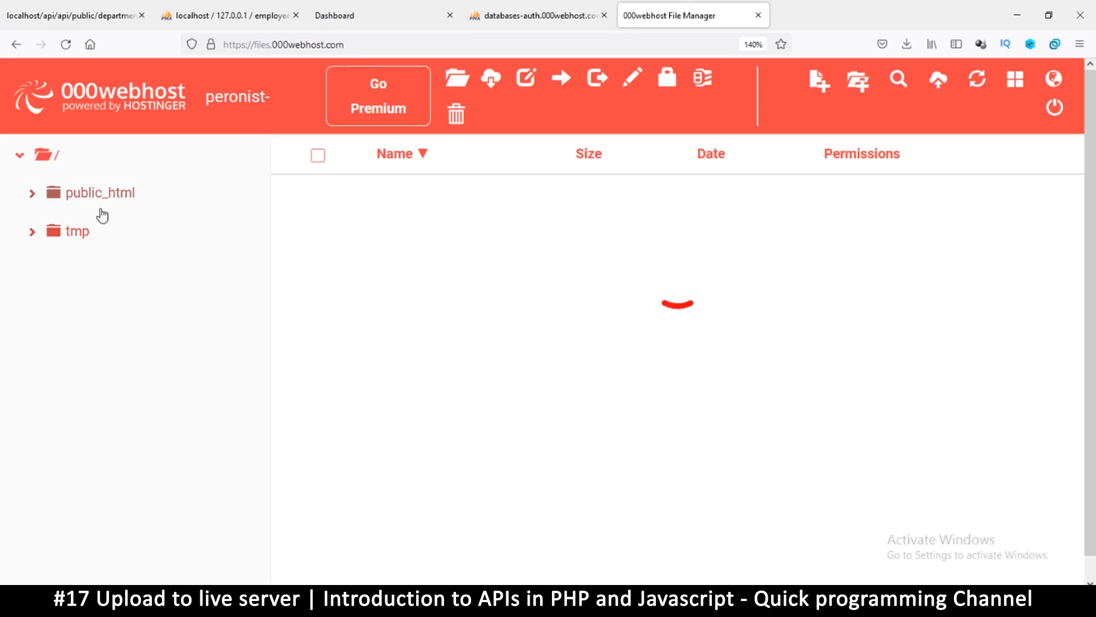
pyautogui.click(97, 192)
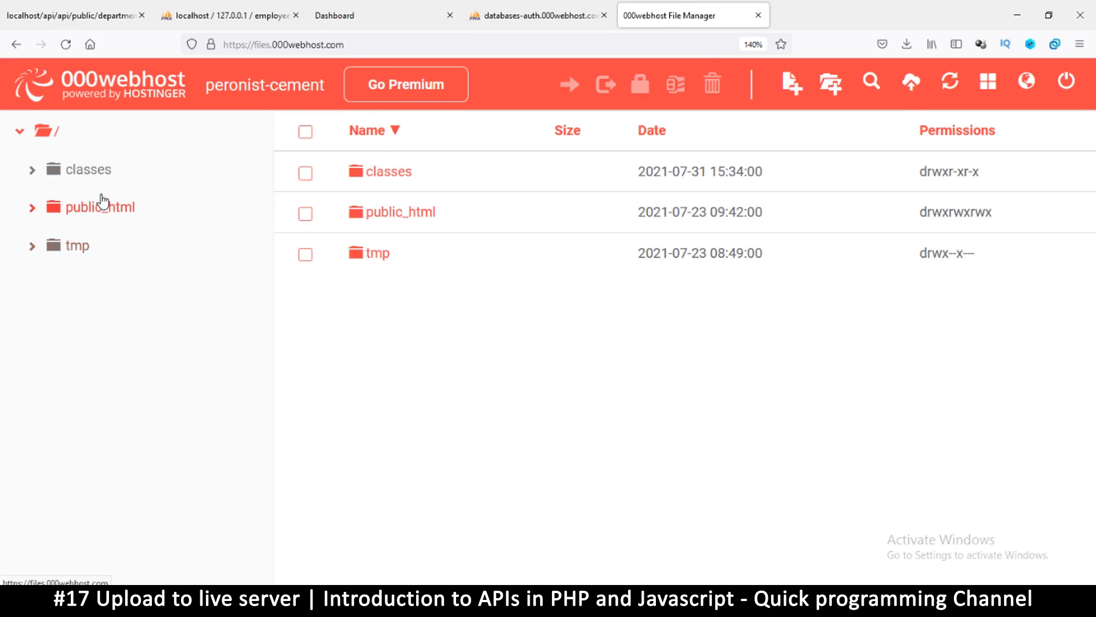
# Open the classes folder and upload app.php, config.php and database.php.
pyautogui.click(86, 169)
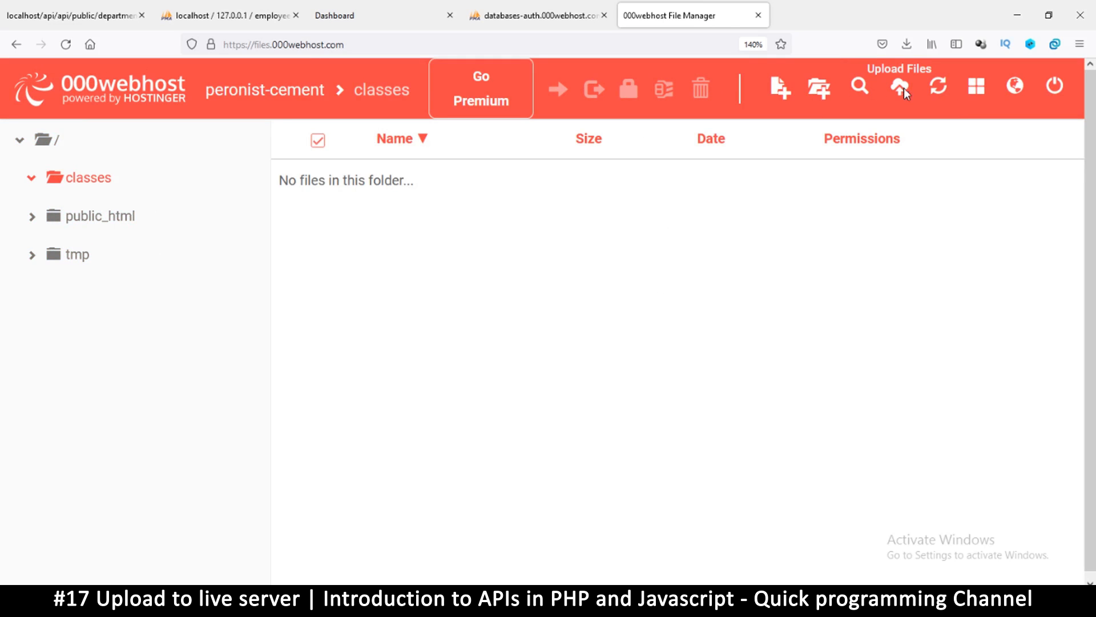
pyautogui.click(900, 86)
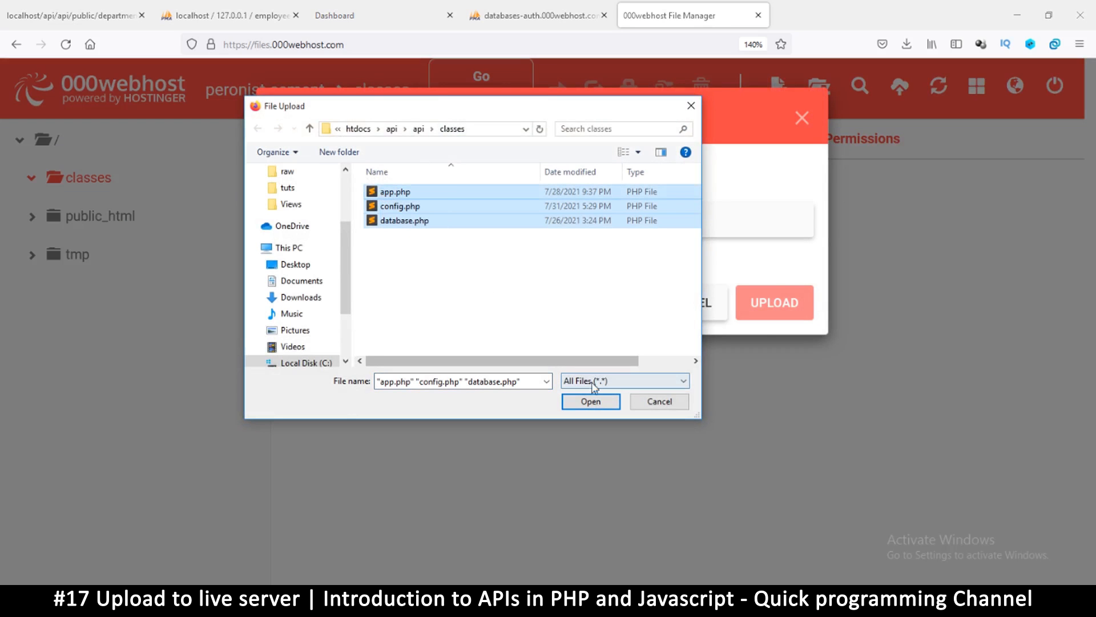
pyautogui.click(589, 401)
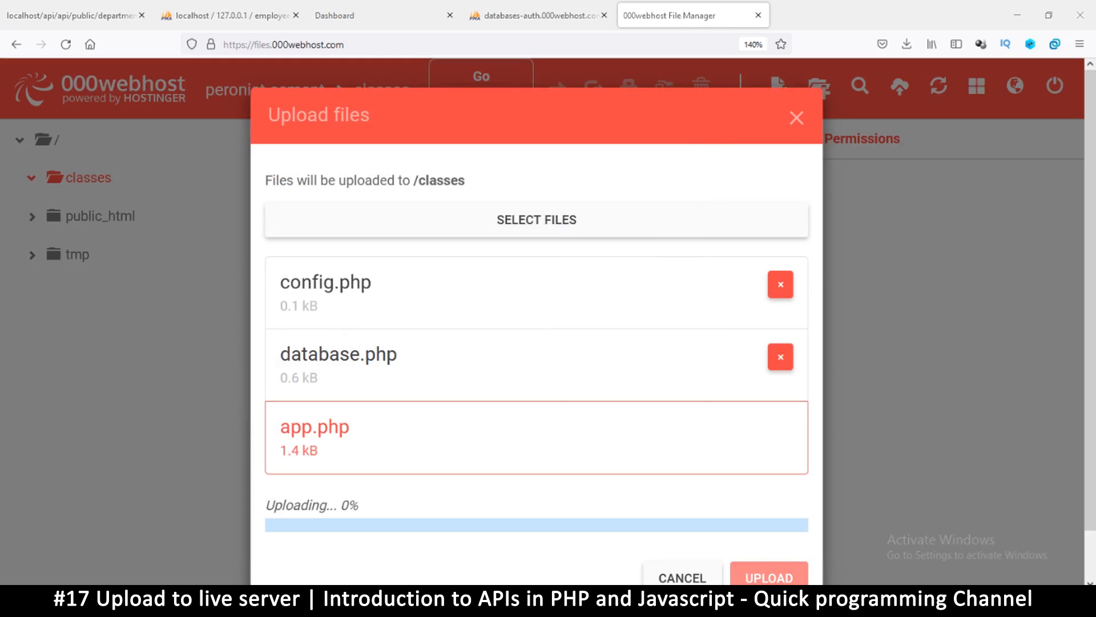
pyautogui.moveTo(519, 339)
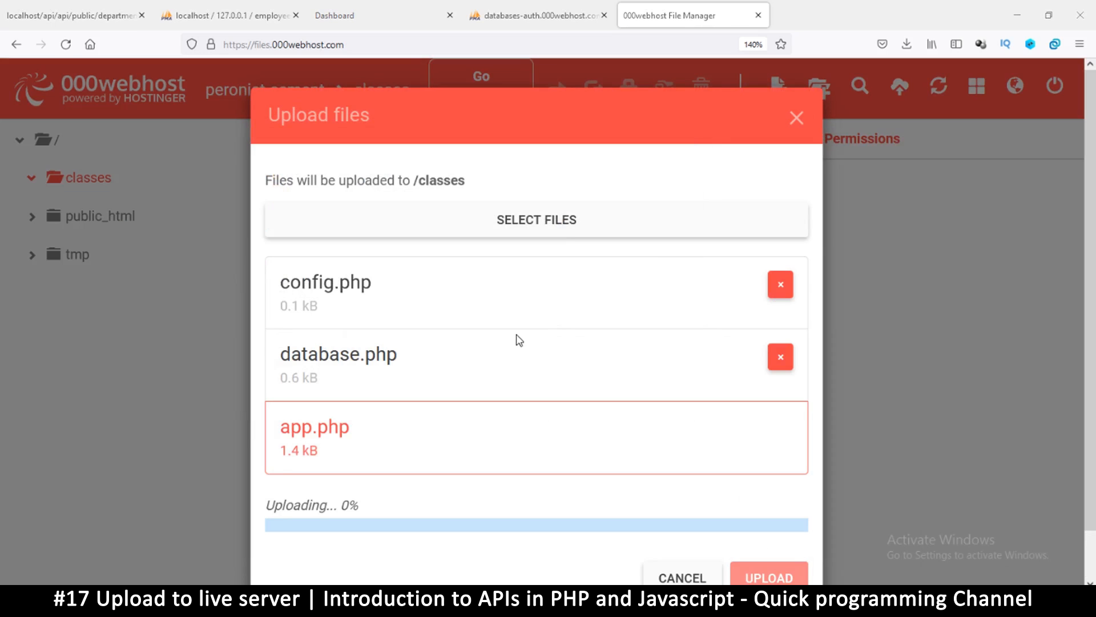
pyautogui.moveTo(506, 343)
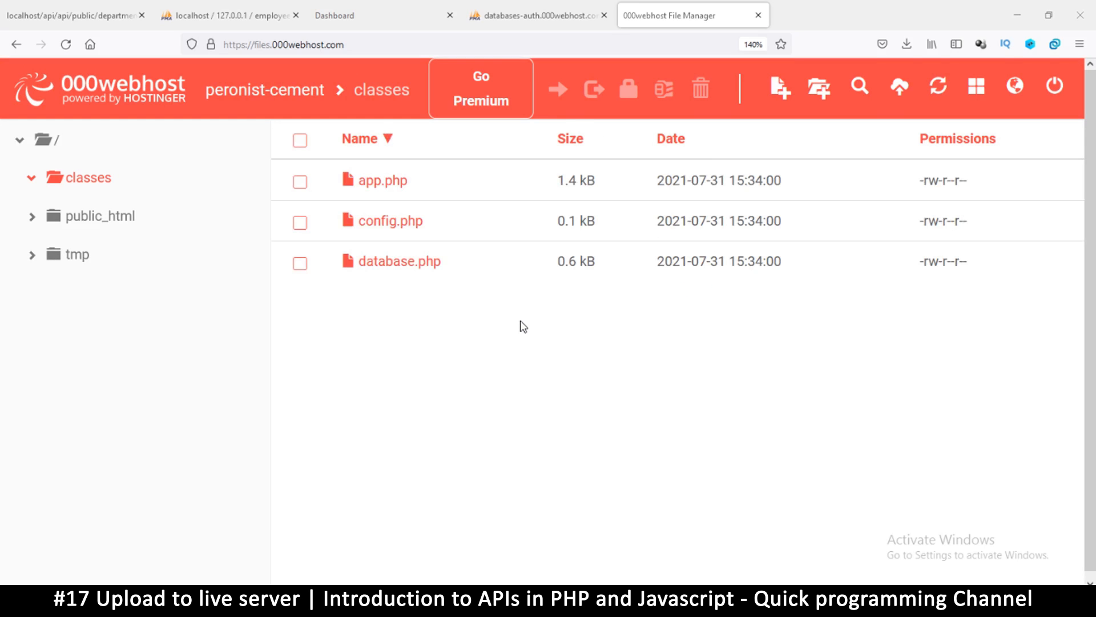
pyautogui.moveTo(480, 249)
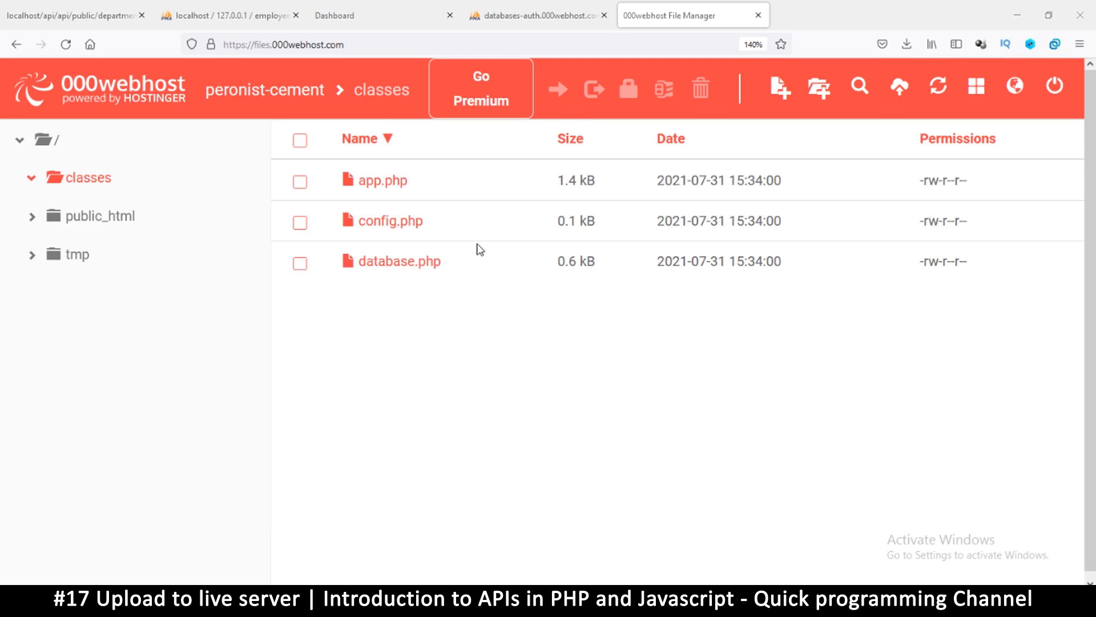
pyautogui.moveTo(98, 215)
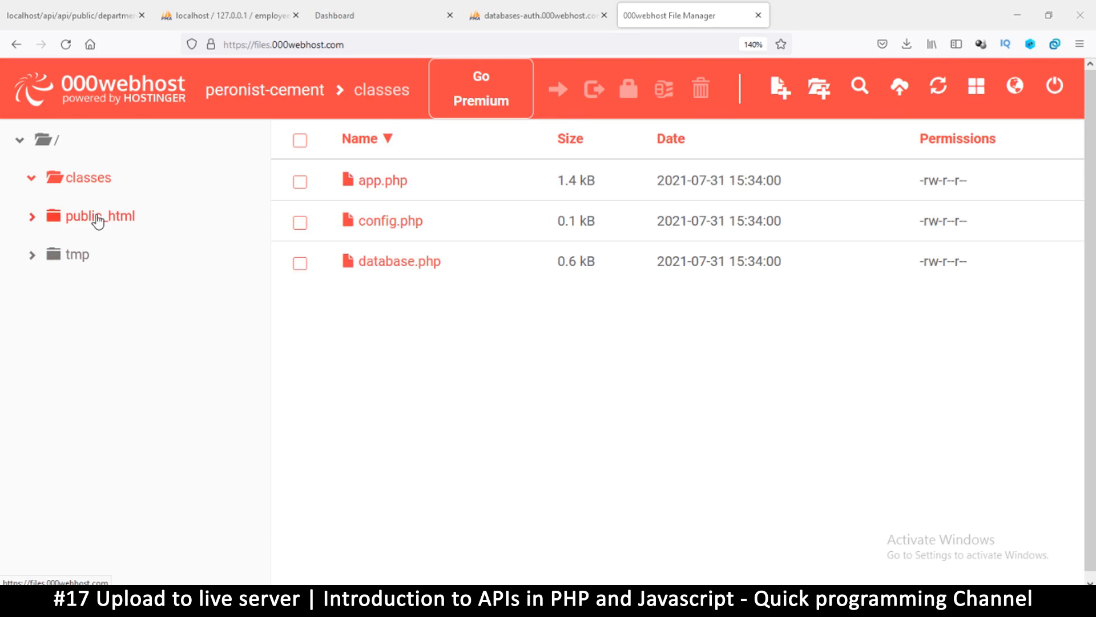
# Upload .htaccess, home.php and index.php into public_html.
pyautogui.click(100, 215)
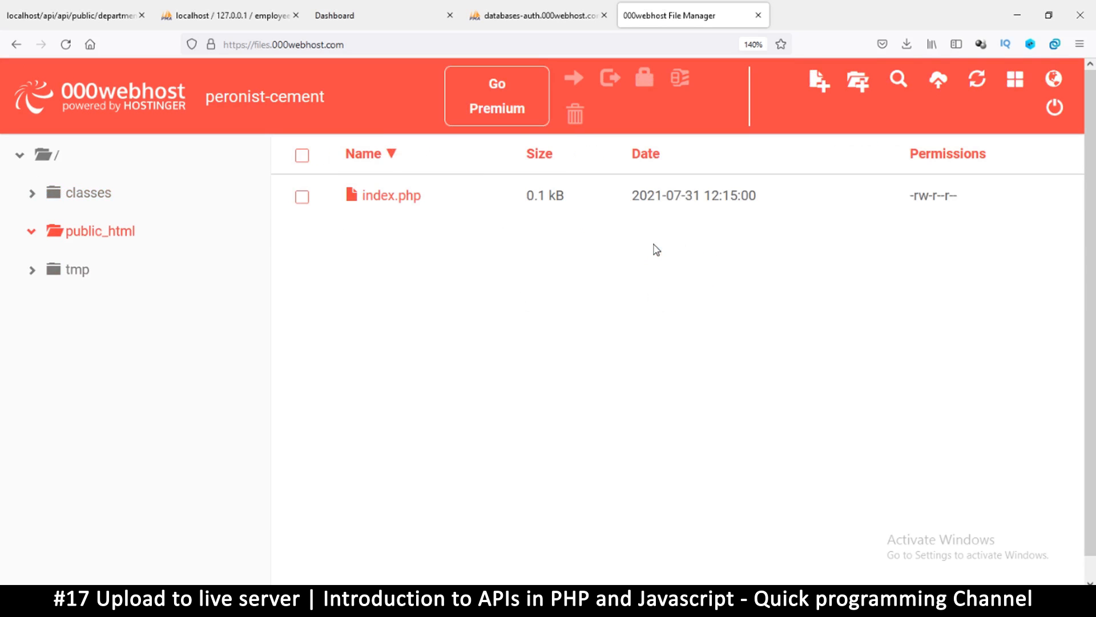
pyautogui.moveTo(535, 202)
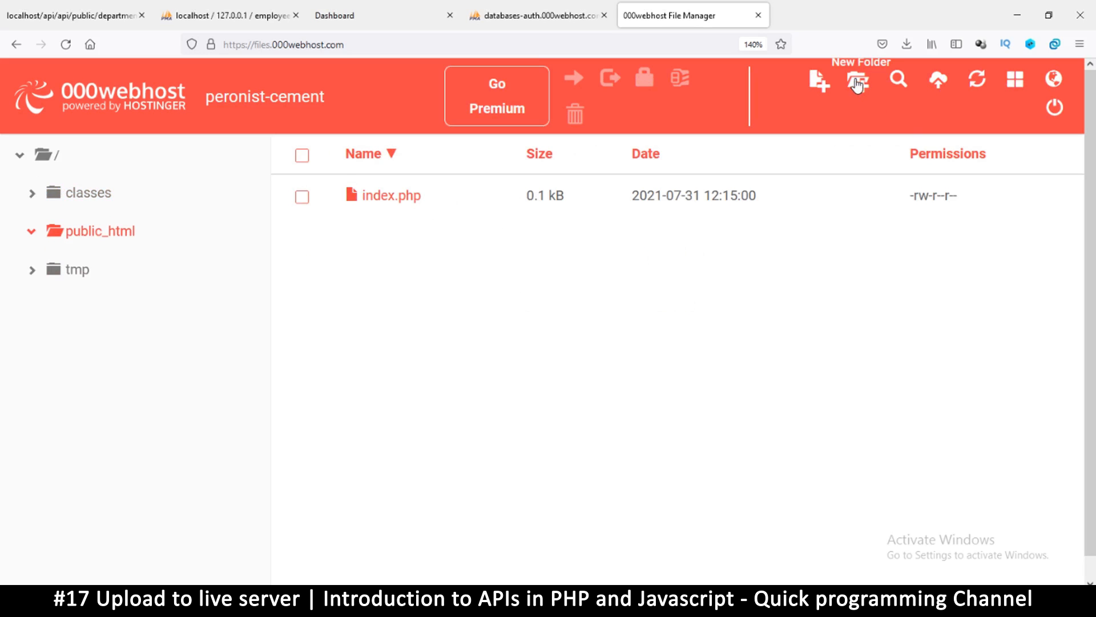
pyautogui.click(938, 79)
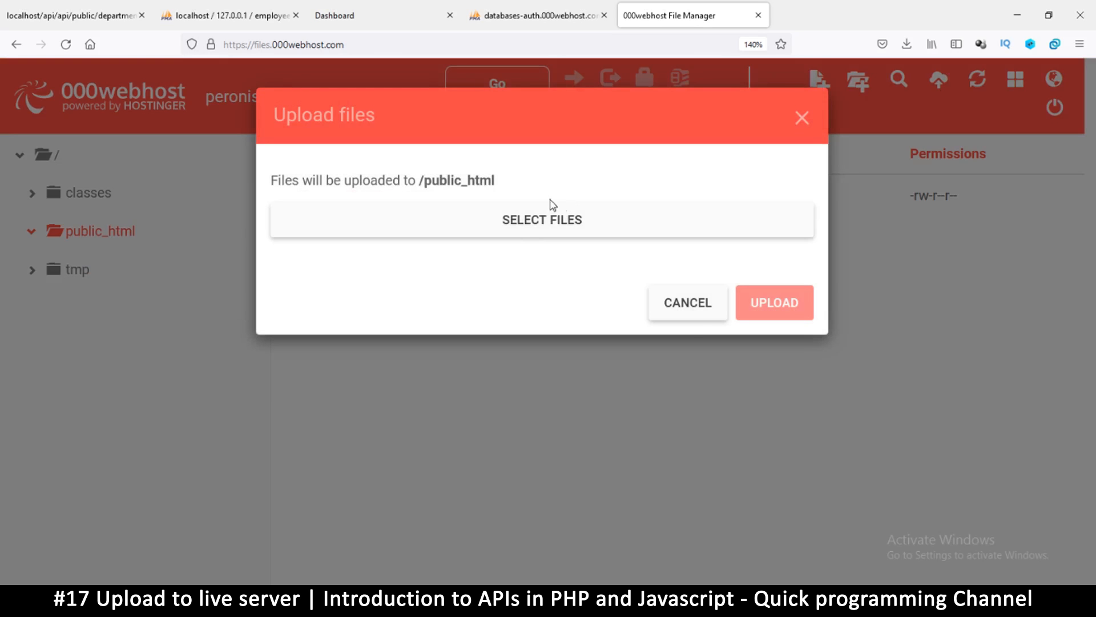
pyautogui.click(541, 218)
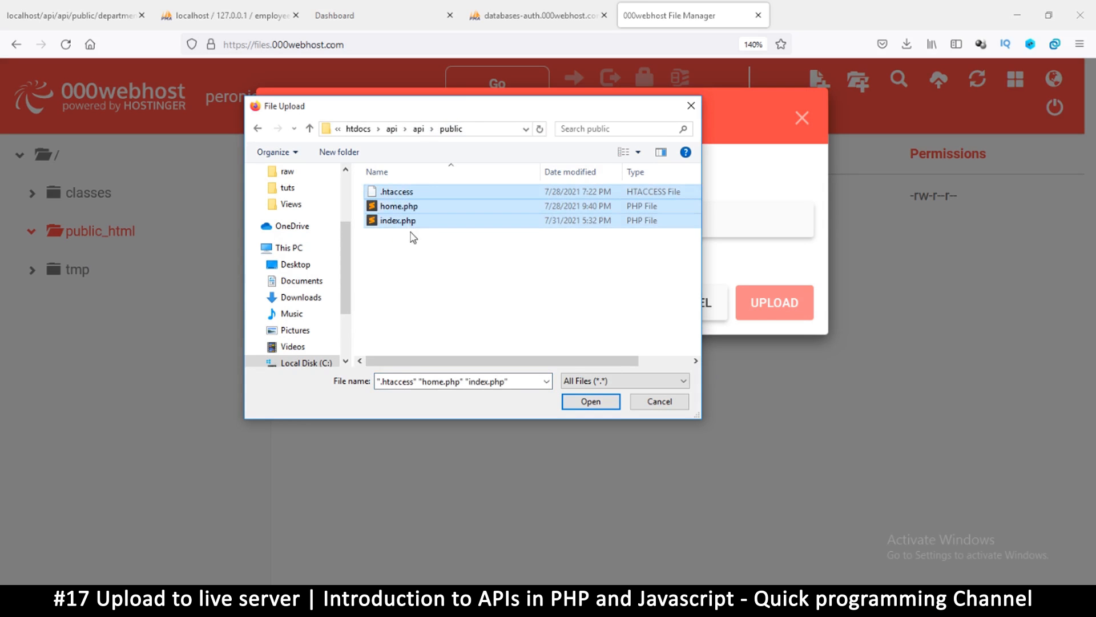
pyautogui.click(395, 190)
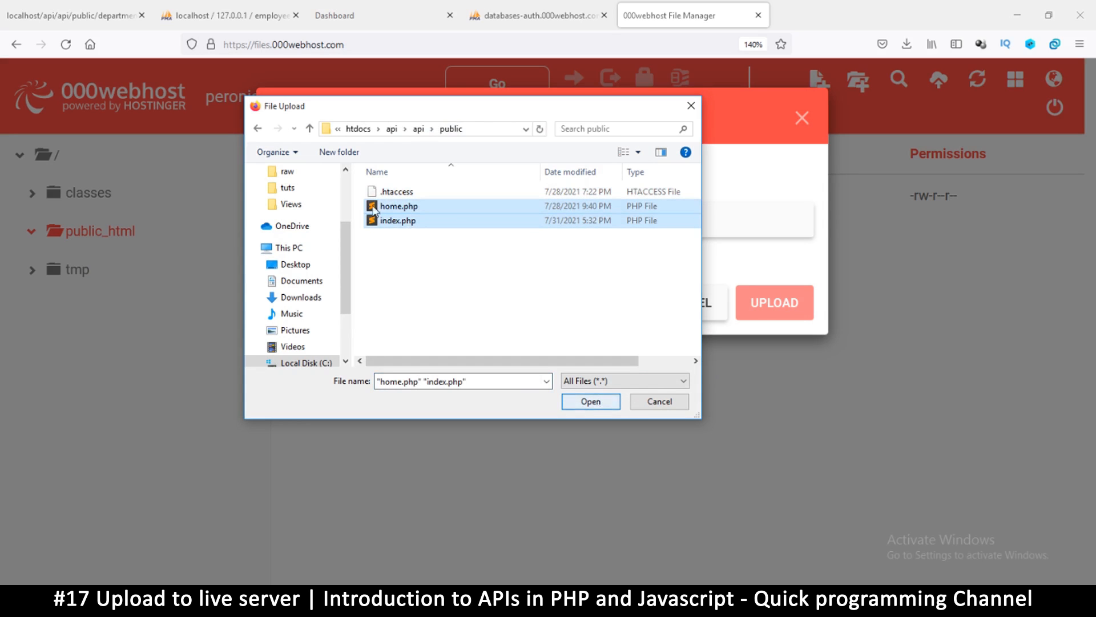
pyautogui.click(396, 191)
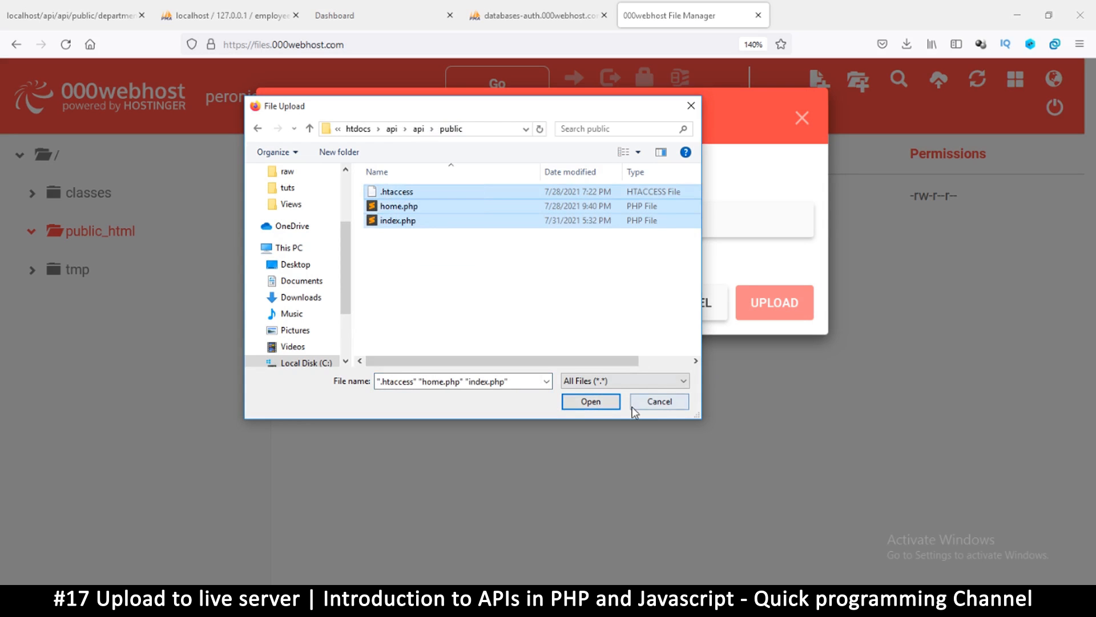
pyautogui.click(590, 401)
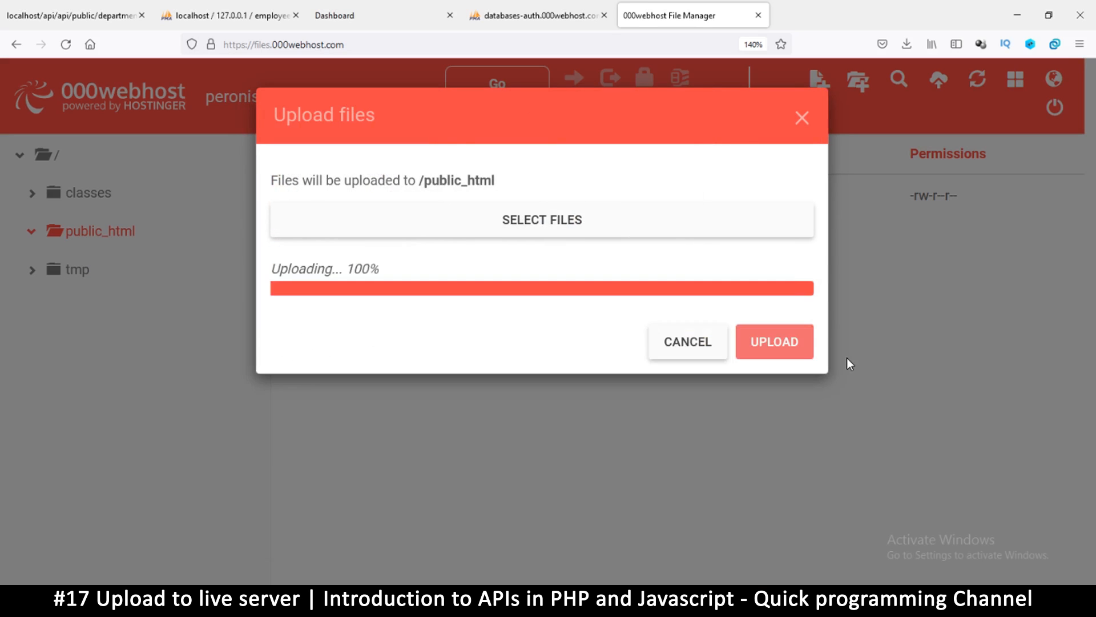
# Open the uploaded .htaccess to review its rewrite rules, then close it unchanged.
pyautogui.click(775, 342)
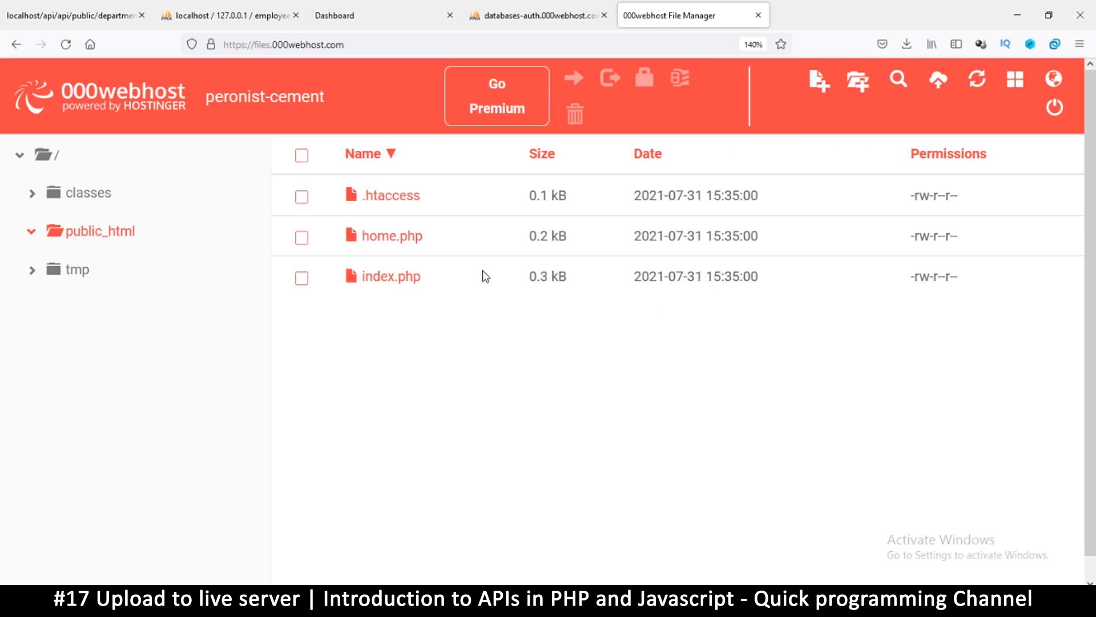
pyautogui.click(302, 196)
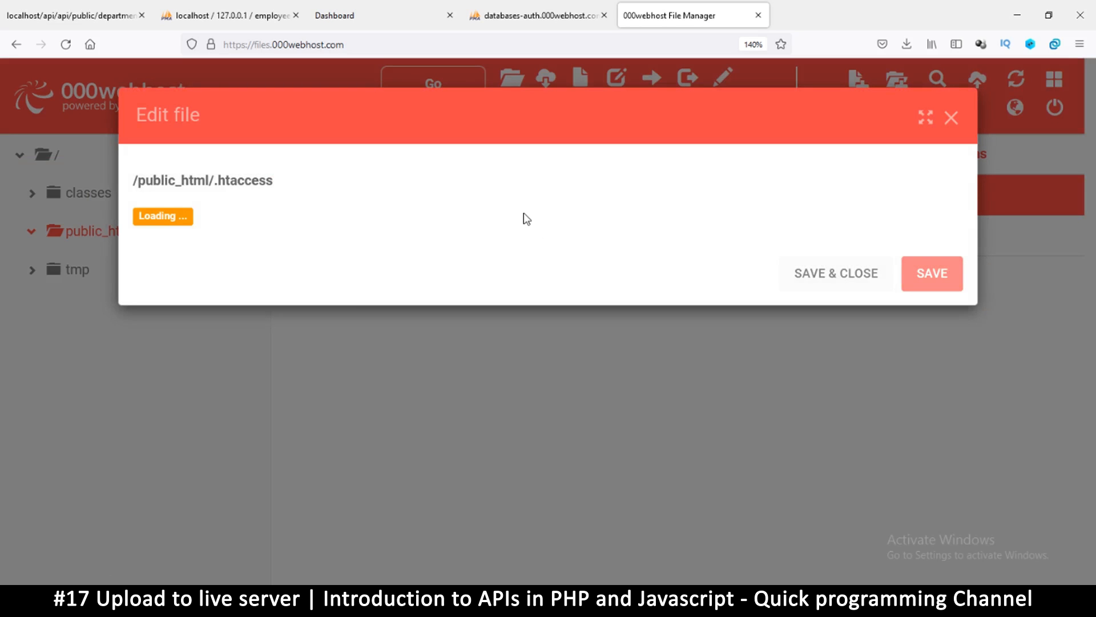
pyautogui.moveTo(519, 221)
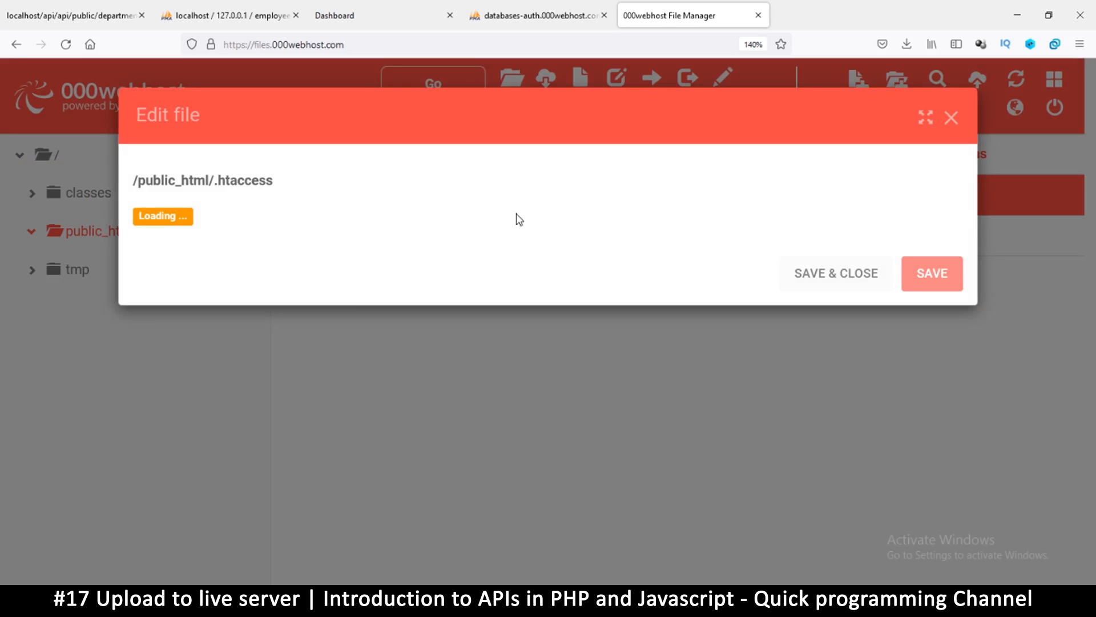
pyautogui.moveTo(367, 245)
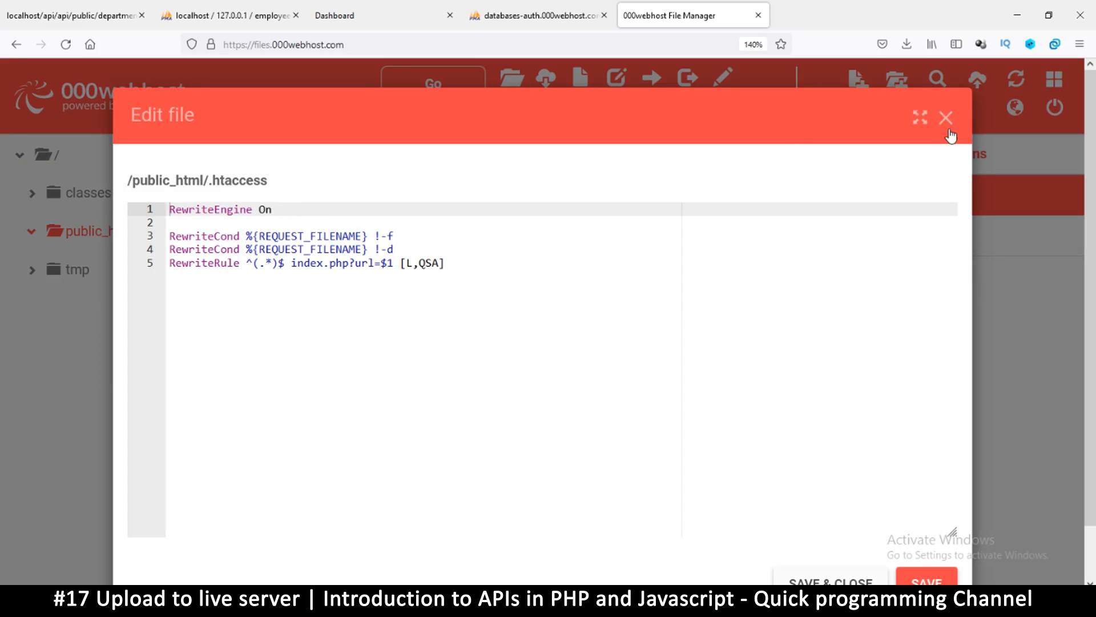
pyautogui.click(946, 117)
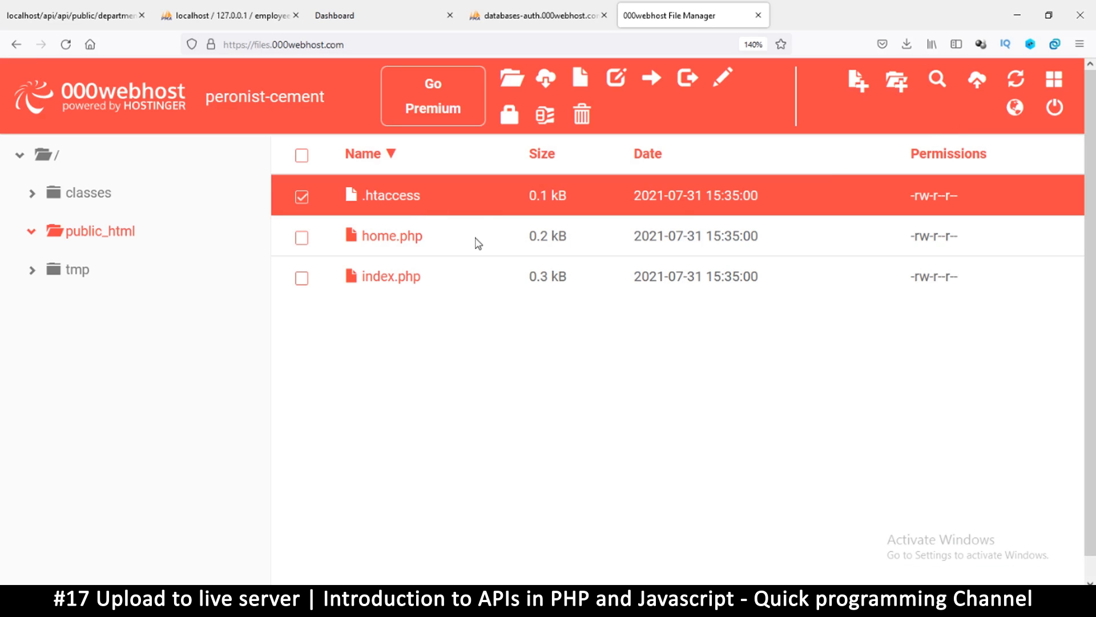
pyautogui.moveTo(427, 271)
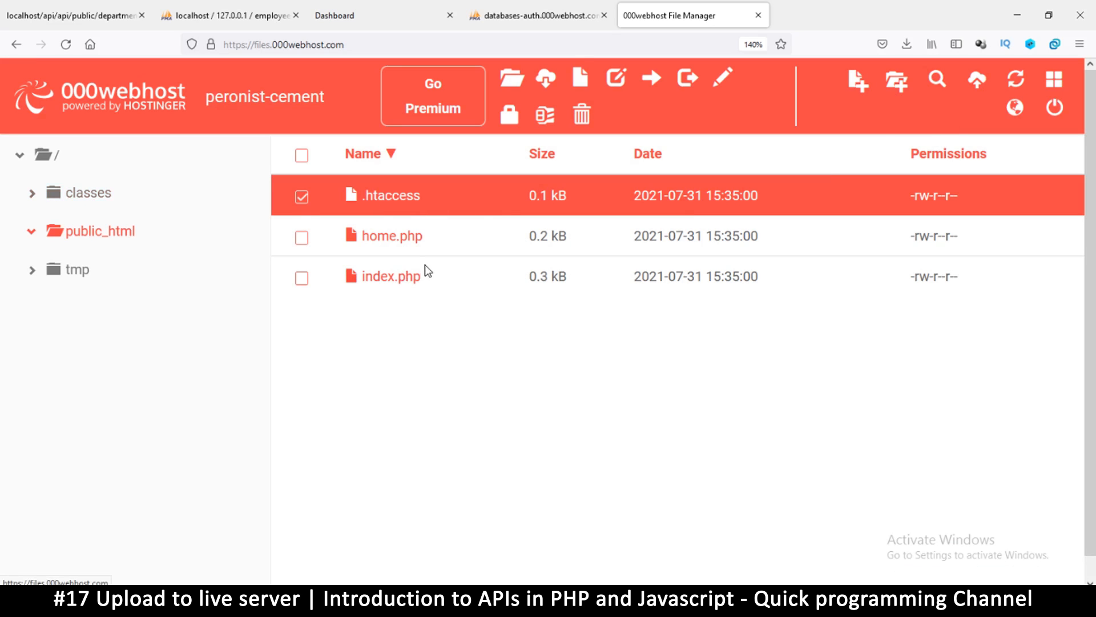
# Open the site's MySQL database list from the dashboard.
pyautogui.click(535, 15)
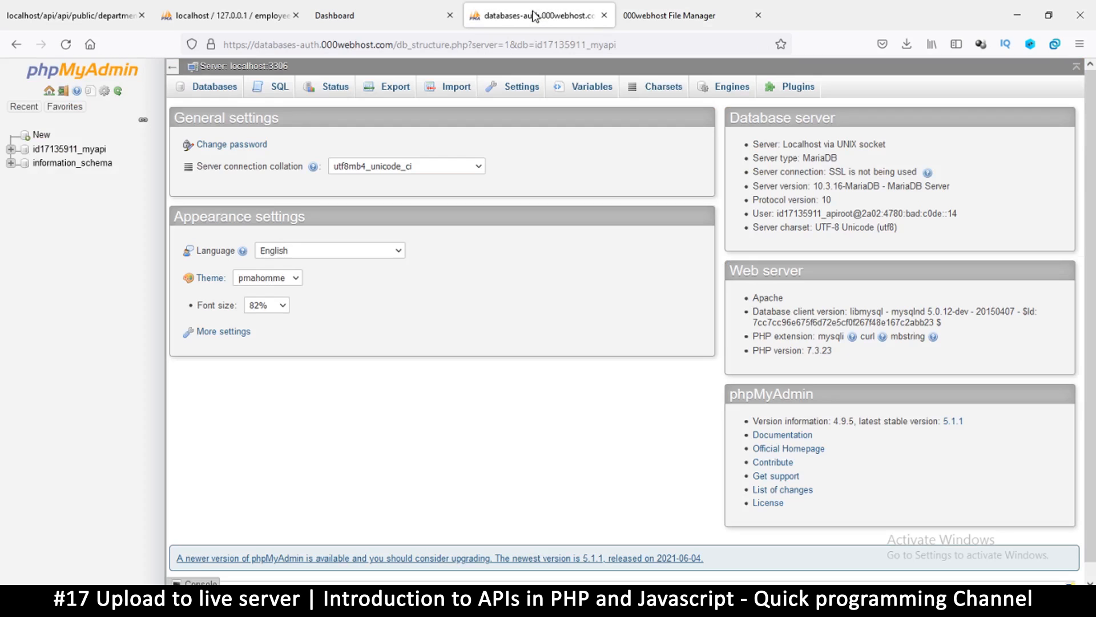
pyautogui.moveTo(603, 15)
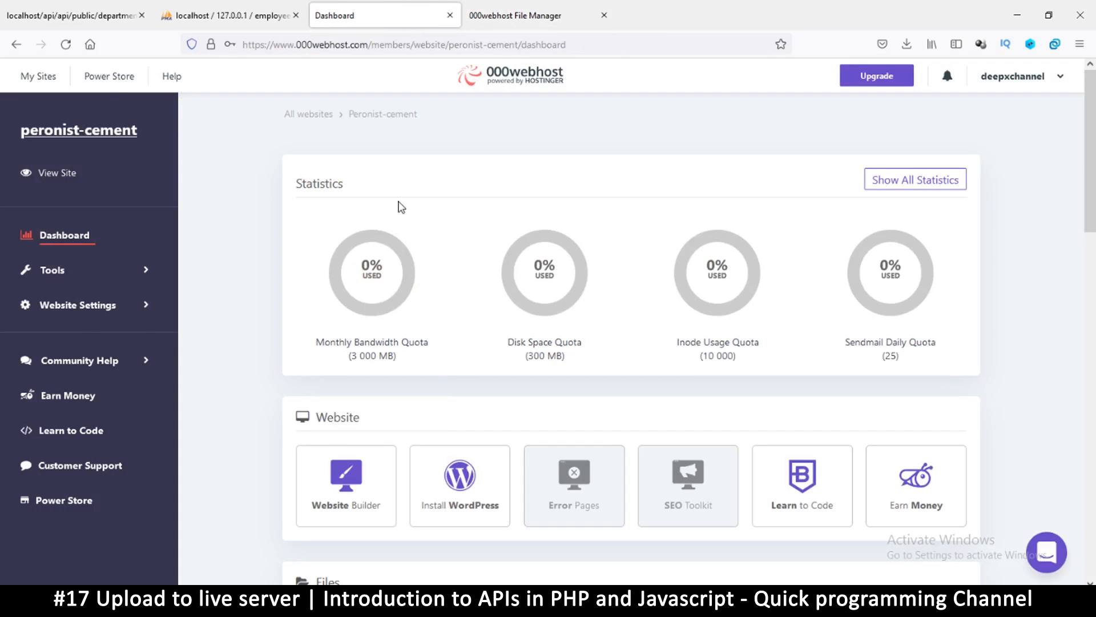
pyautogui.scroll(-3)
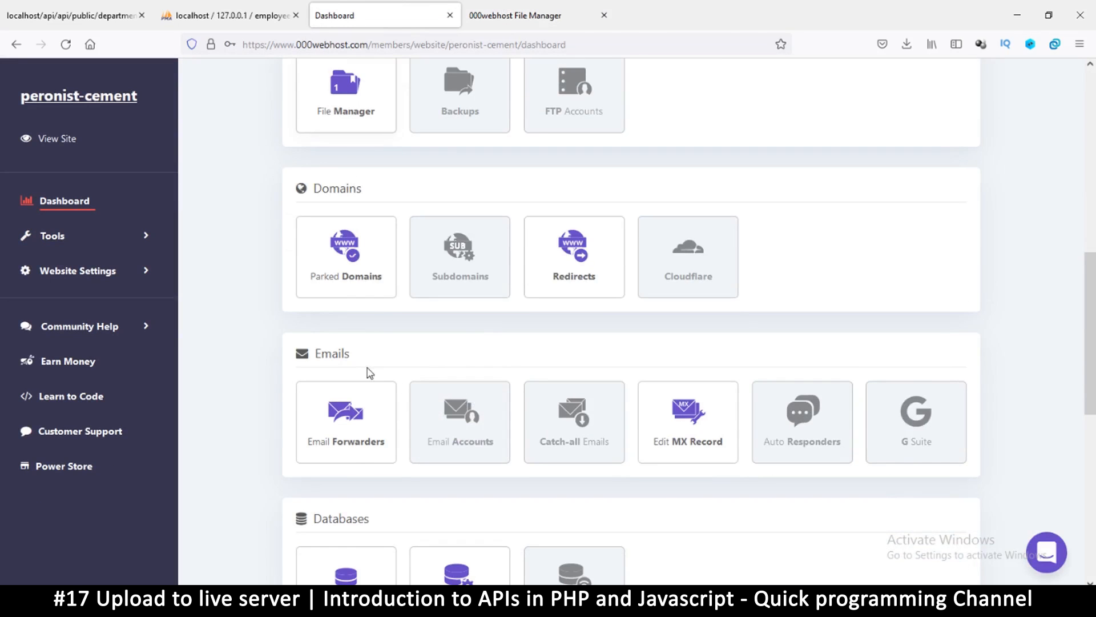
pyautogui.scroll(-3)
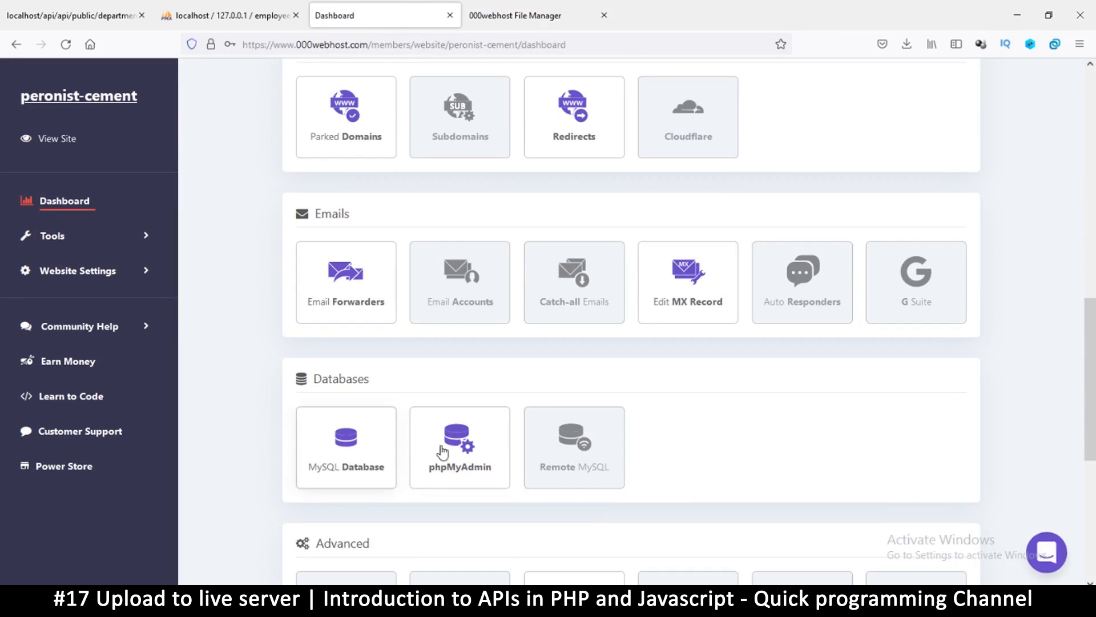
pyautogui.click(459, 448)
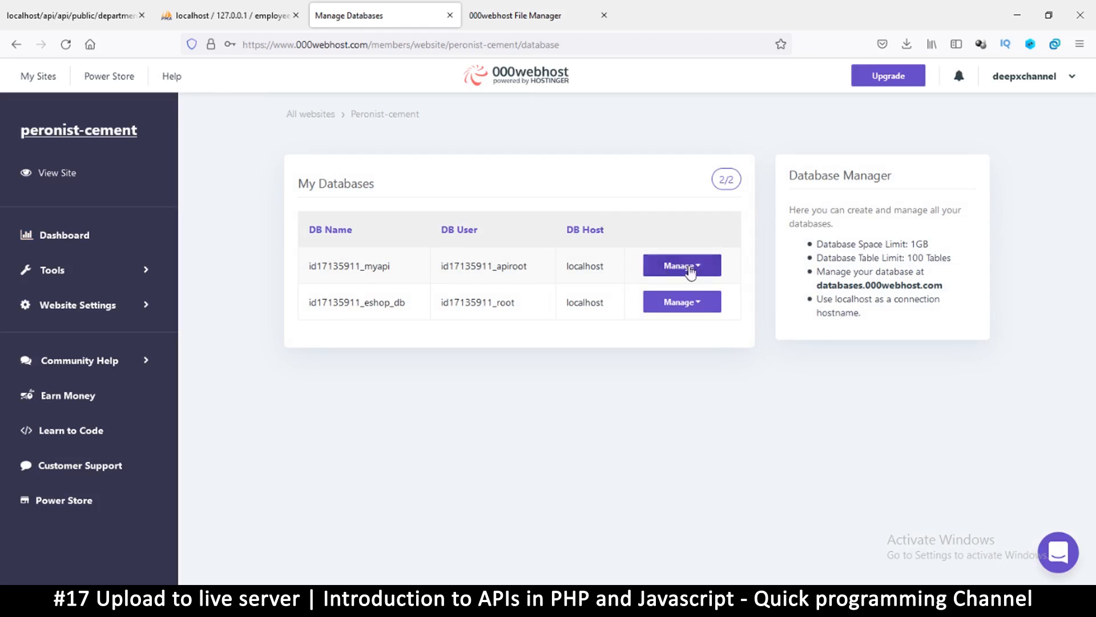
# Delete the id17135911_myapi database, leaving only id17135911_eshop_db.
pyautogui.click(681, 264)
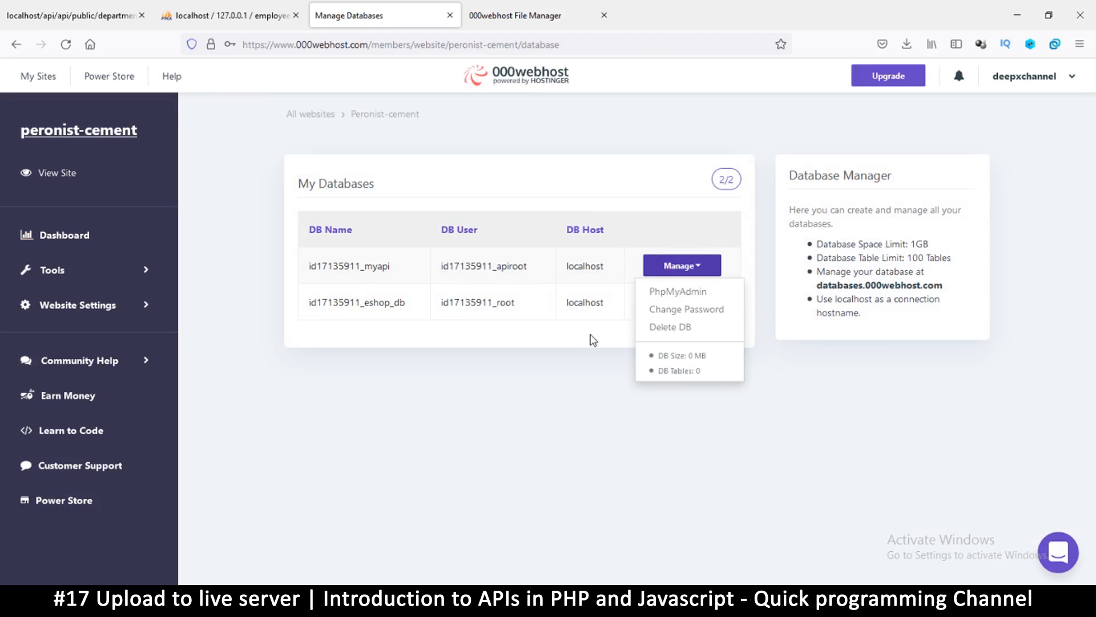
pyautogui.click(681, 265)
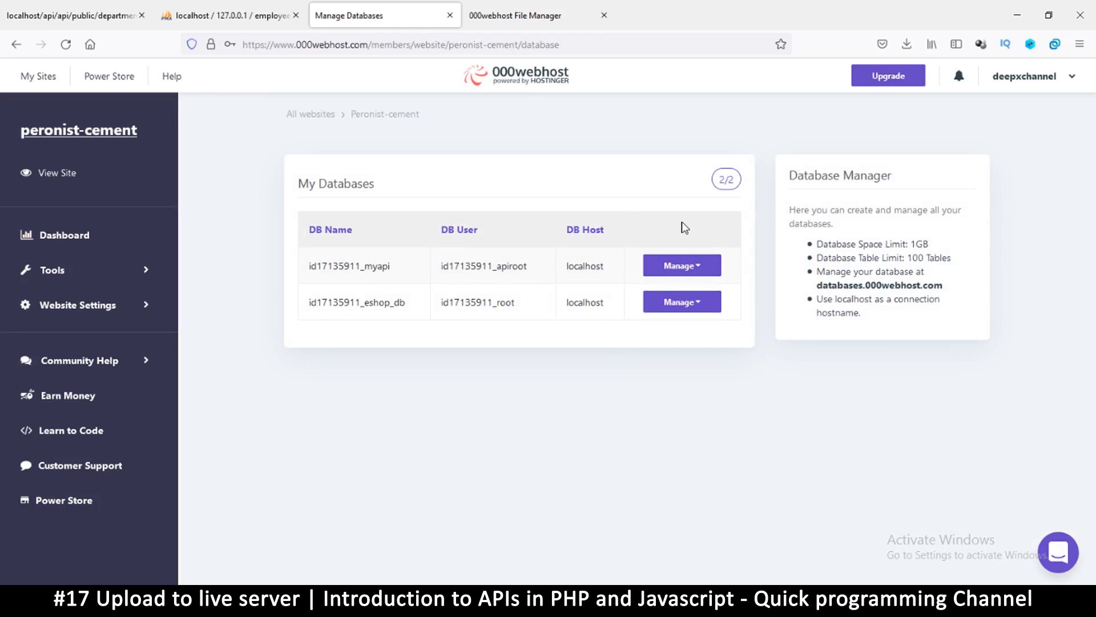
pyautogui.moveTo(580, 276)
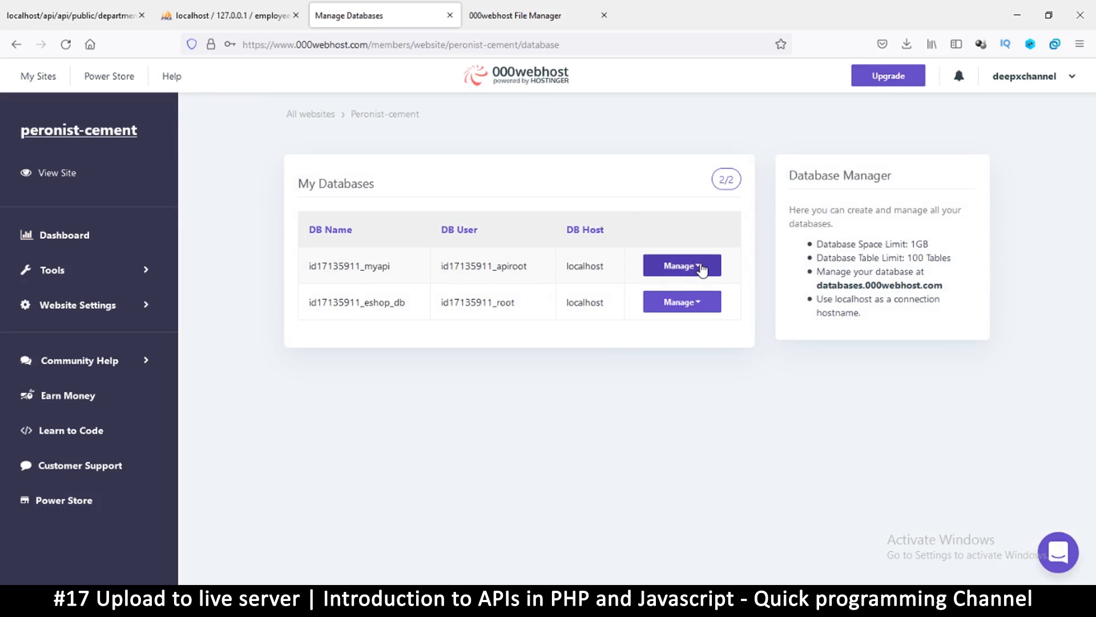
pyautogui.click(681, 264)
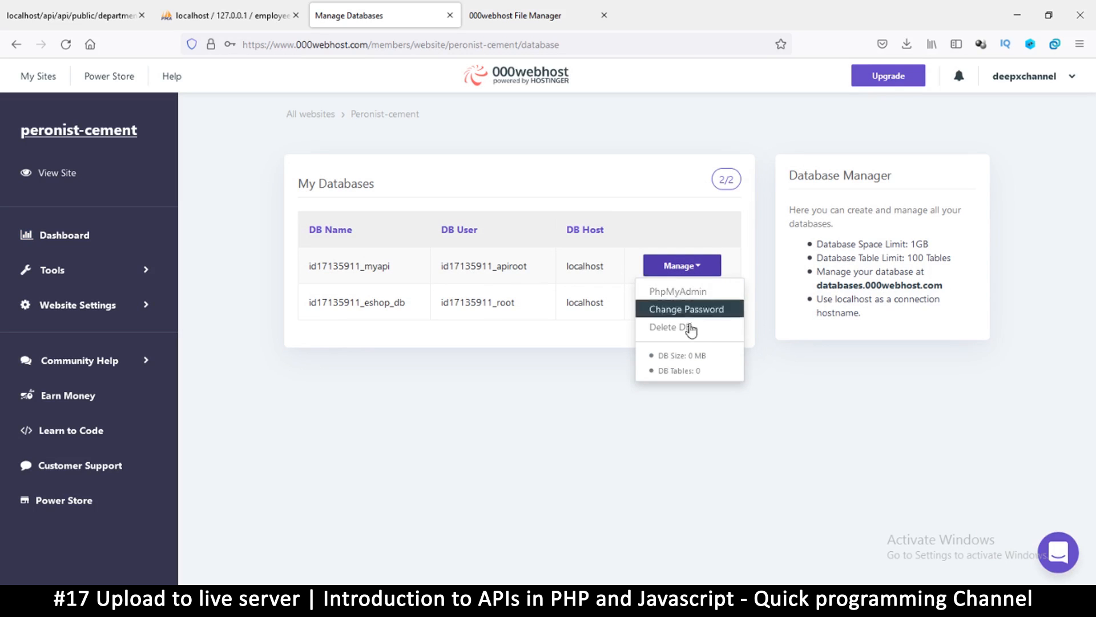
pyautogui.moveTo(689, 326)
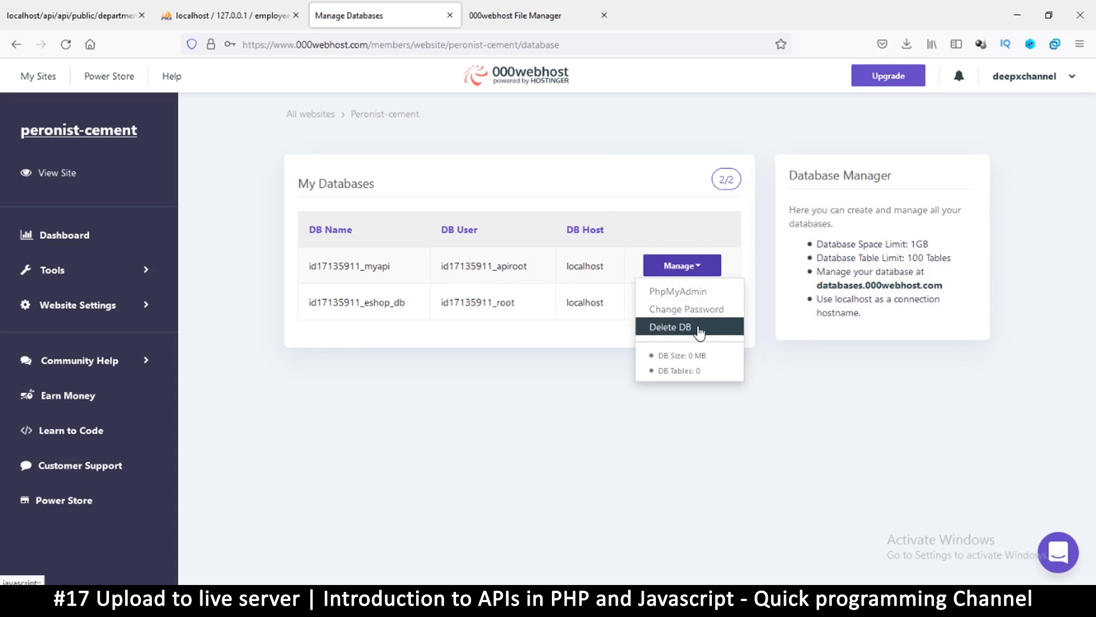
pyautogui.click(668, 326)
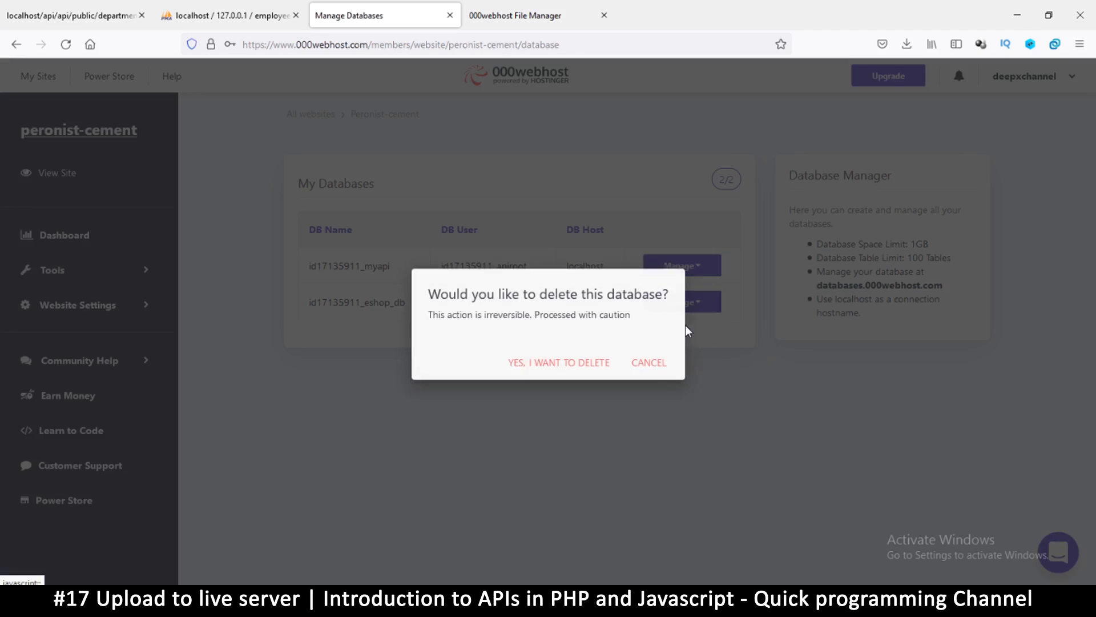
pyautogui.click(647, 362)
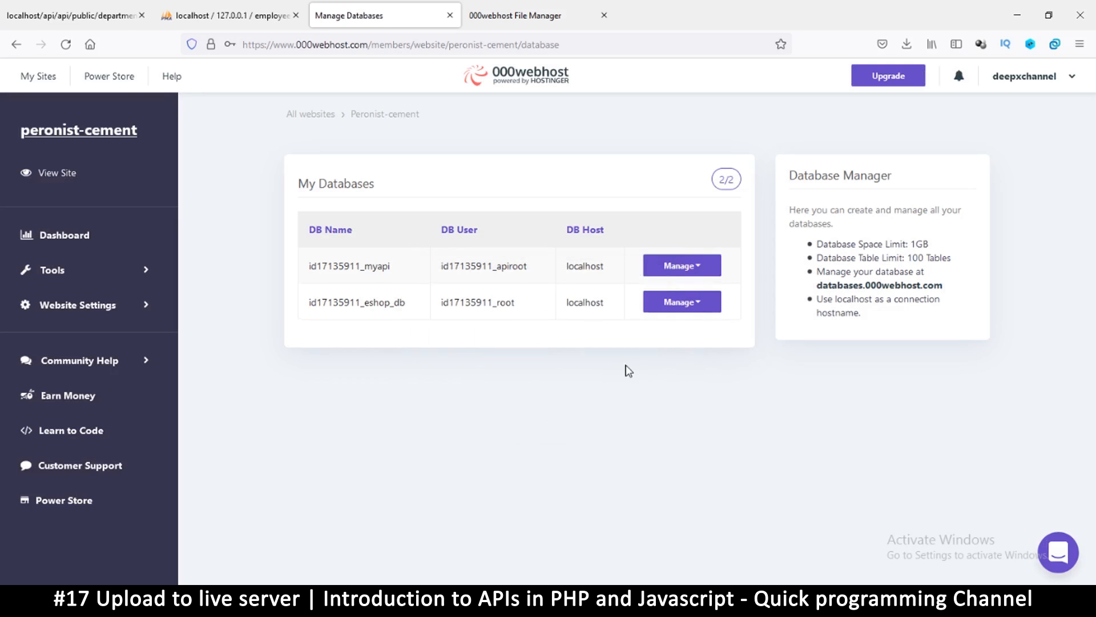
pyautogui.click(681, 265)
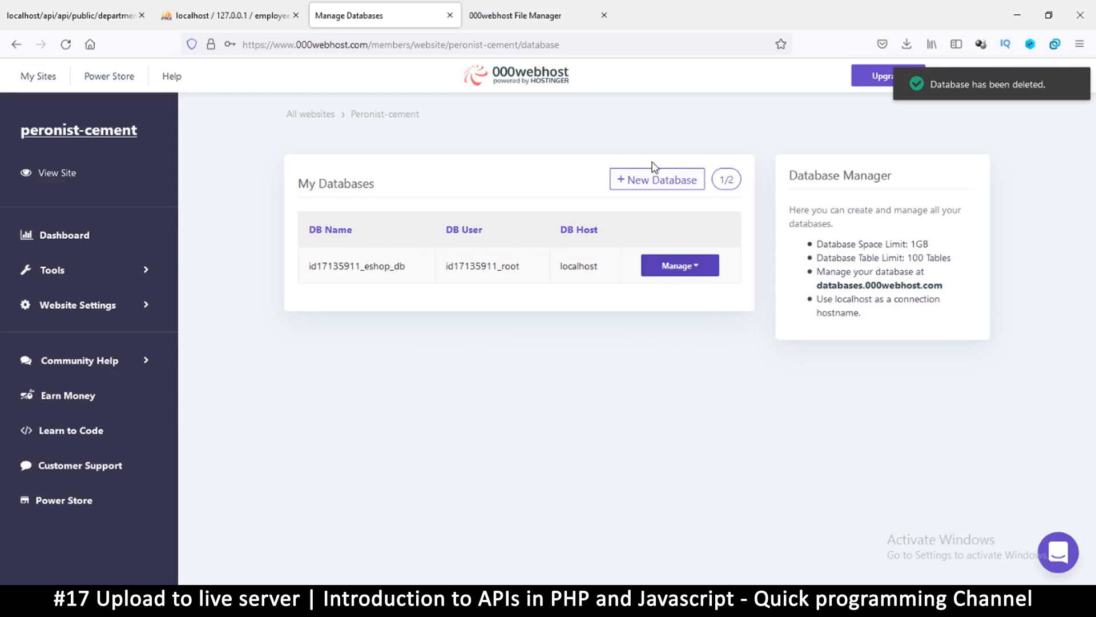
# Fill the new database form with name 'api', user 'rootapi', and copy the generated password.
pyautogui.click(656, 180)
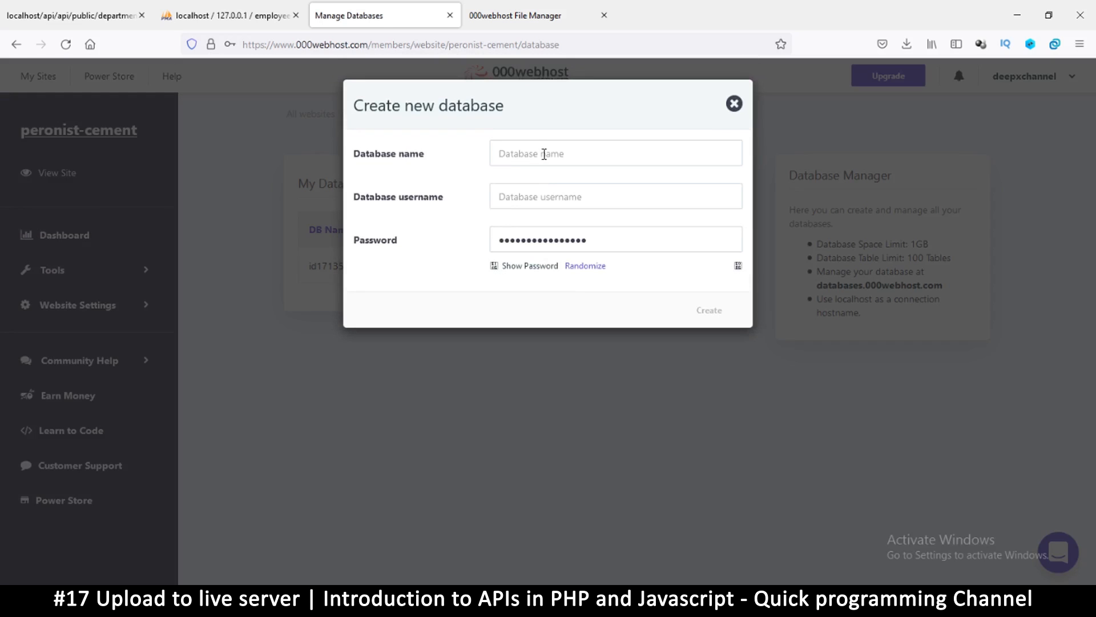
pyautogui.click(708, 309)
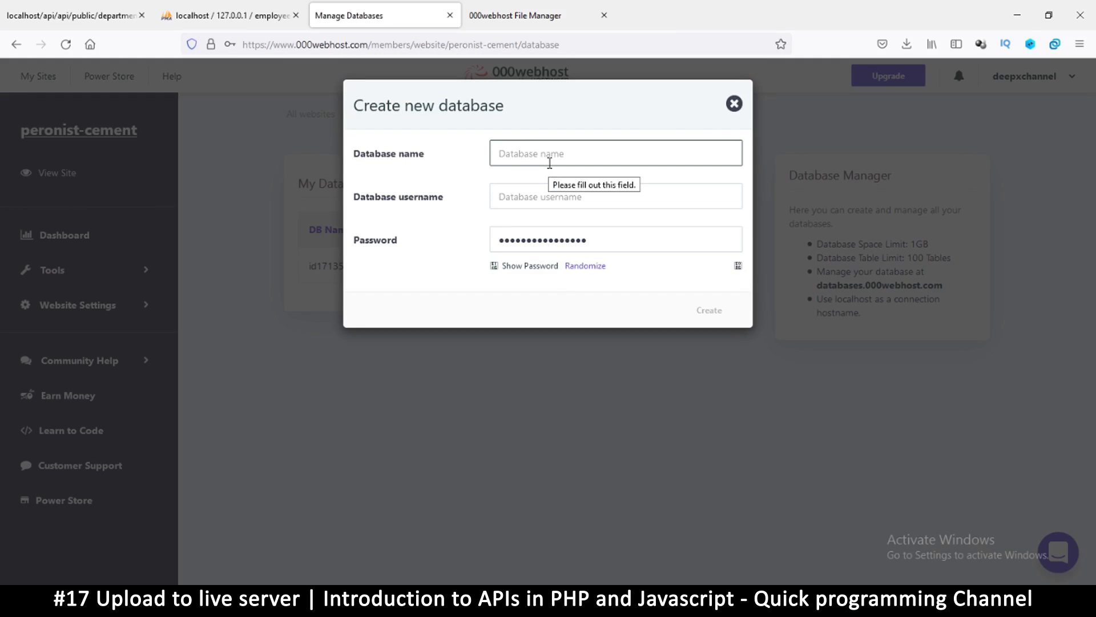
pyautogui.write('api')
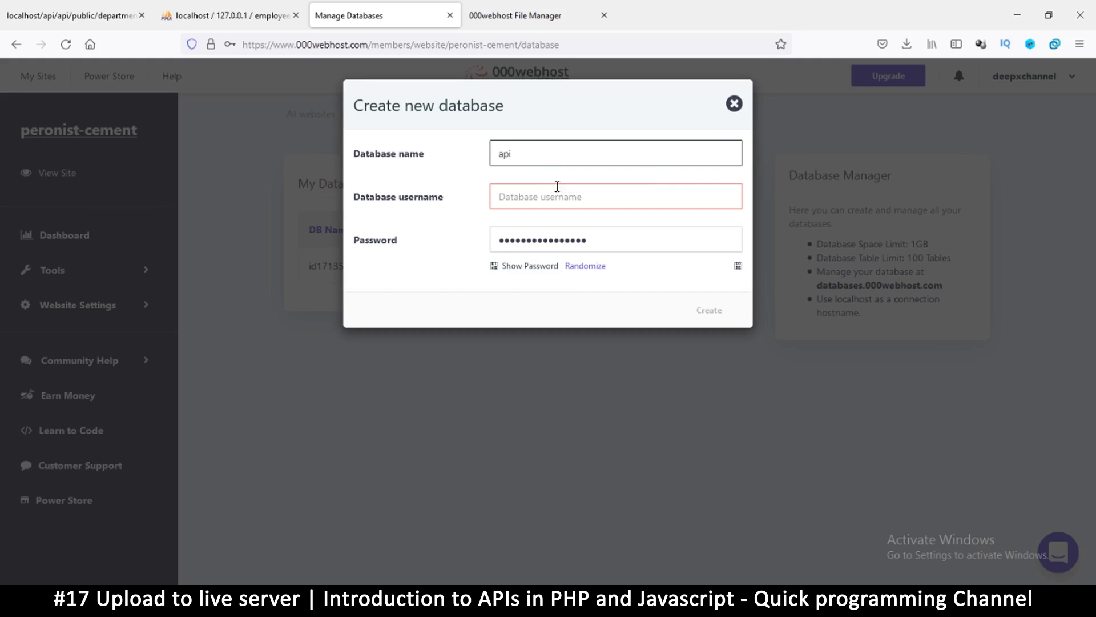
pyautogui.click(614, 197)
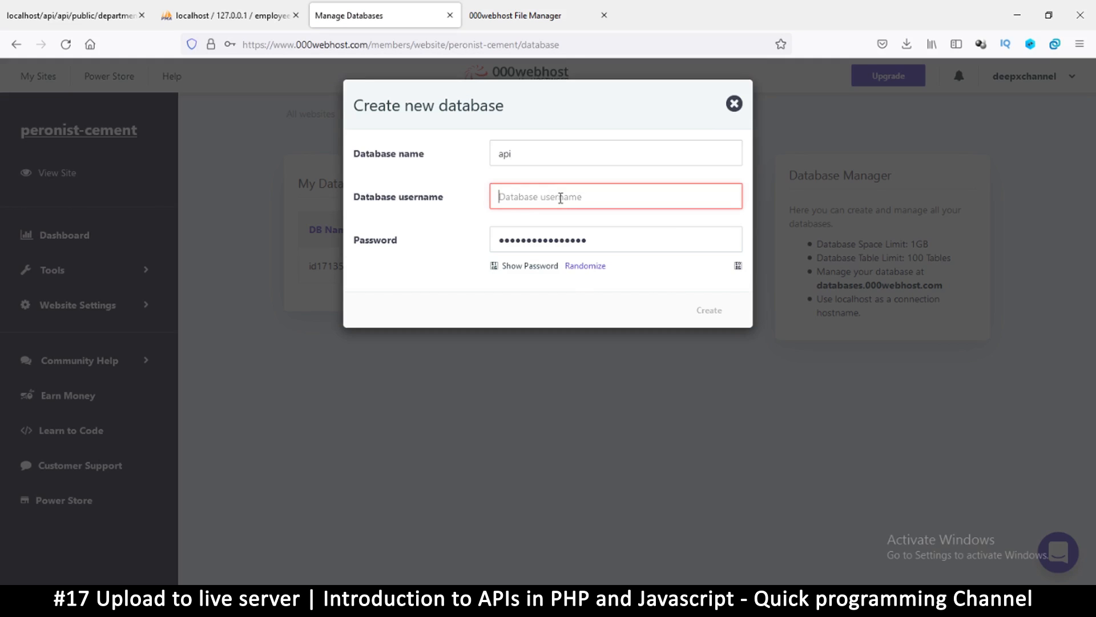
pyautogui.write('rootapi')
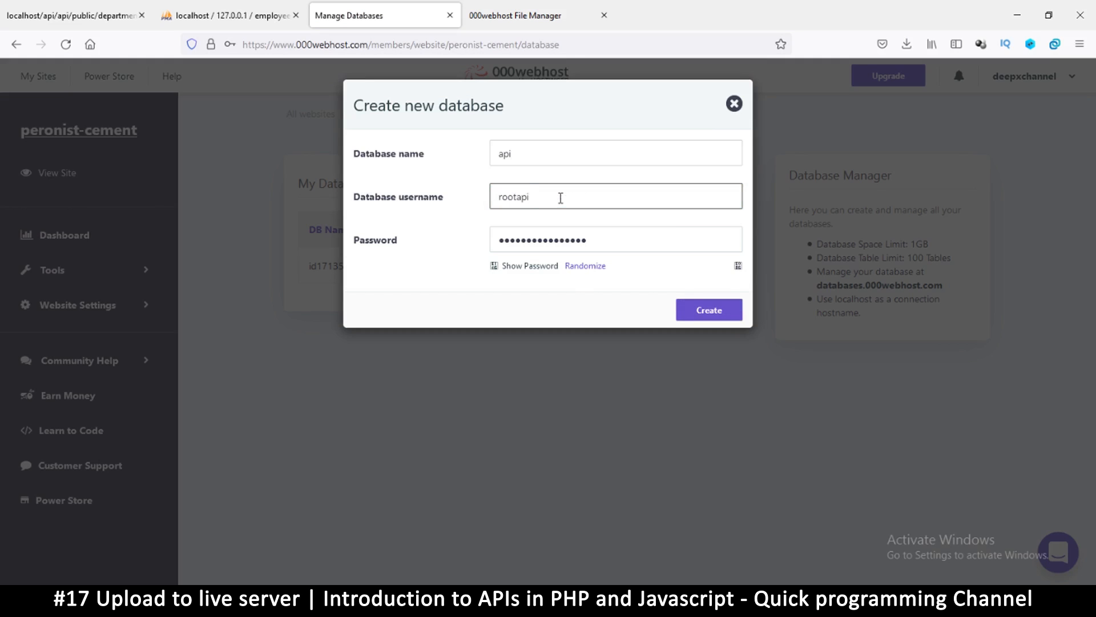
pyautogui.click(519, 265)
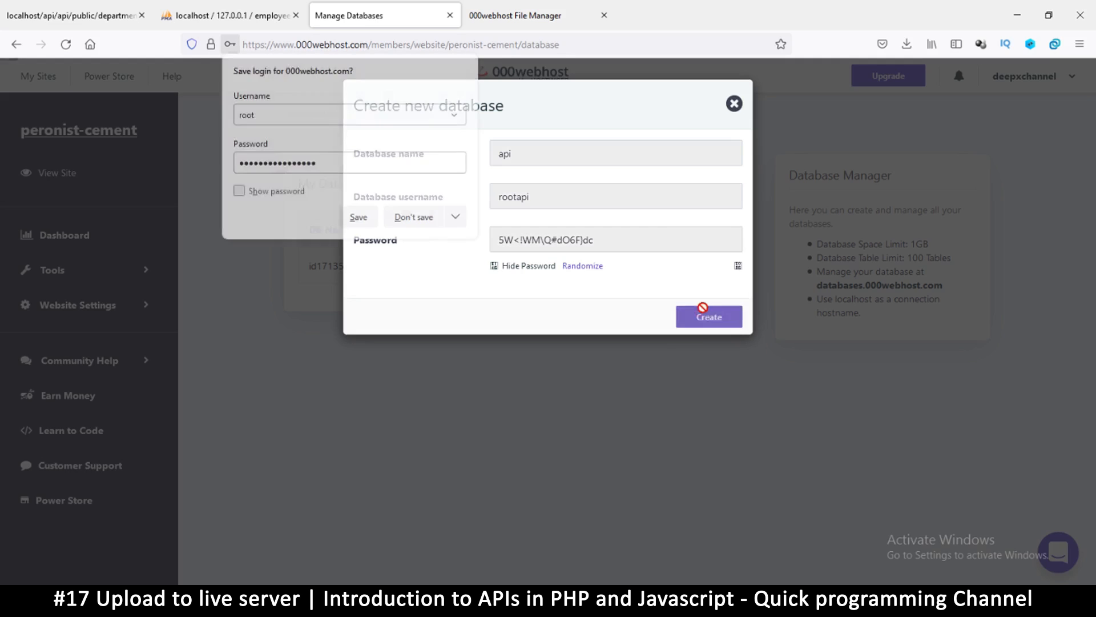
pyautogui.click(412, 217)
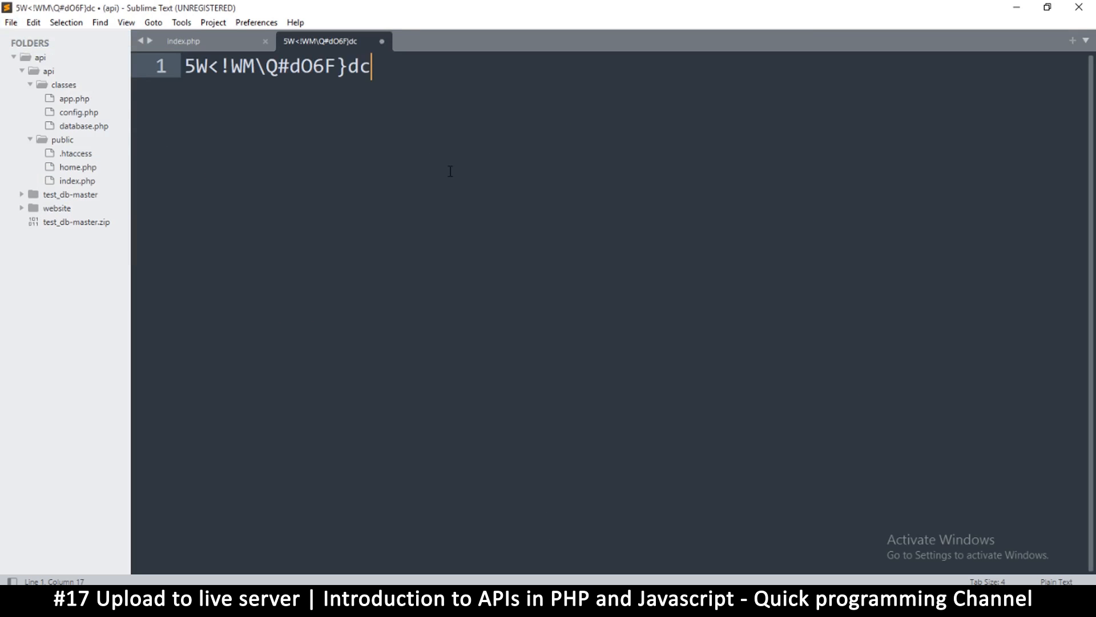
# Paste the password into a note and wait while id17135911_api is created.
pyautogui.press('enter')
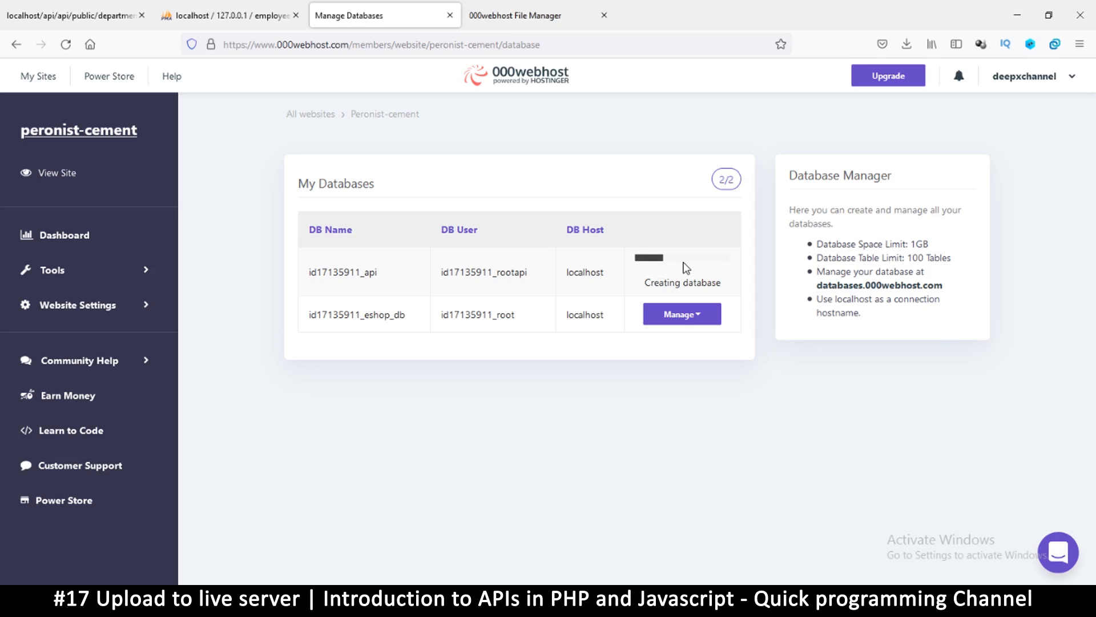
pyautogui.moveTo(660, 257)
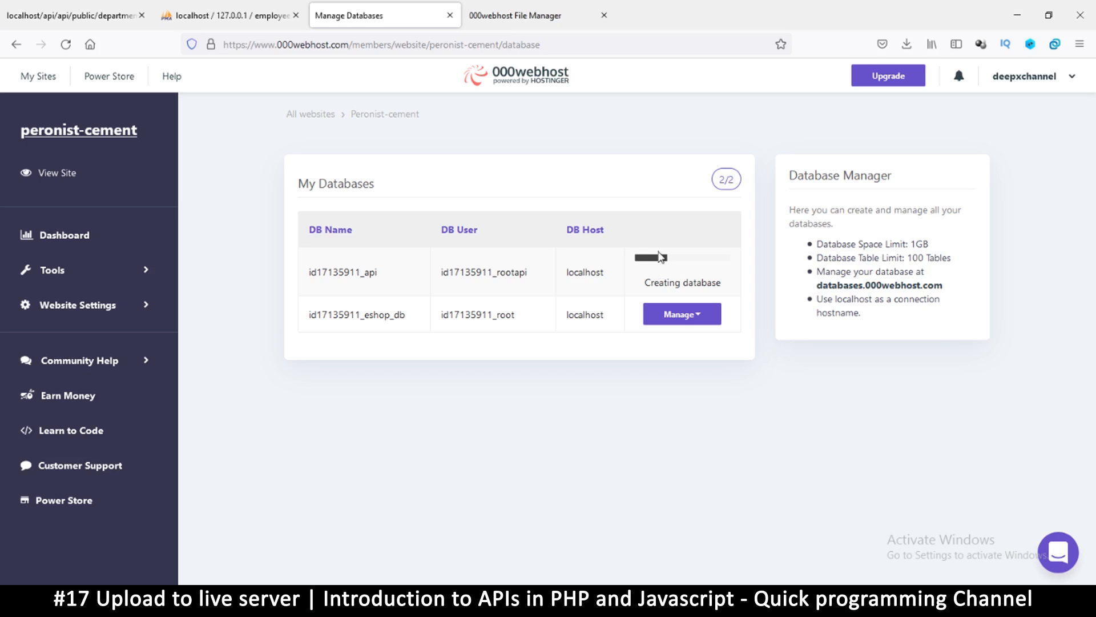
pyautogui.moveTo(691, 281)
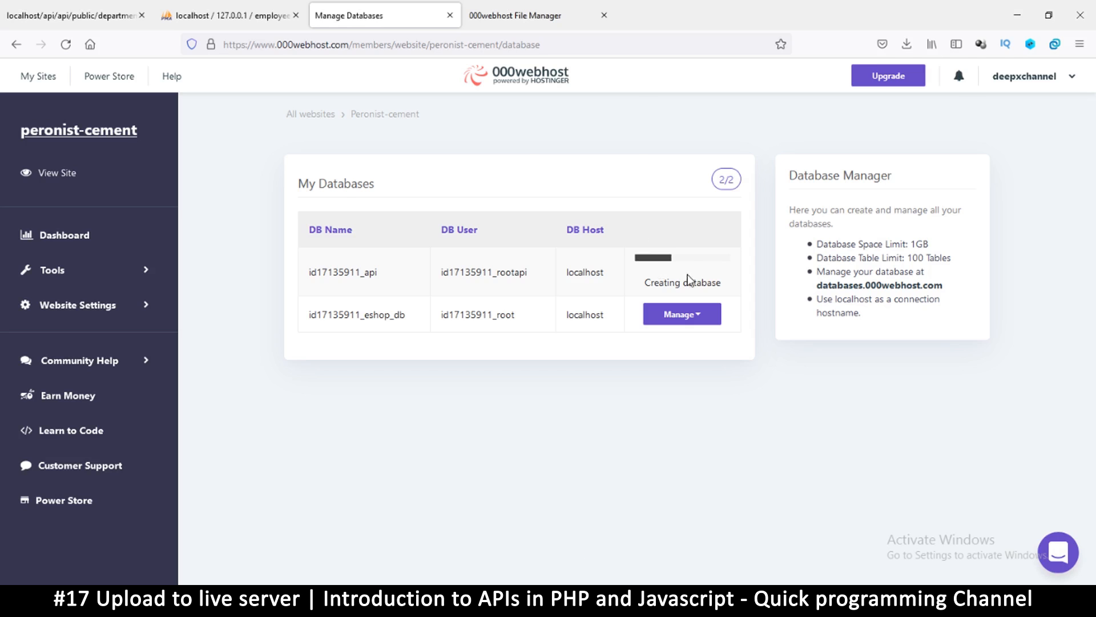
pyautogui.click(516, 16)
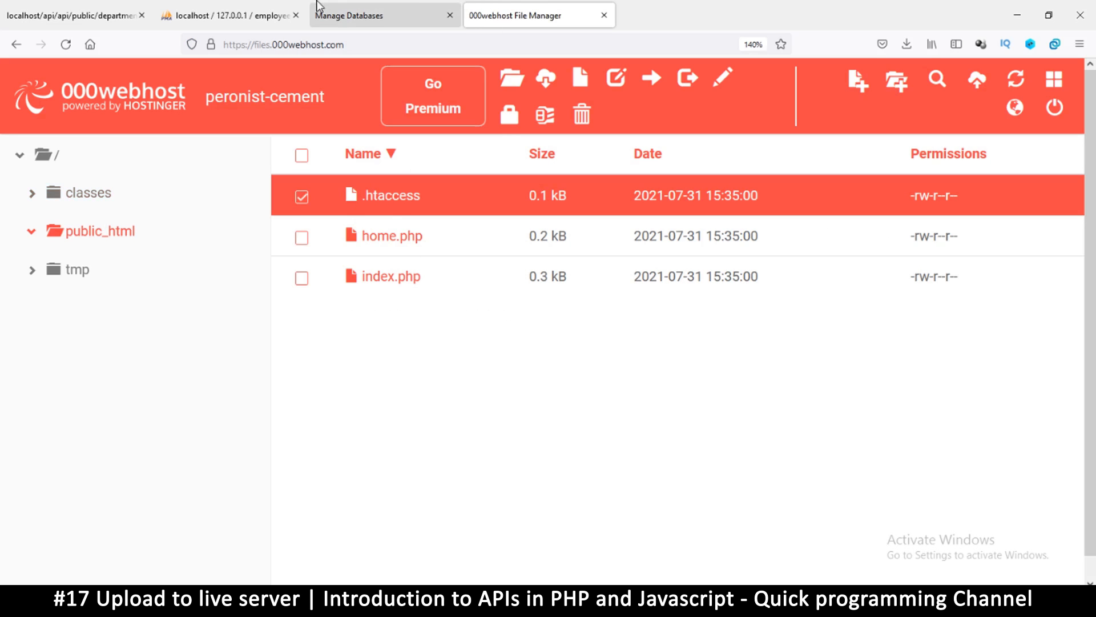
pyautogui.click(351, 15)
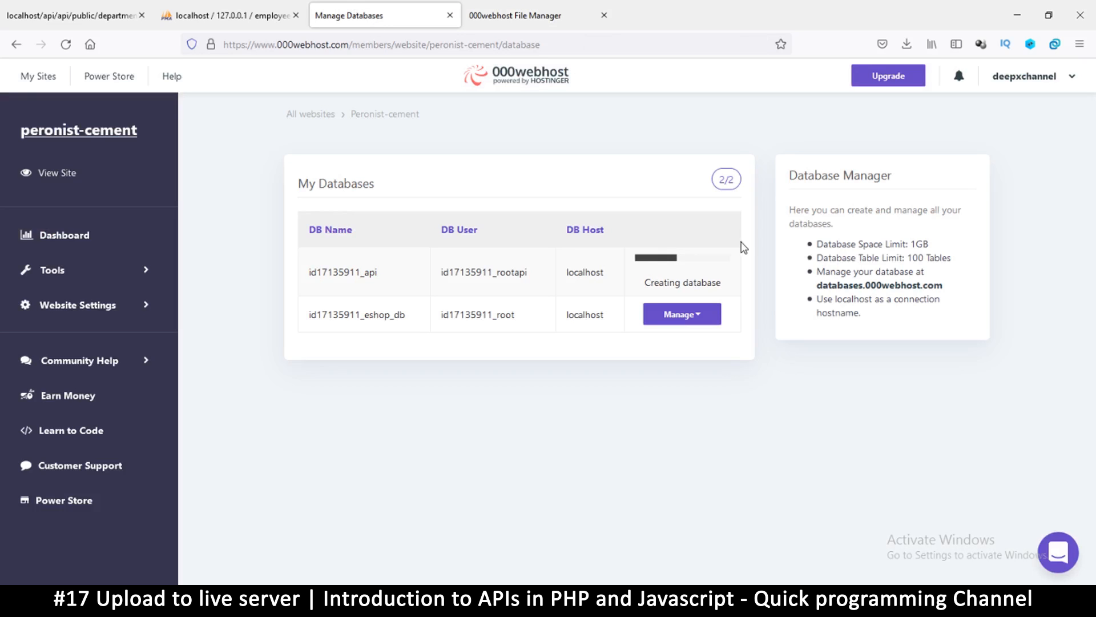
pyautogui.moveTo(710, 259)
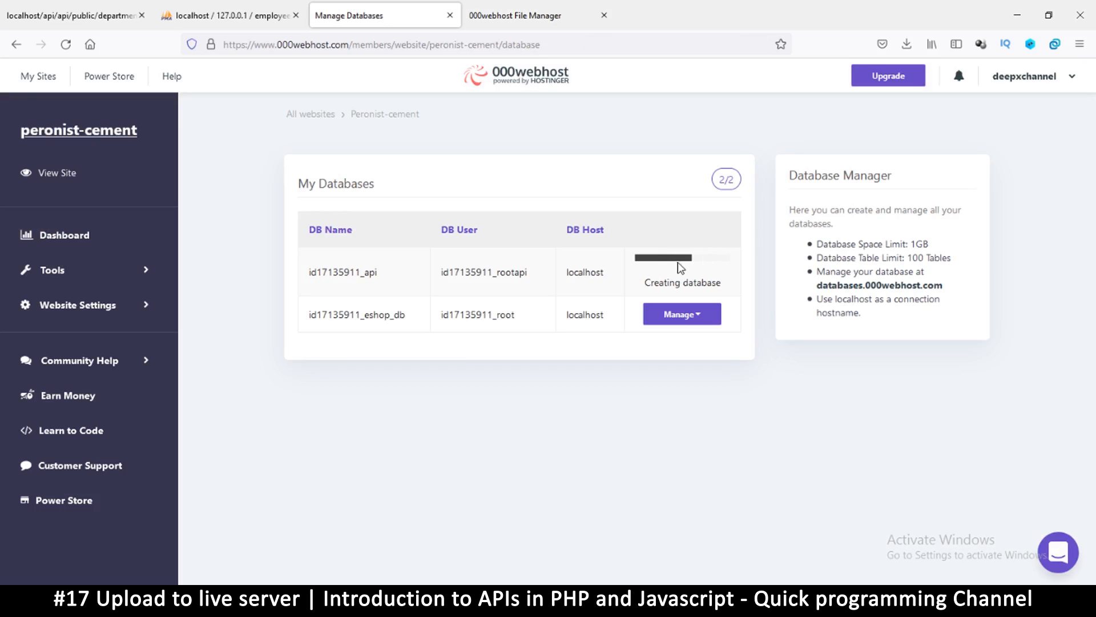
pyautogui.moveTo(664, 270)
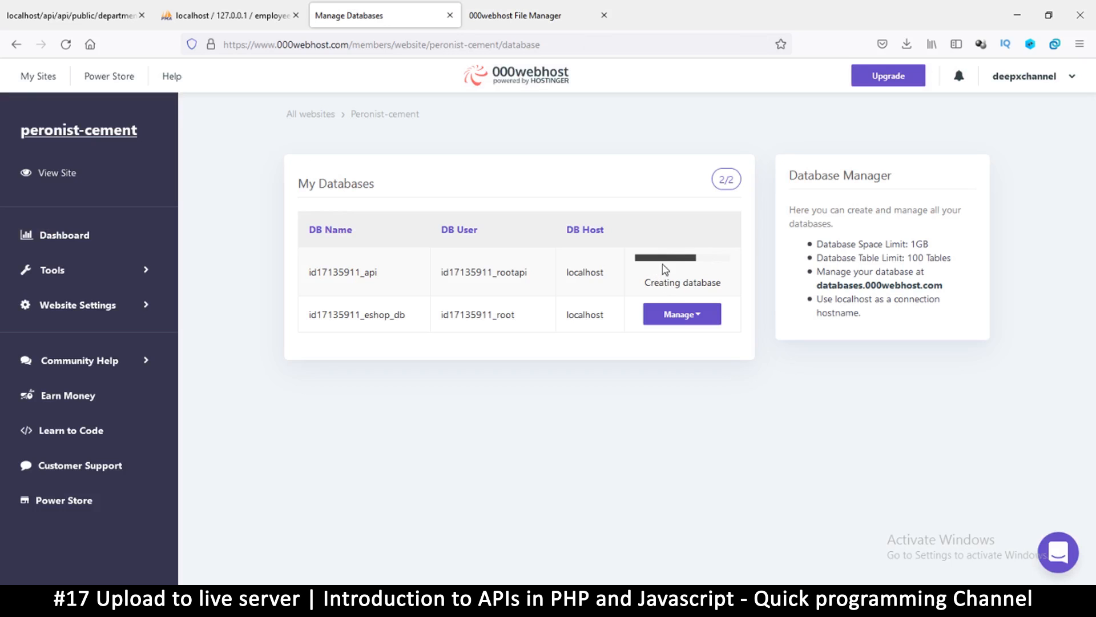
pyautogui.moveTo(704, 266)
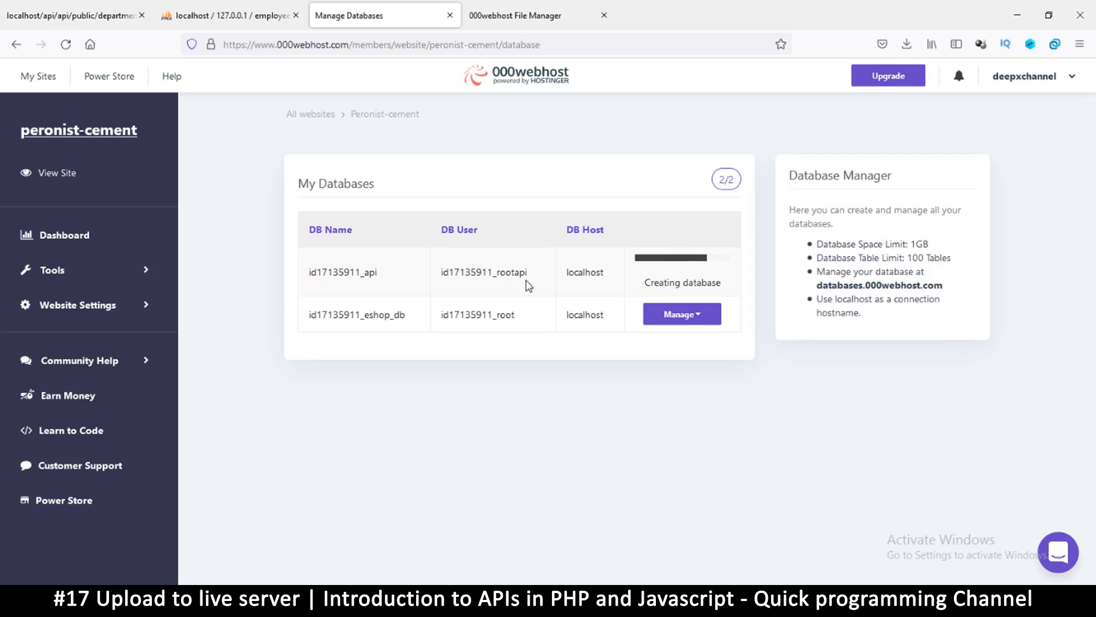
pyautogui.doubleClick(484, 271)
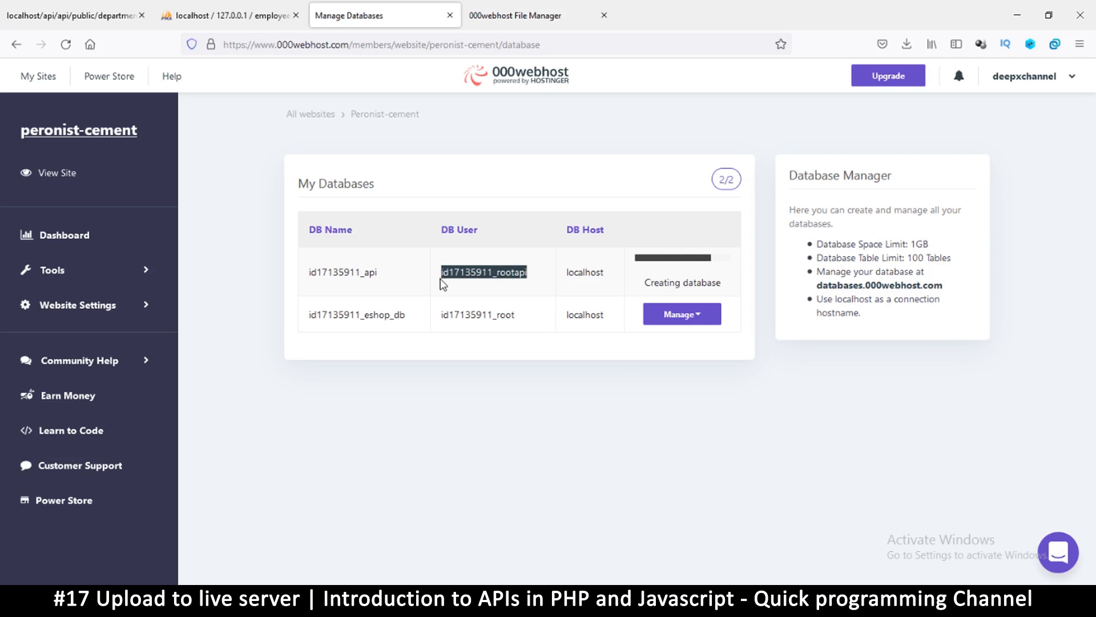
pyautogui.moveTo(494, 562)
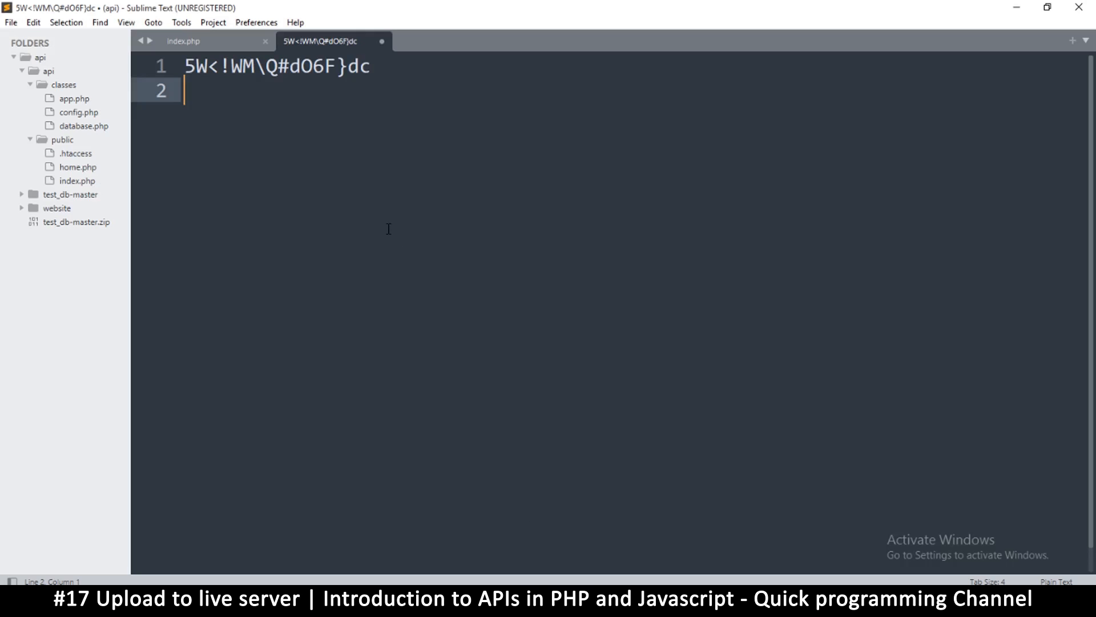
pyautogui.write('id17135911_rootapi')
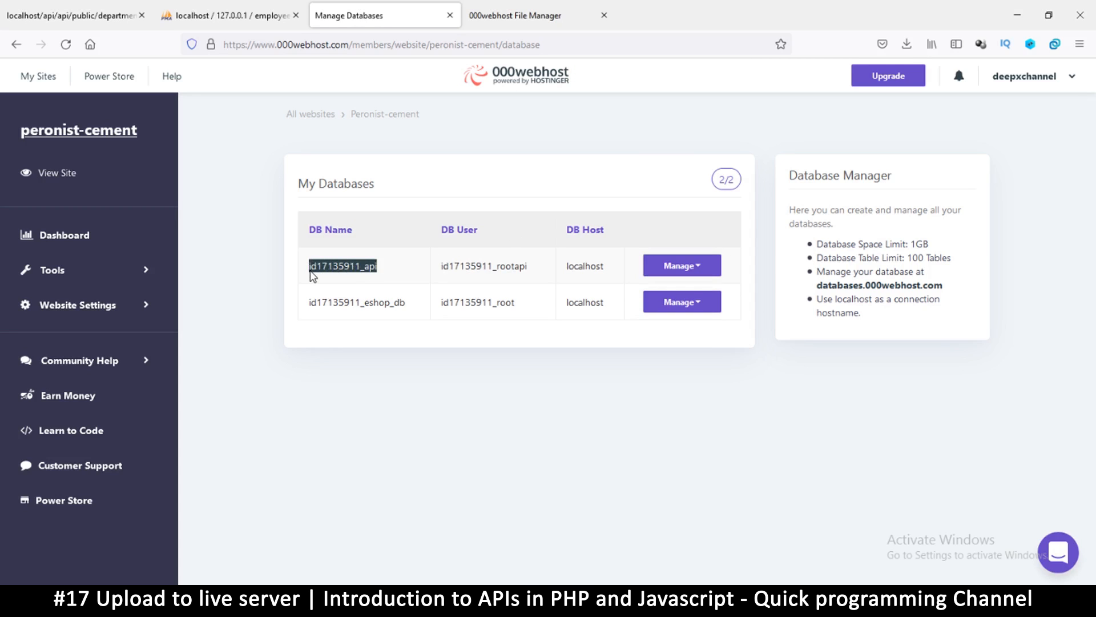
pyautogui.moveTo(393, 305)
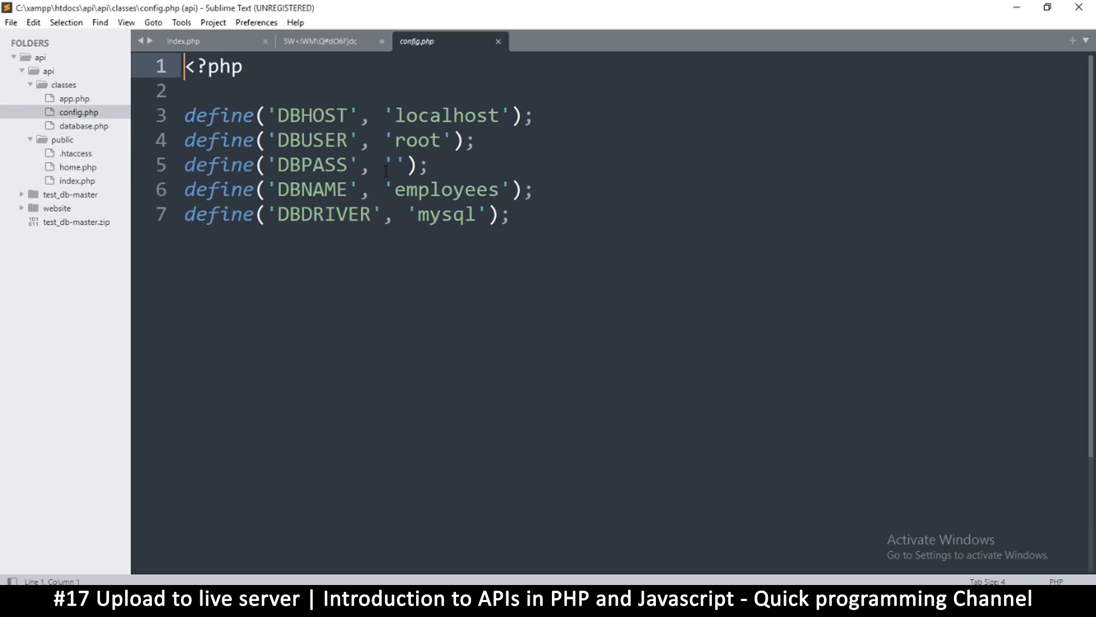
# Set DBNAME to id17135911_api and DBUSER to id17135911_rootapi in config.php.
pyautogui.doubleClick(433, 190)
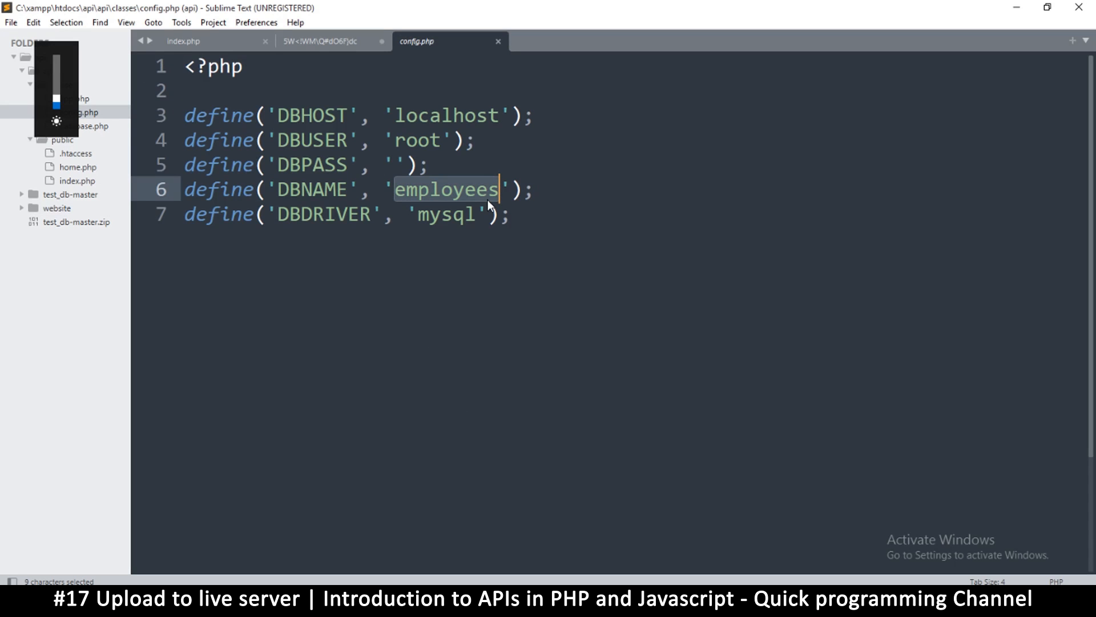
pyautogui.write('id17135911_api')
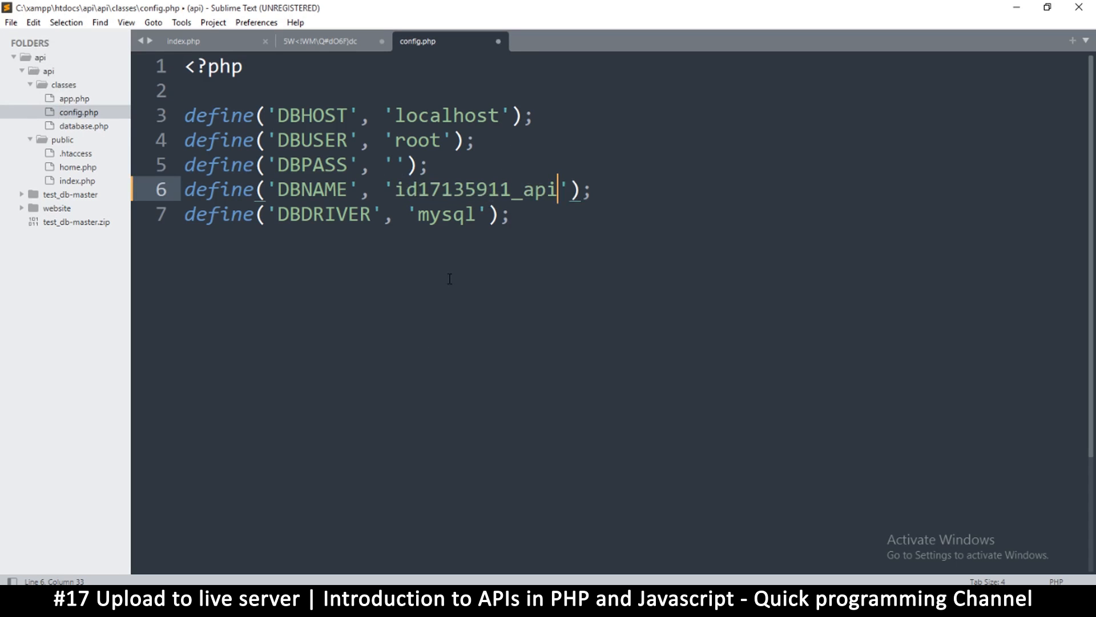
pyautogui.click(325, 40)
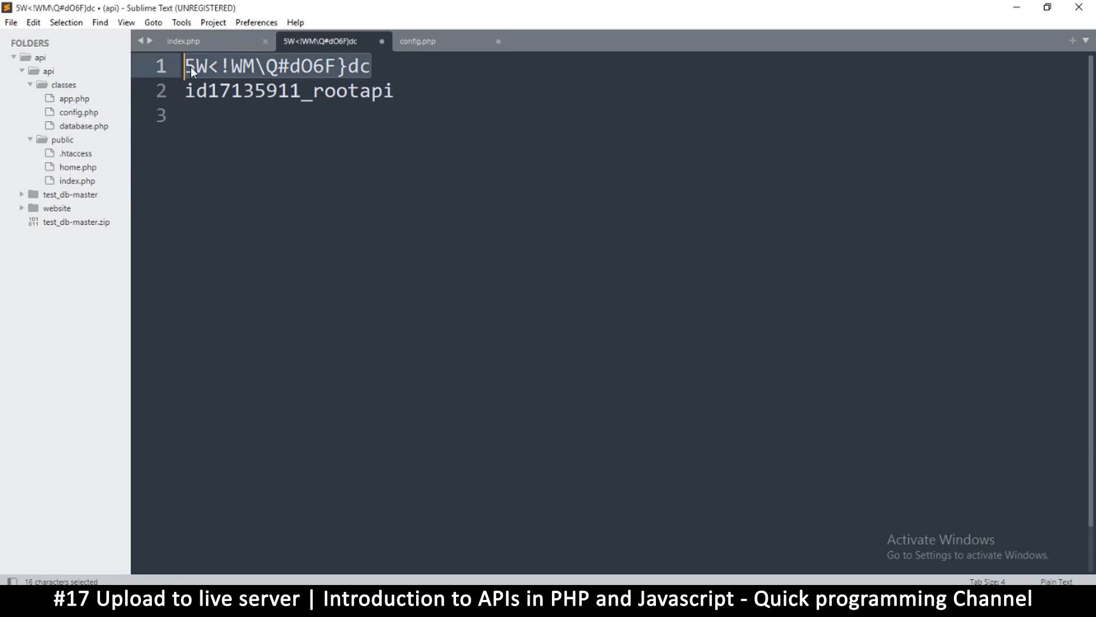
pyautogui.click(418, 41)
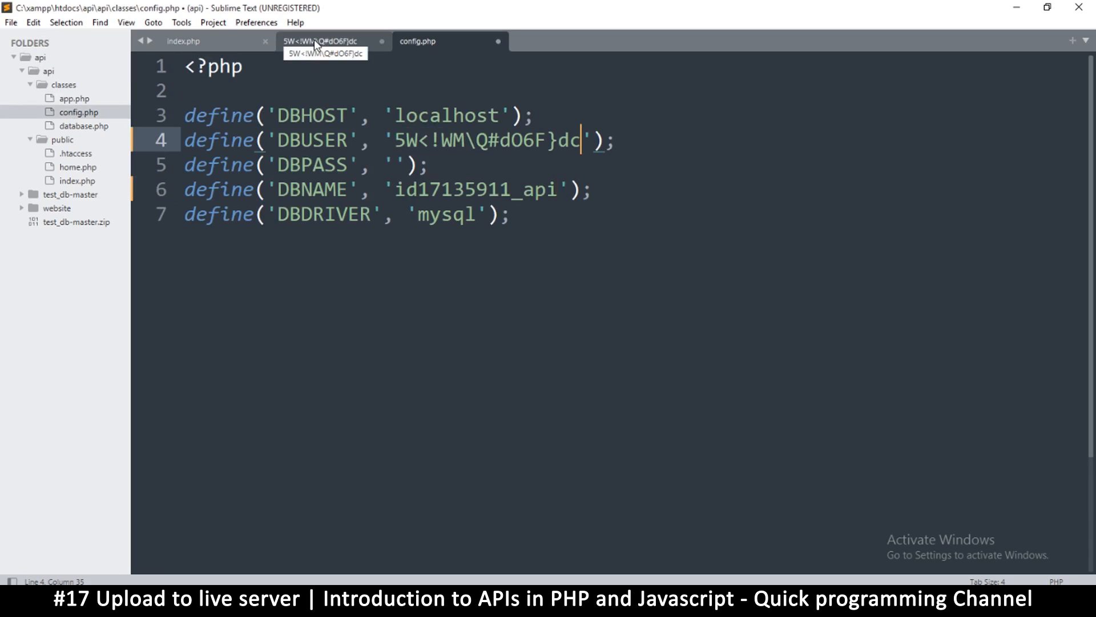
pyautogui.write('root')
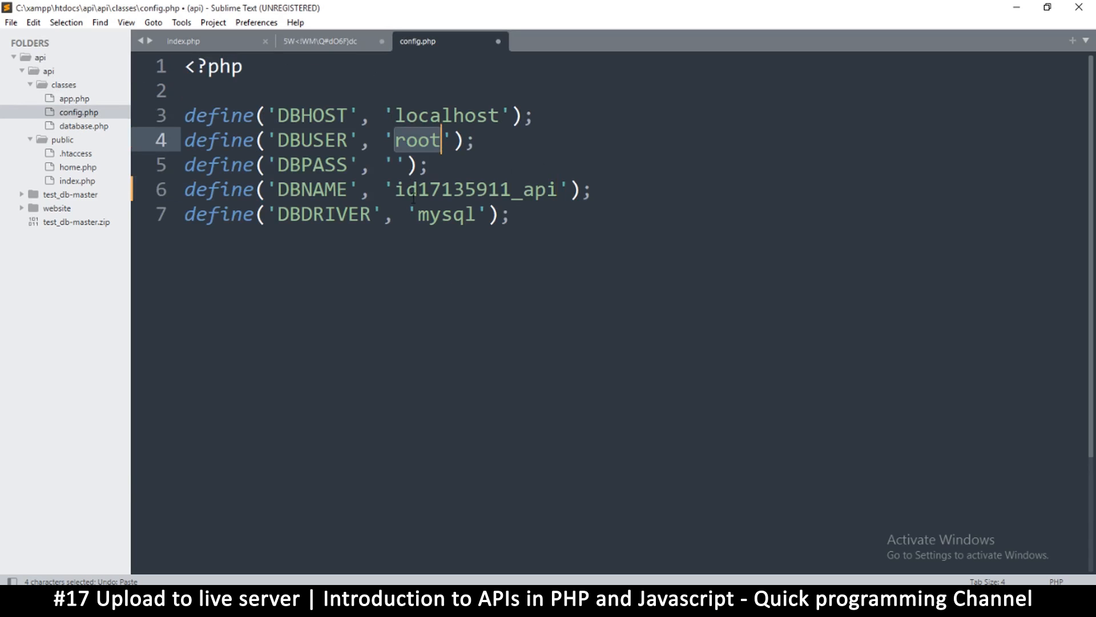
# Put the generated password into DBPASS and save config.php.
pyautogui.click(395, 165)
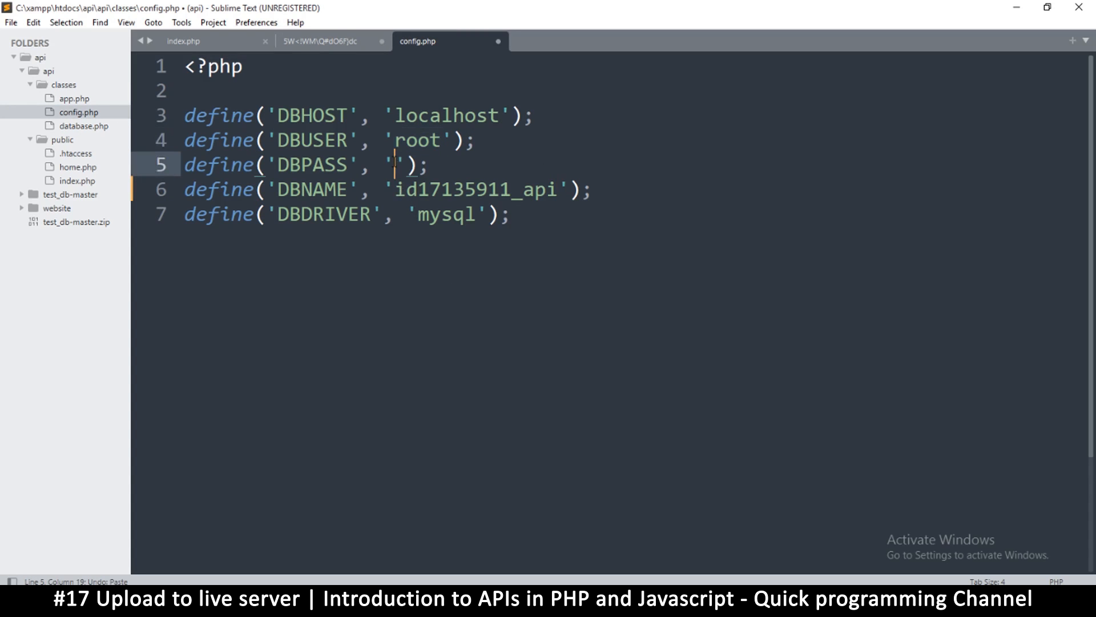
pyautogui.click(327, 41)
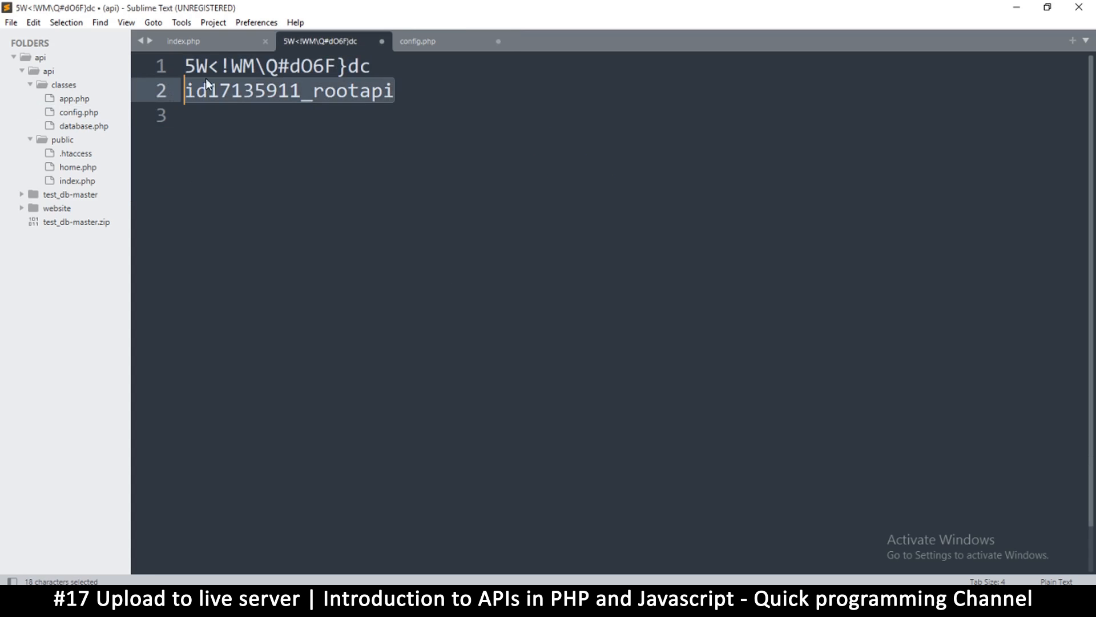
pyautogui.click(417, 41)
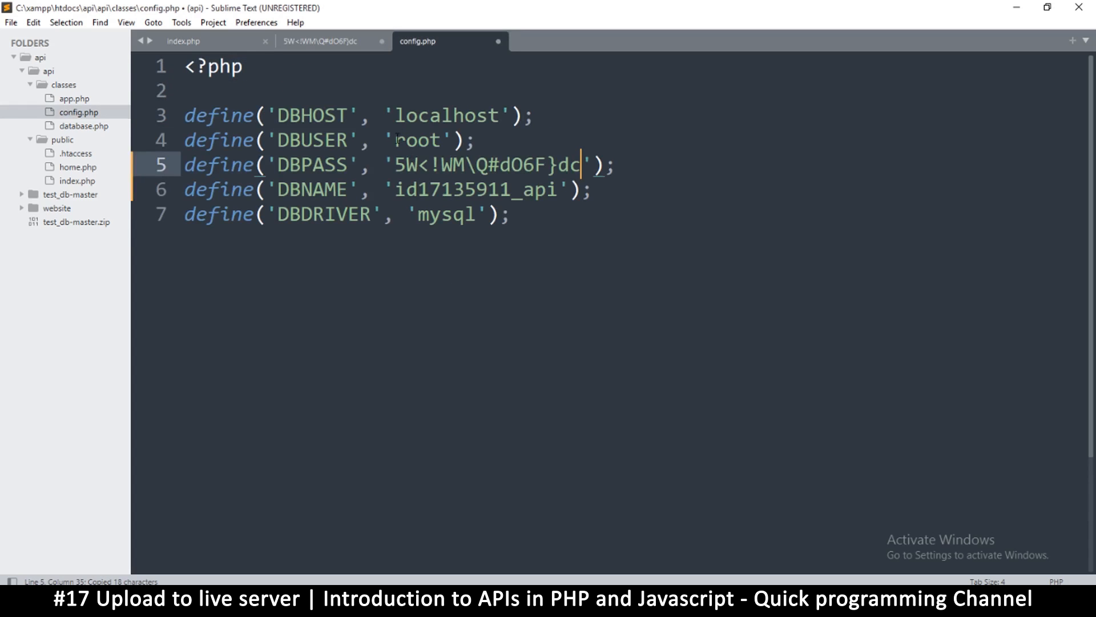
pyautogui.write('id17135911_')
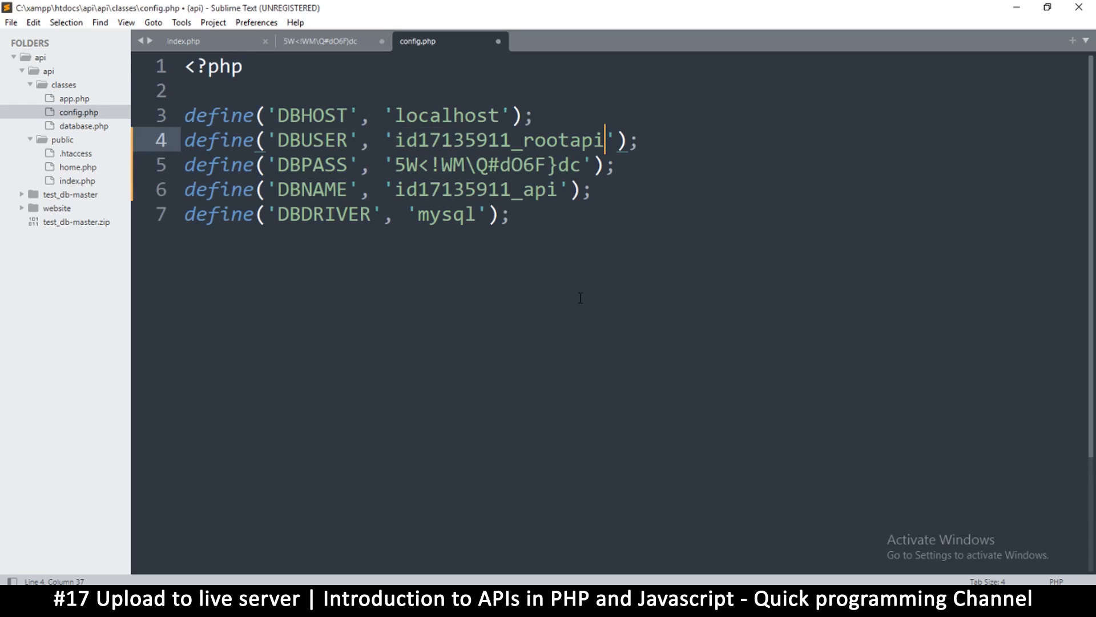
pyautogui.press('ctrl+s')
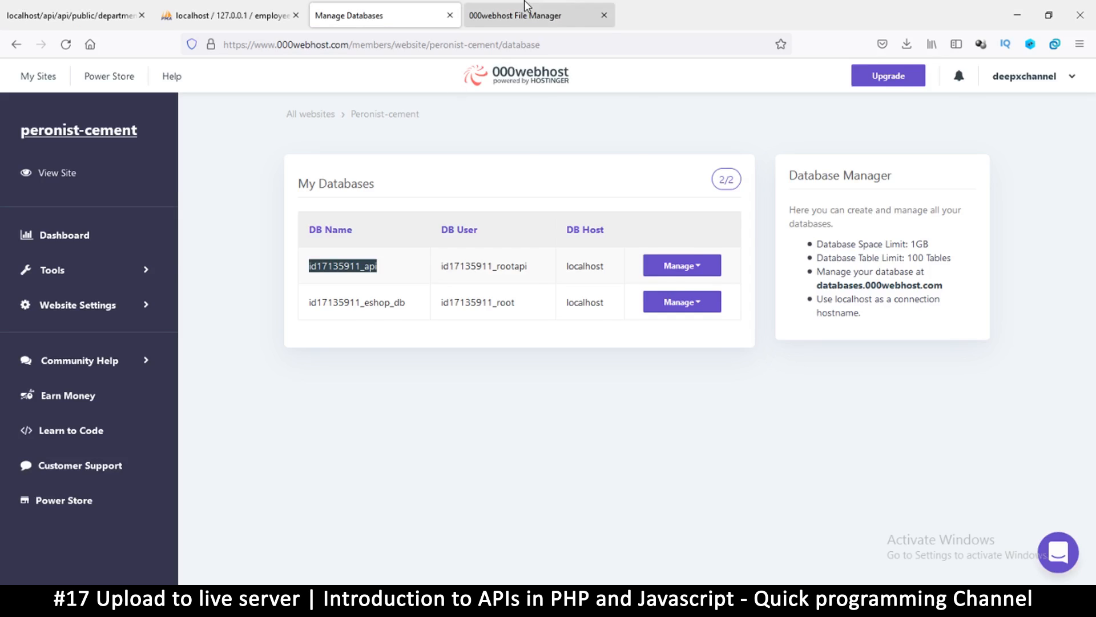
pyautogui.click(538, 16)
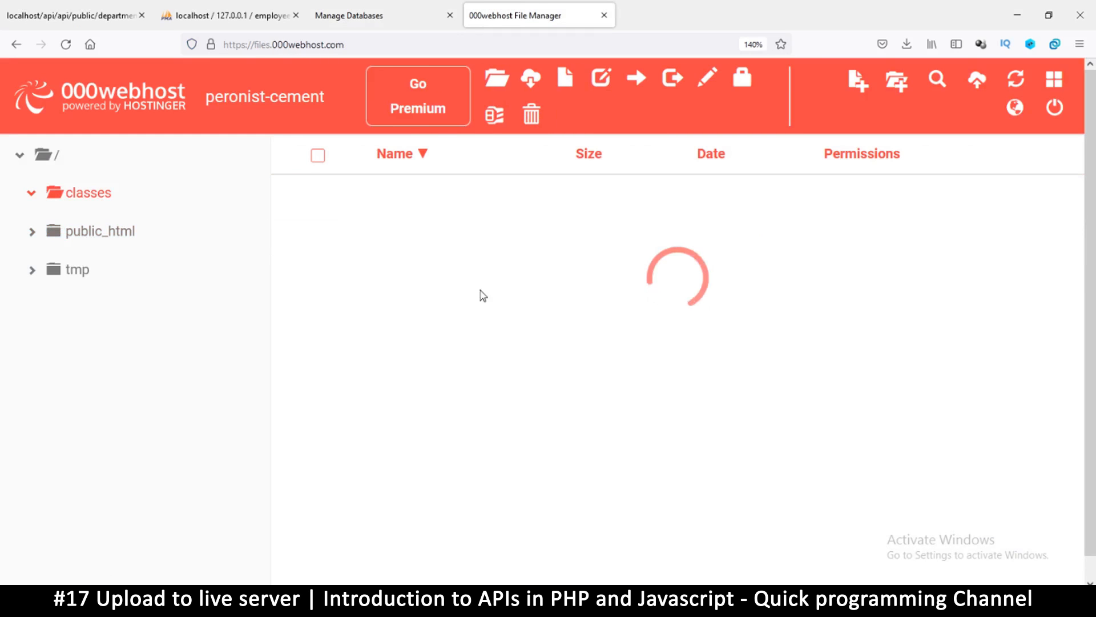
# Upload the edited config.php into the classes folder on 000webhost.
pyautogui.click(90, 193)
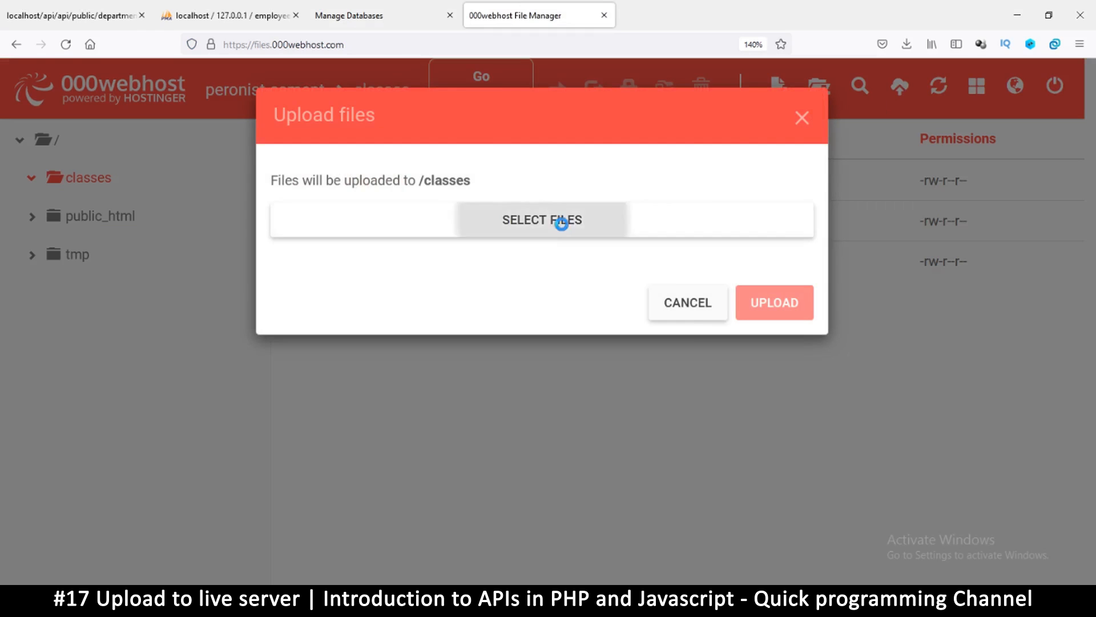
pyautogui.click(542, 219)
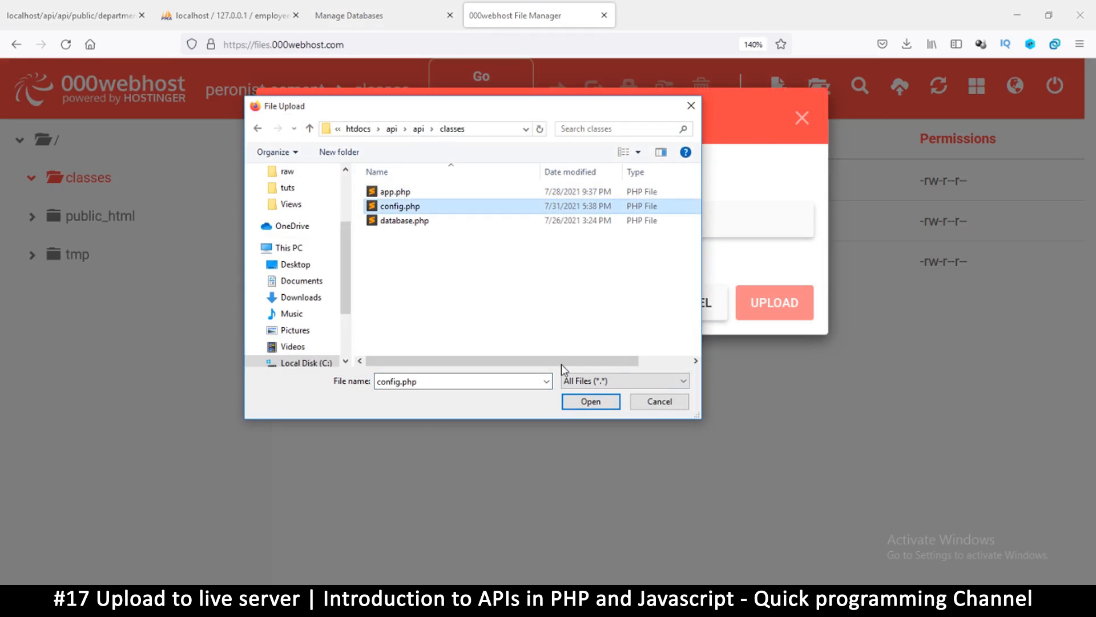
pyautogui.click(590, 400)
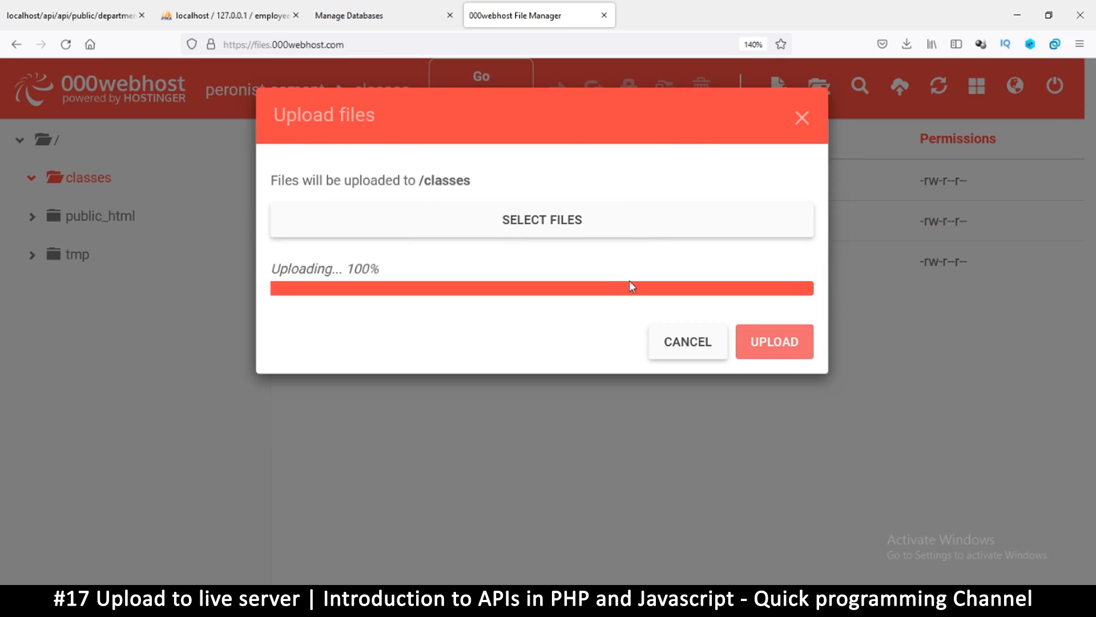
pyautogui.click(773, 341)
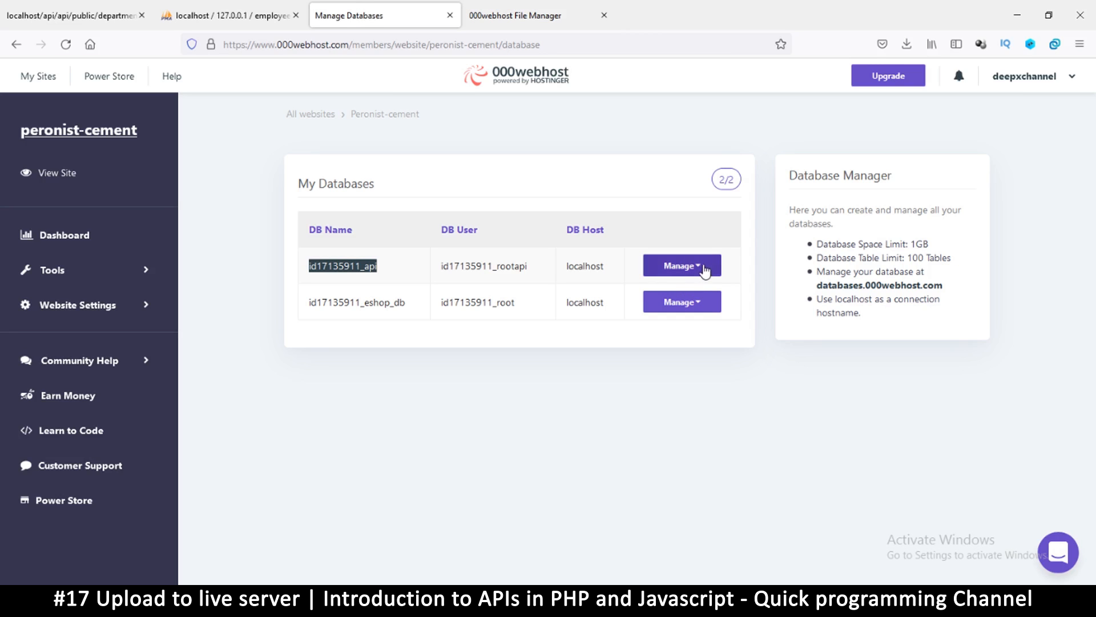
# Launch phpMyAdmin from the api database's Manage menu and select id17135911_api.
pyautogui.click(681, 265)
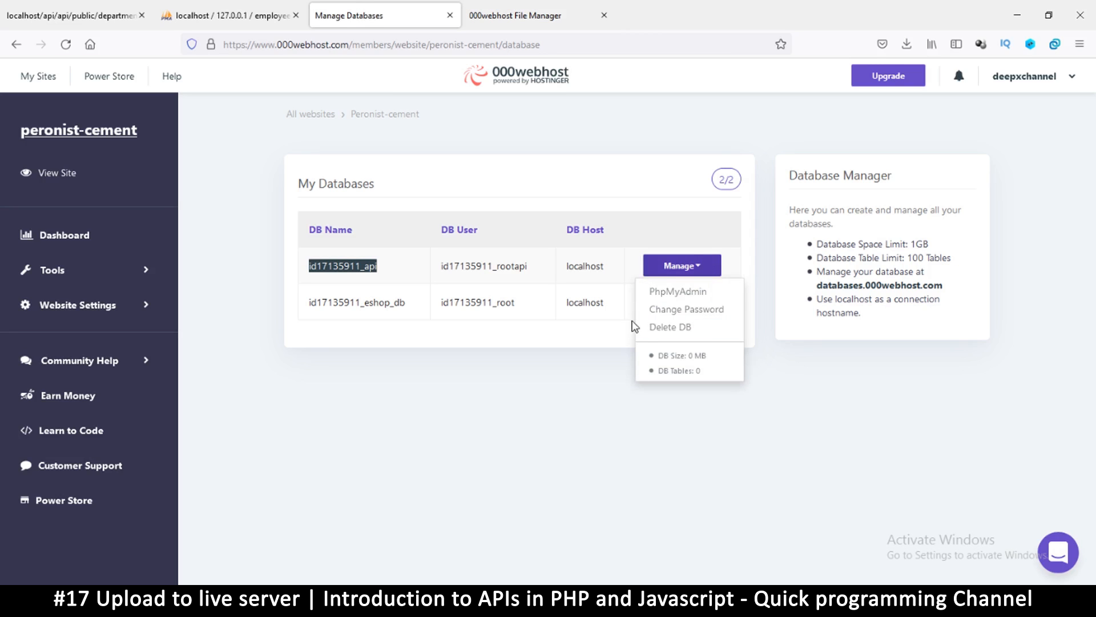
pyautogui.moveTo(681, 291)
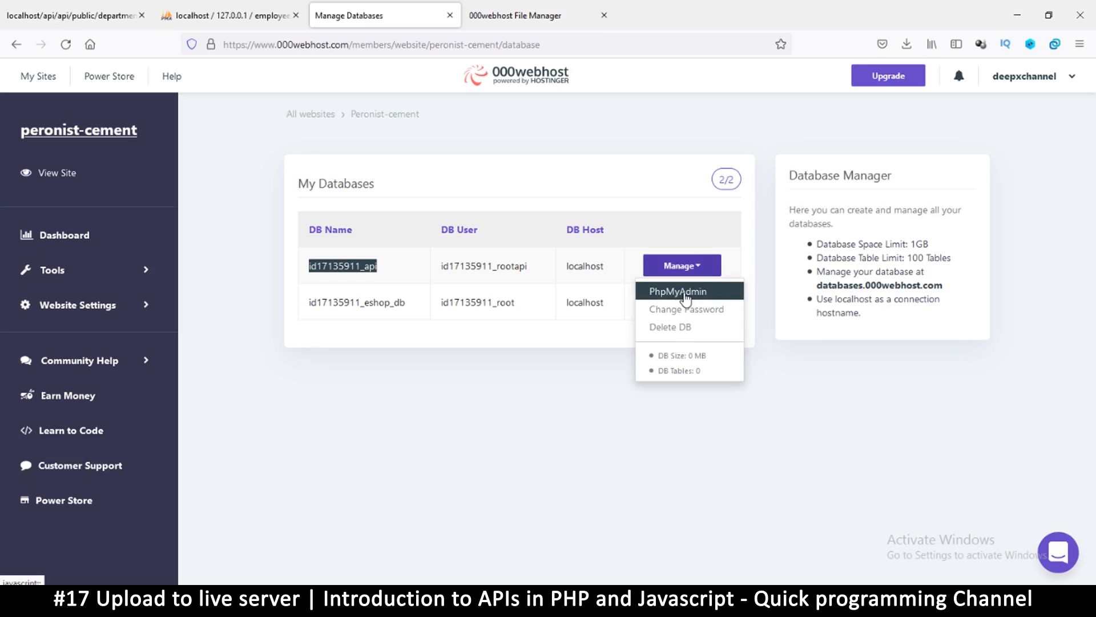
pyautogui.click(679, 291)
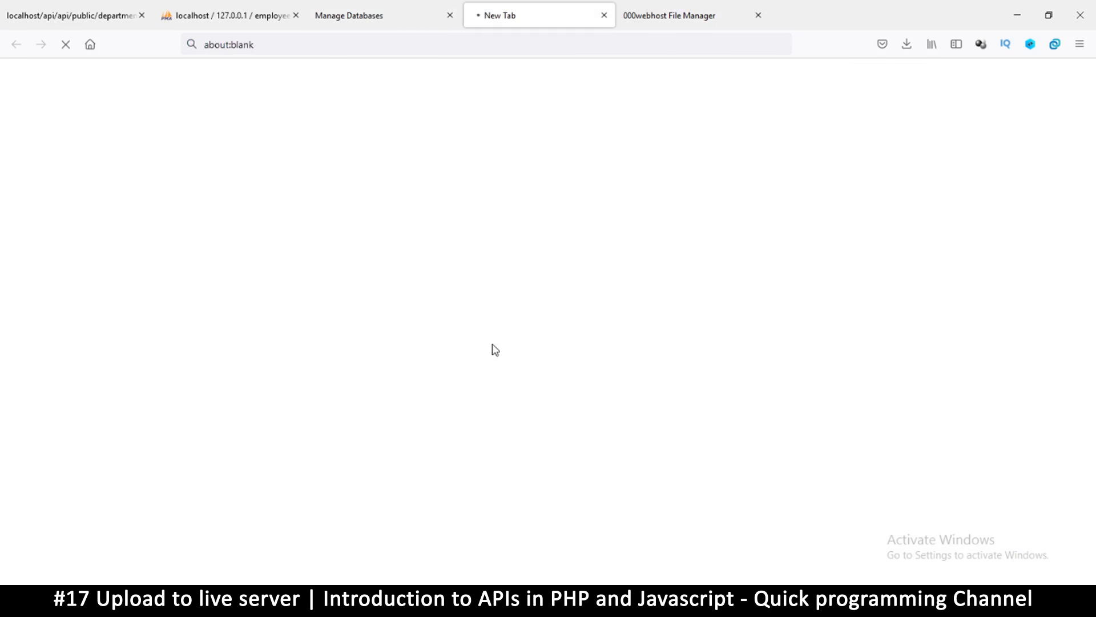
pyautogui.moveTo(469, 208)
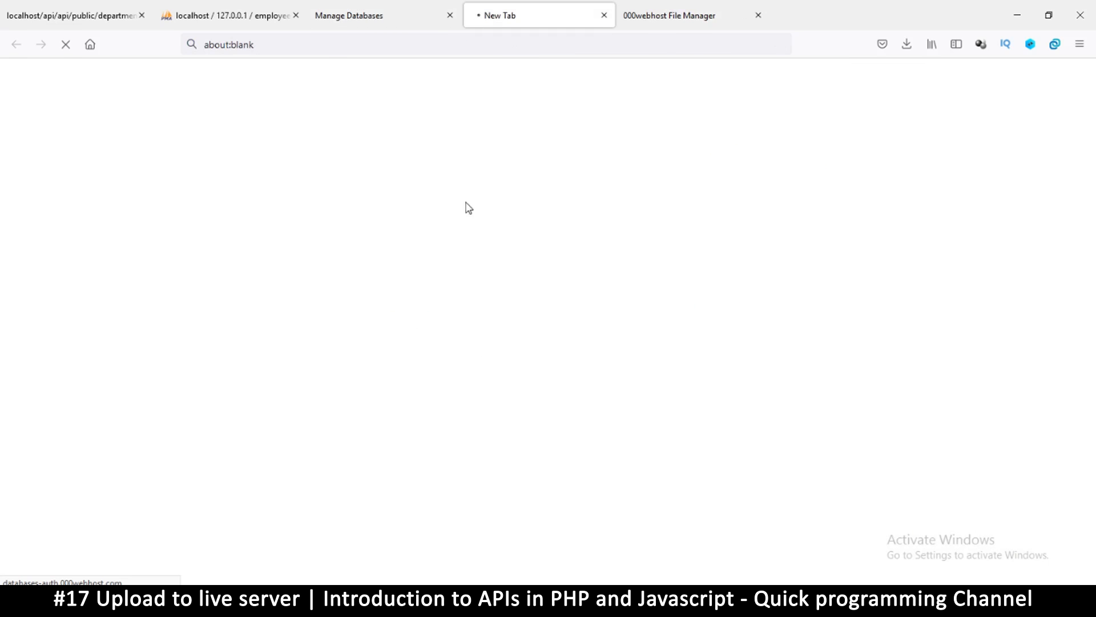
pyautogui.moveTo(676, 464)
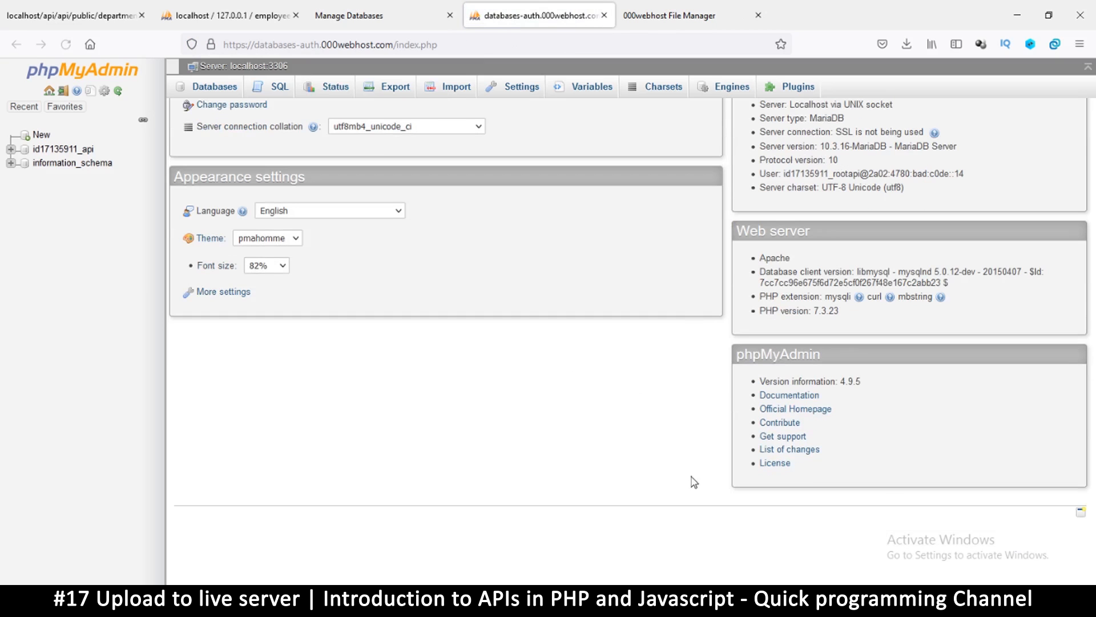
pyautogui.moveTo(572, 190)
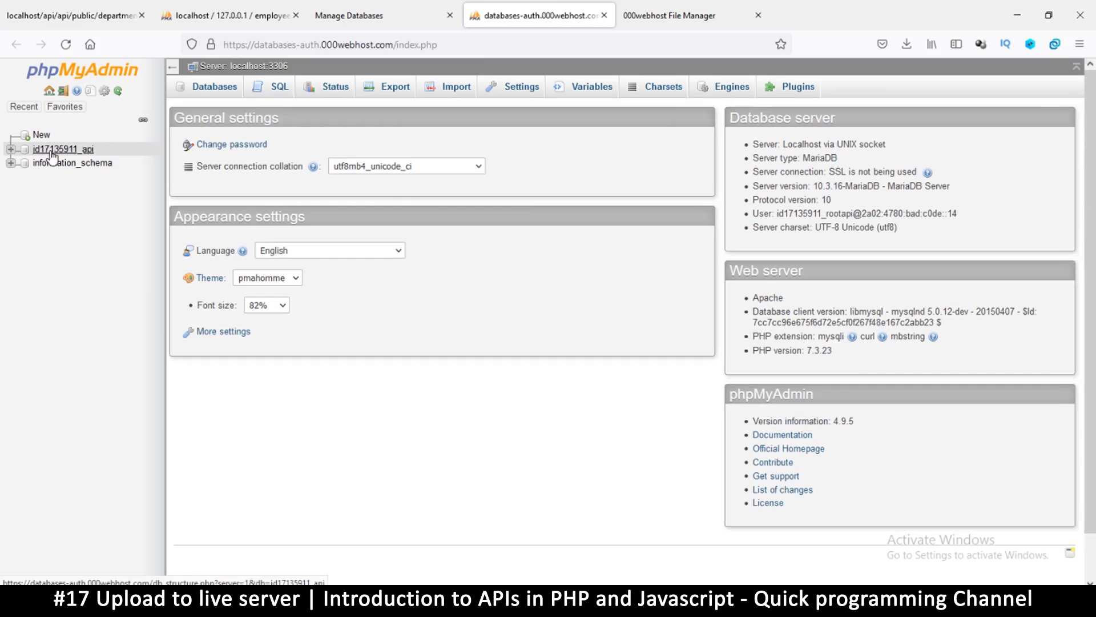
pyautogui.click(63, 149)
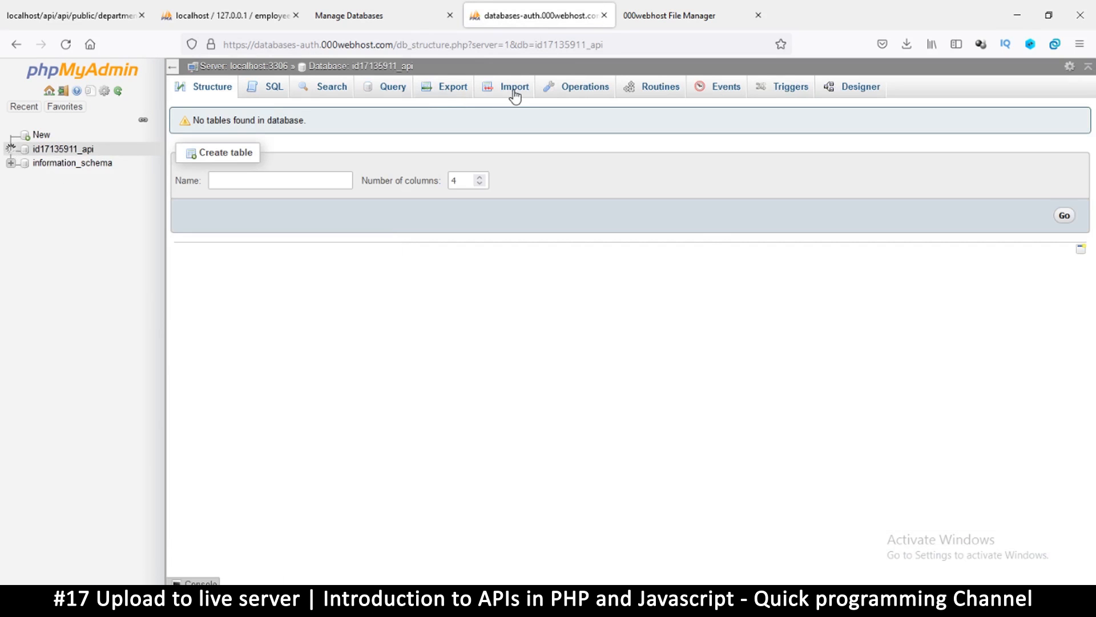
# Import employees.sql from the computer into id17135911_api.
pyautogui.click(514, 86)
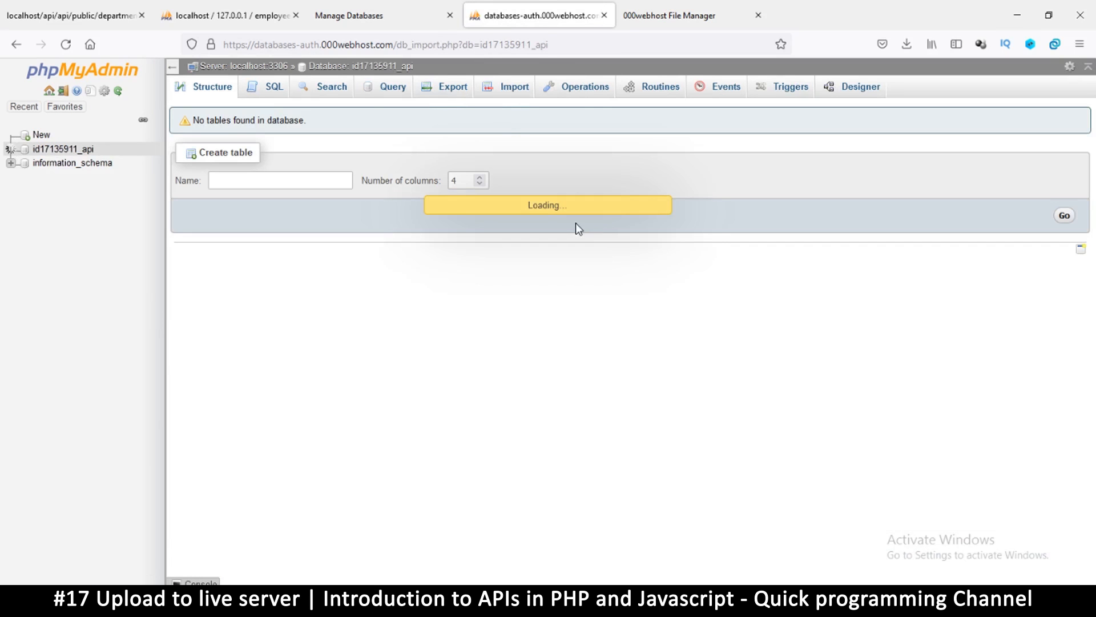
pyautogui.moveTo(515, 92)
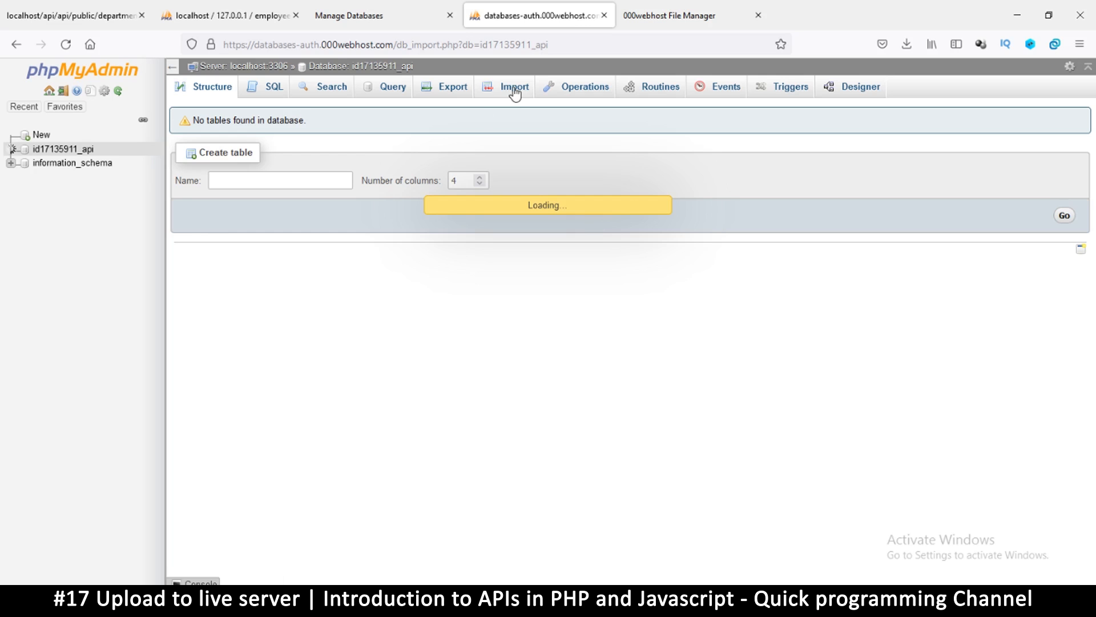
pyautogui.click(514, 87)
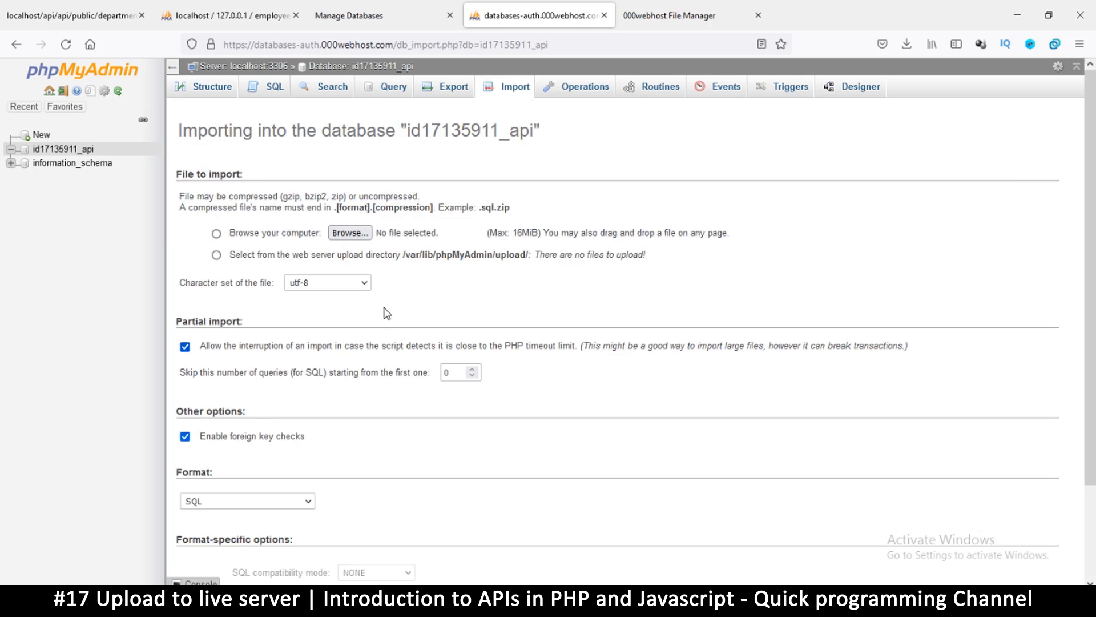
pyautogui.click(217, 232)
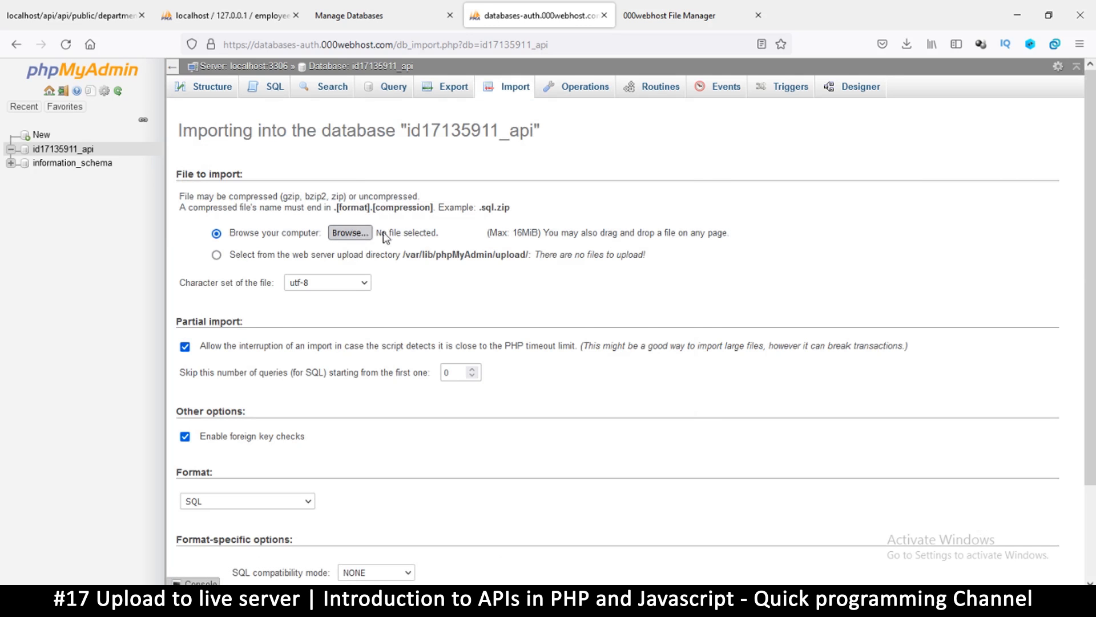
pyautogui.click(350, 232)
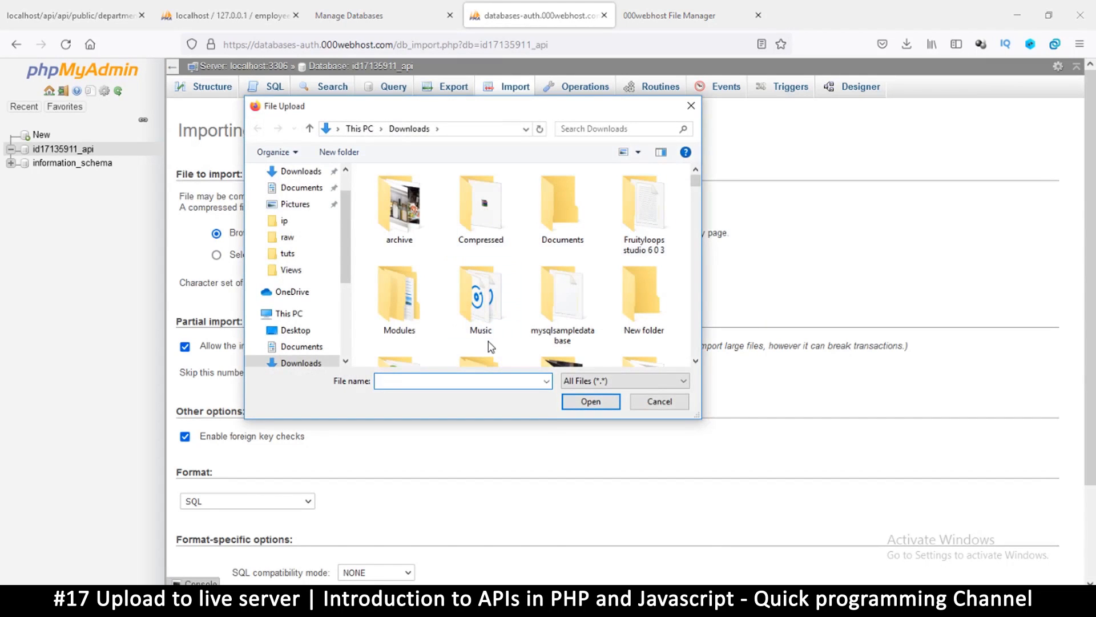
pyautogui.write('em')
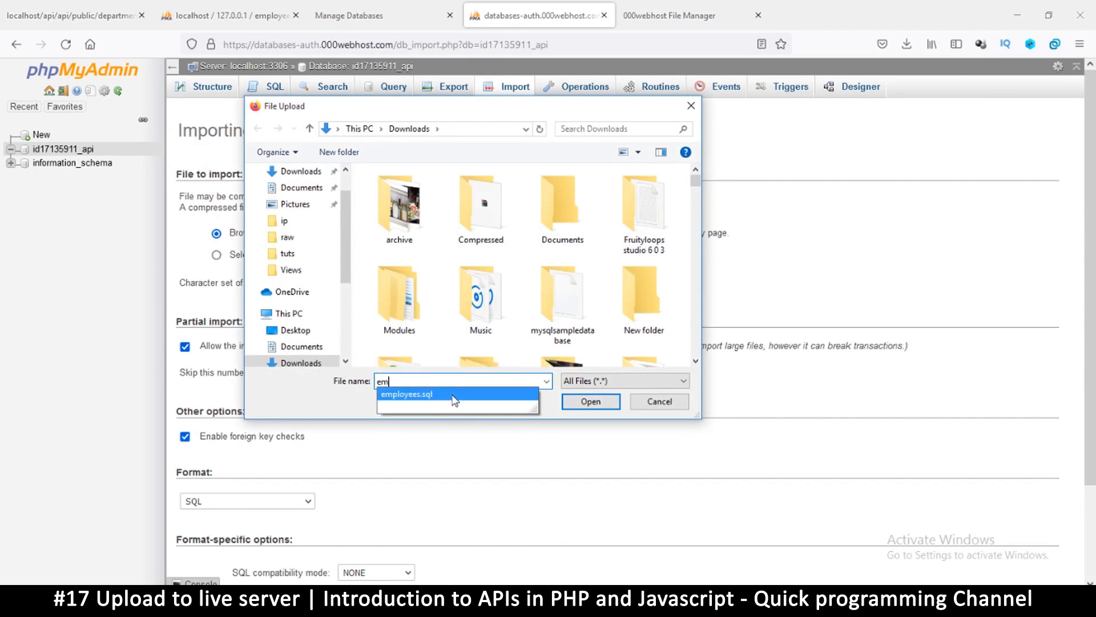
pyautogui.click(589, 401)
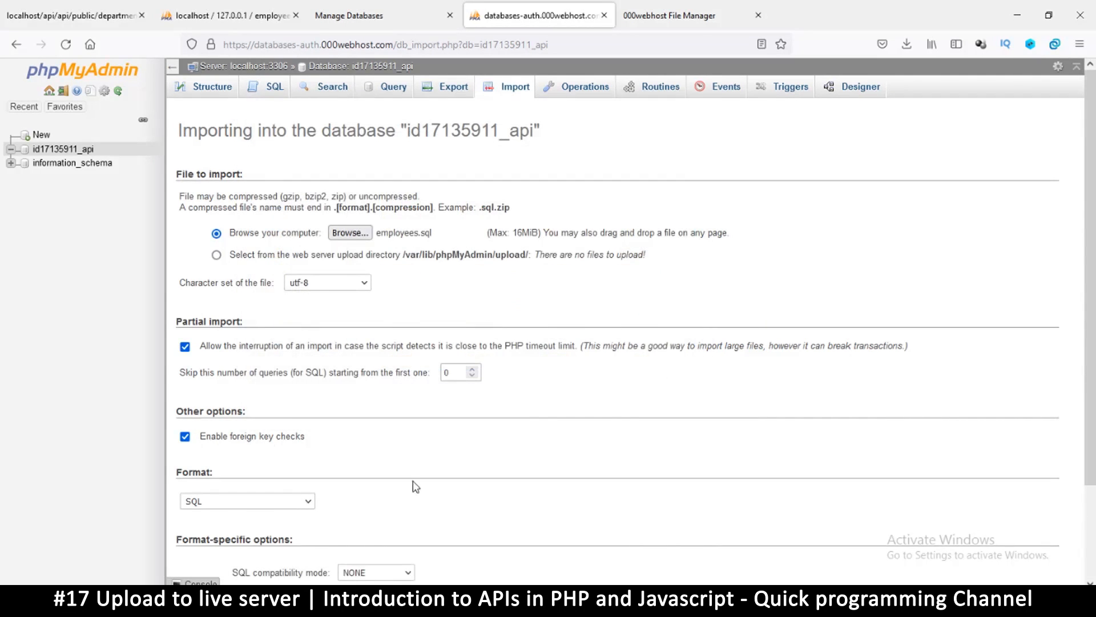
pyautogui.scroll(-3)
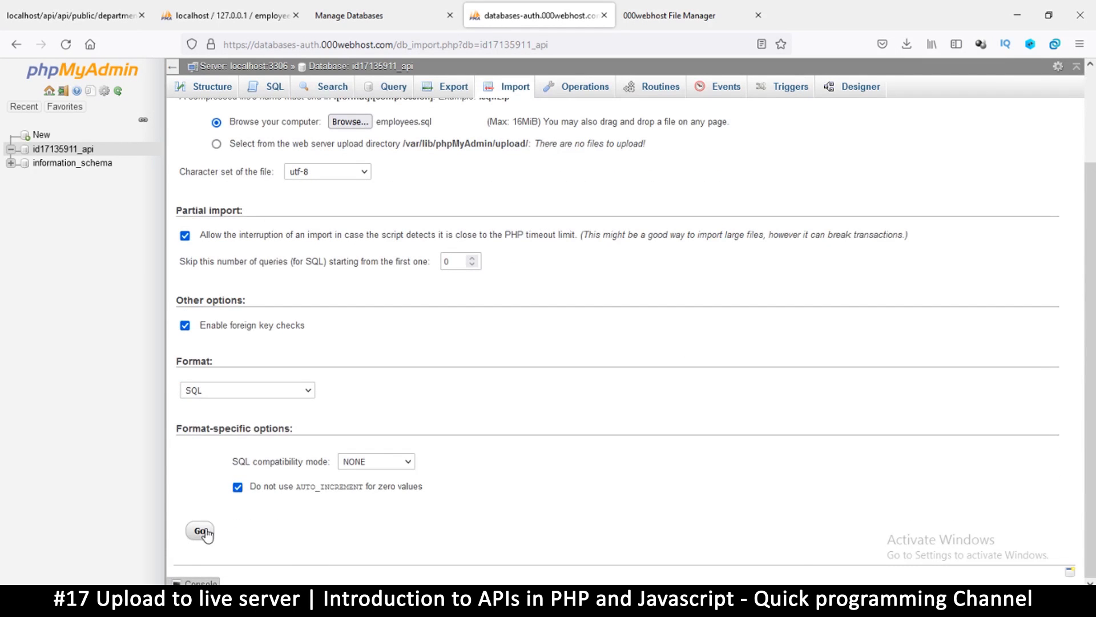
pyautogui.click(200, 531)
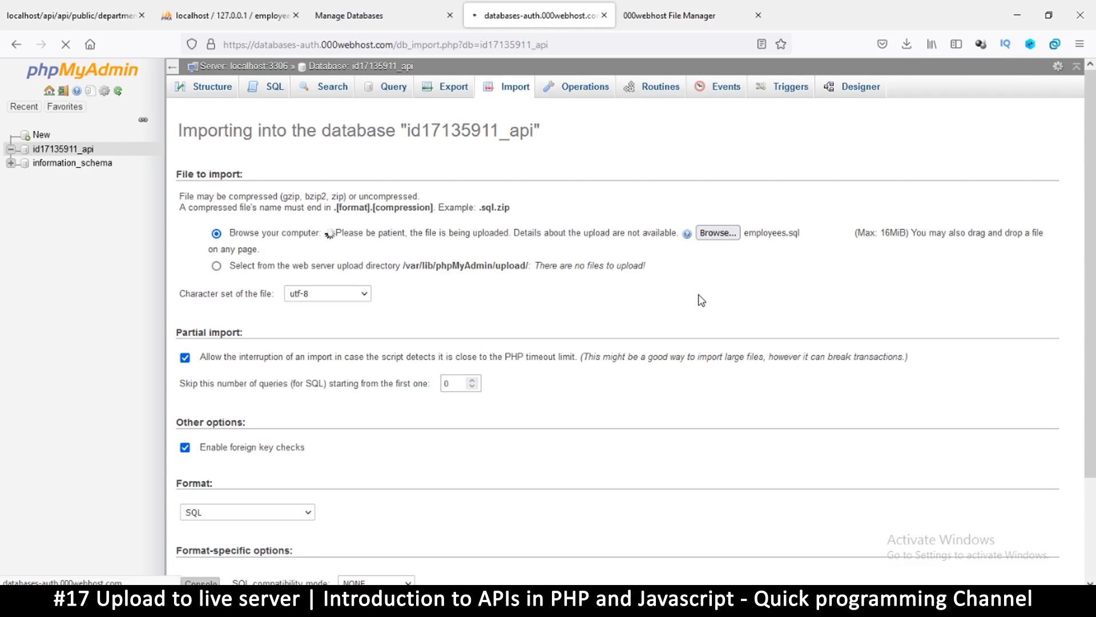
pyautogui.moveTo(351, 259)
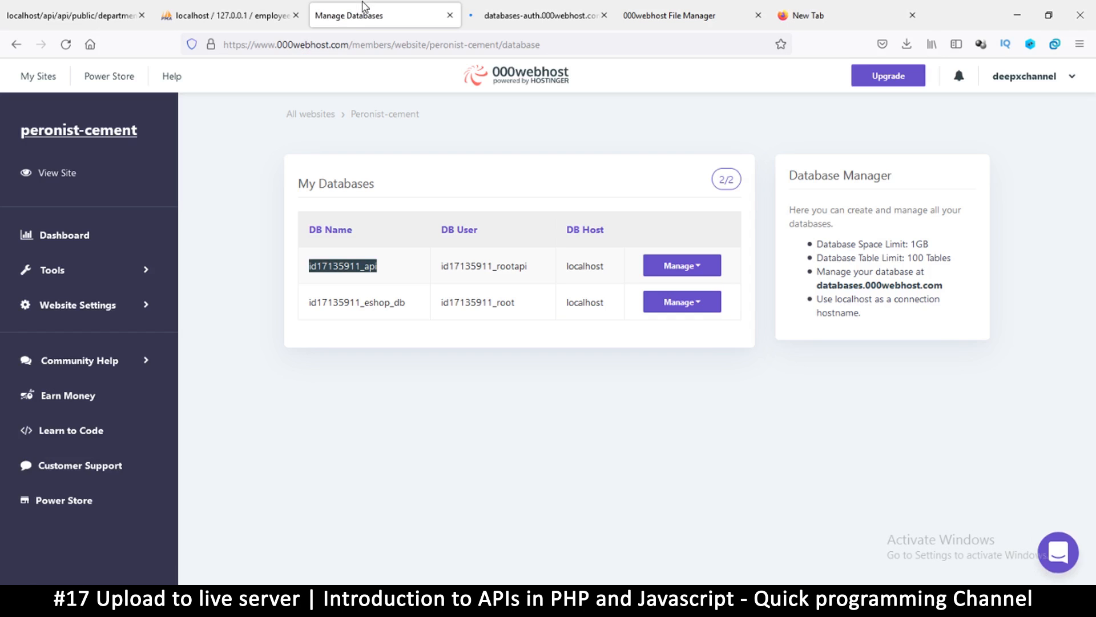
pyautogui.moveTo(56, 173)
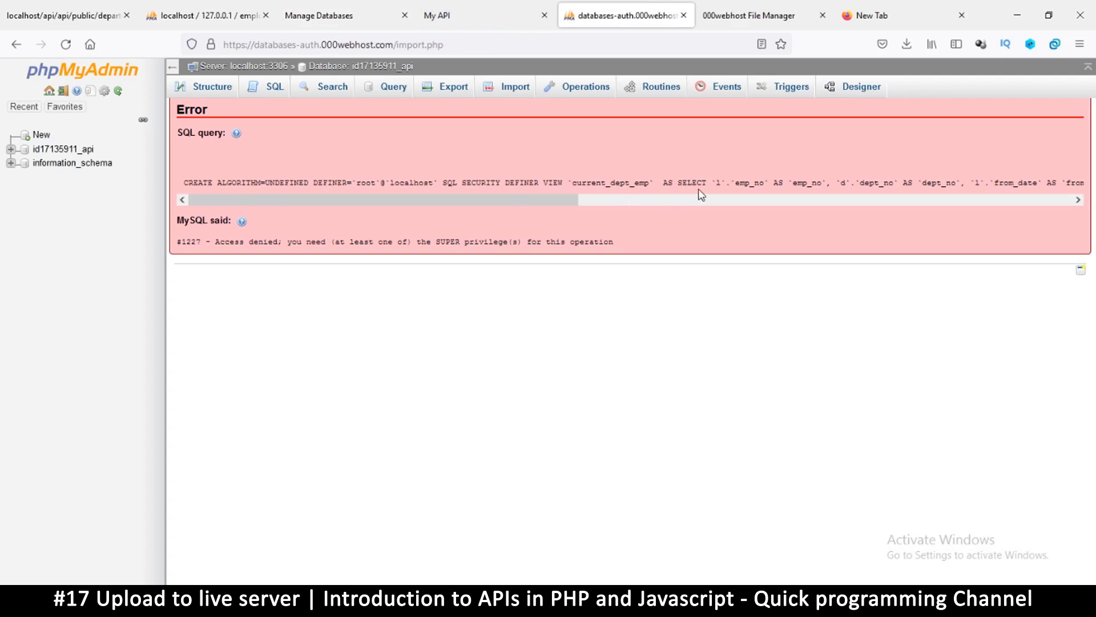
pyautogui.moveTo(947, 186)
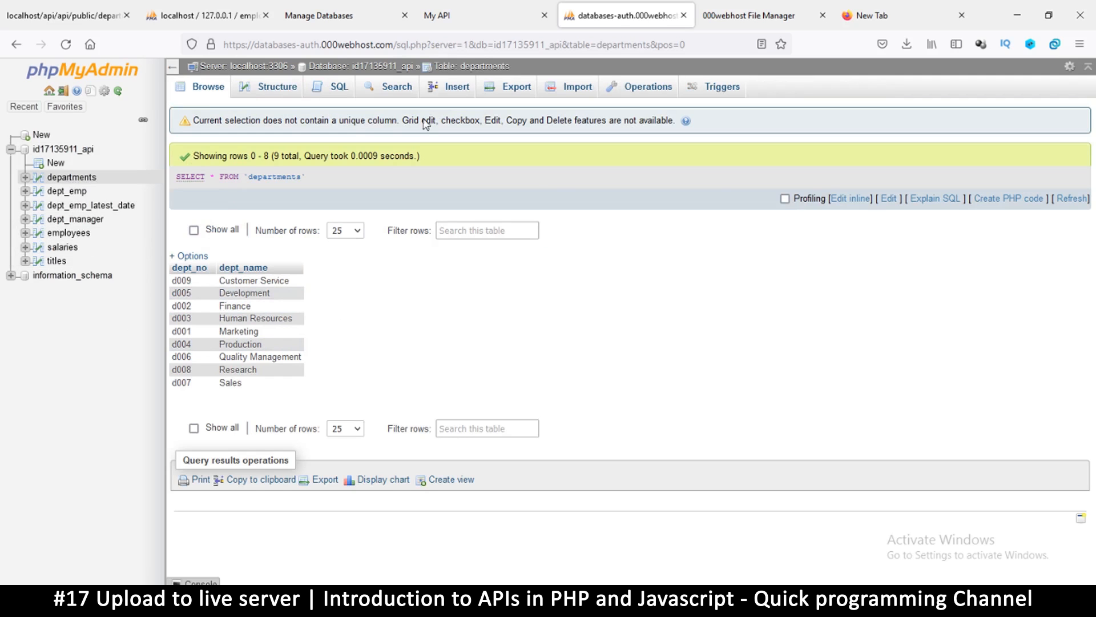
# Browse the imported employees table's rows to confirm the data arrived.
pyautogui.click(69, 233)
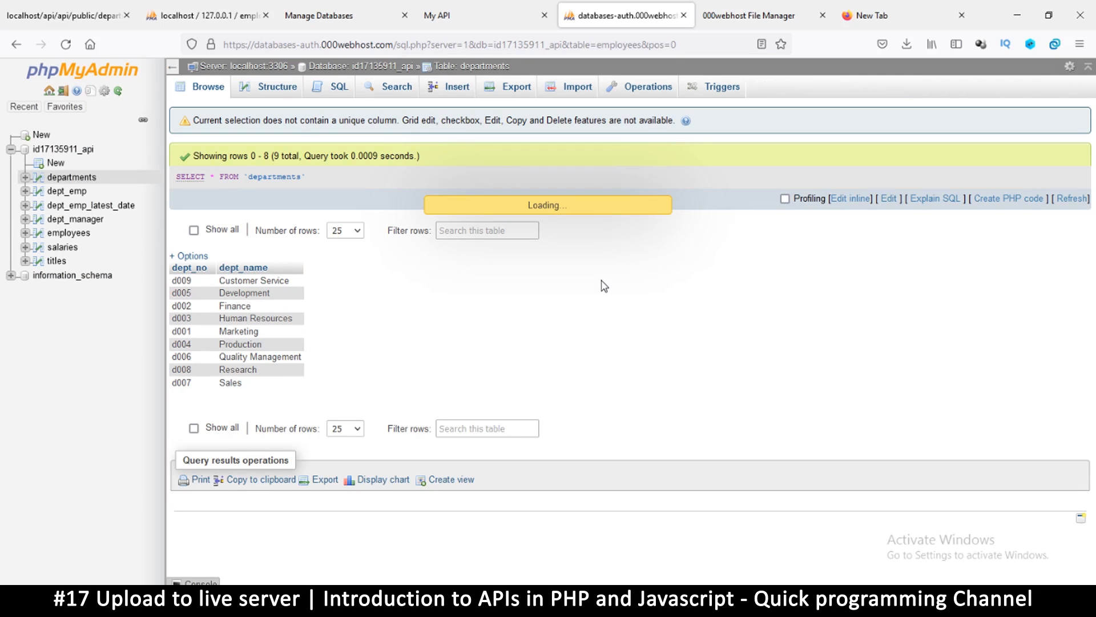
pyautogui.click(69, 232)
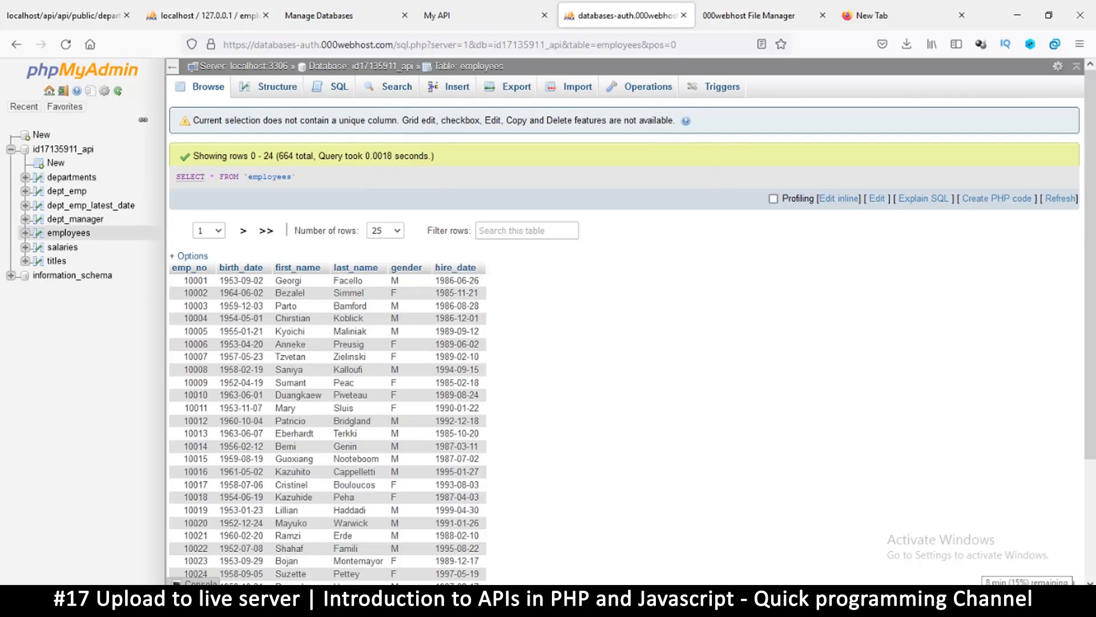
pyautogui.moveTo(676, 6)
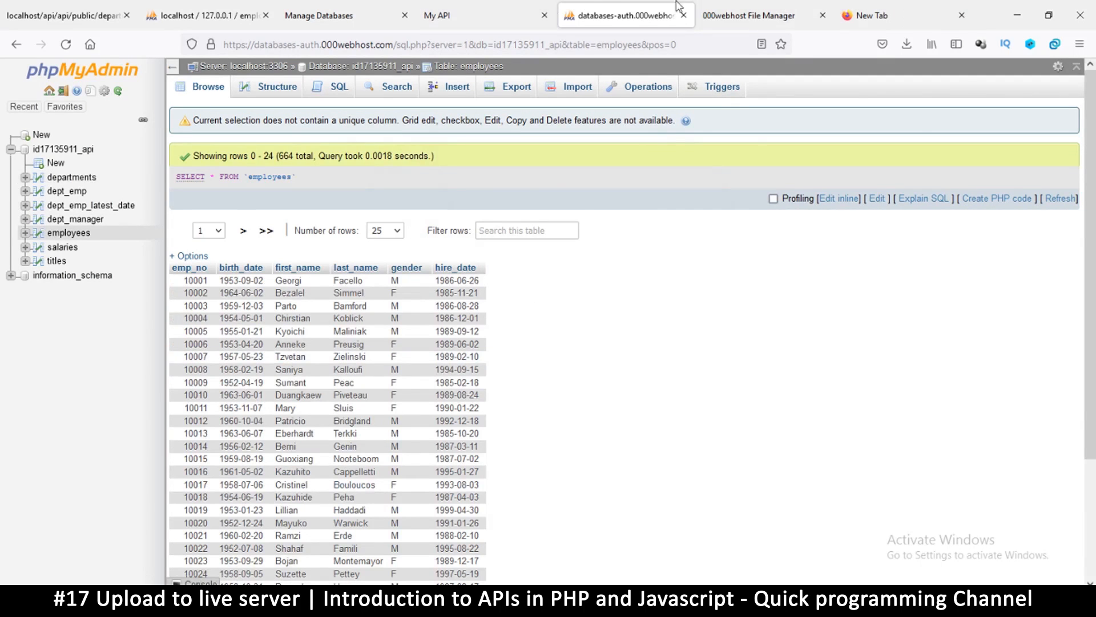
pyautogui.click(748, 15)
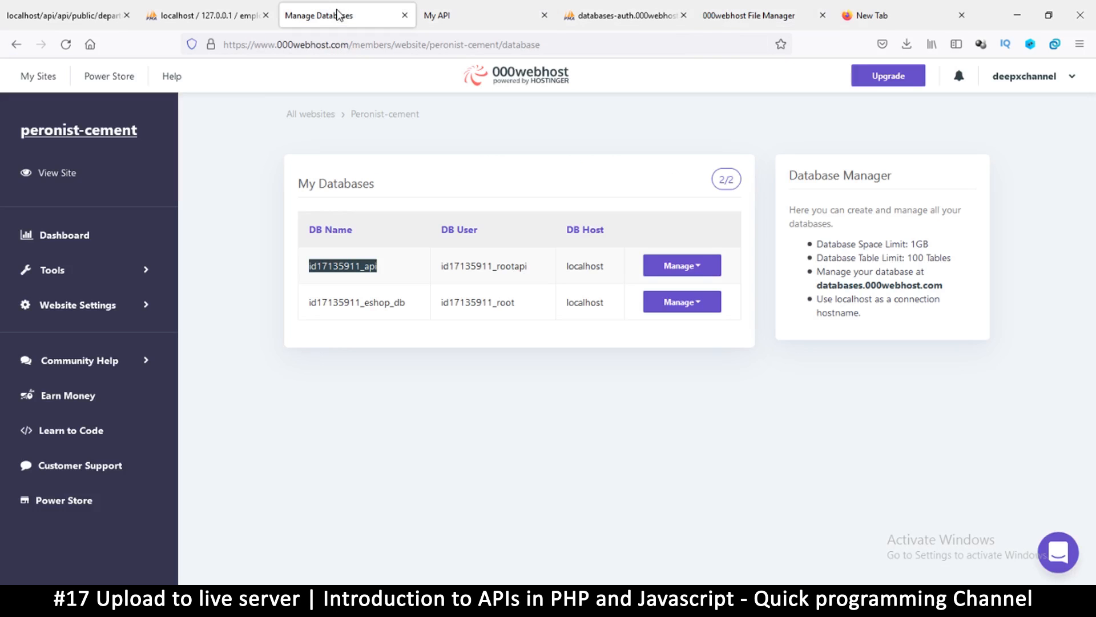
# Load the live API's /departments endpoint, then request /employees/2.
pyautogui.click(455, 15)
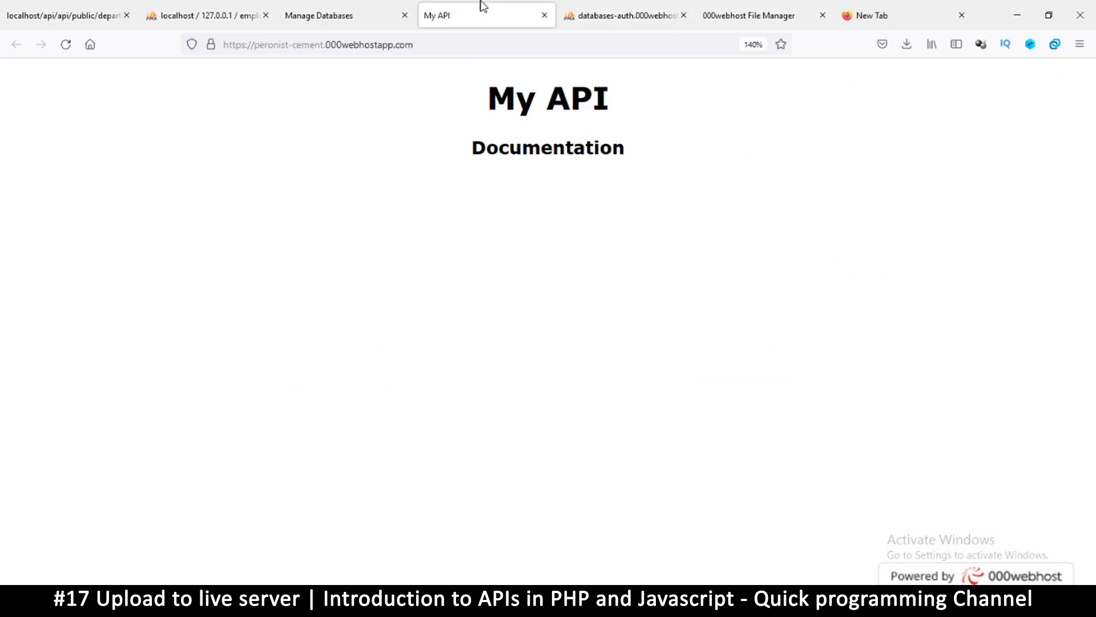
pyautogui.click(317, 44)
pyautogui.write('/departments')
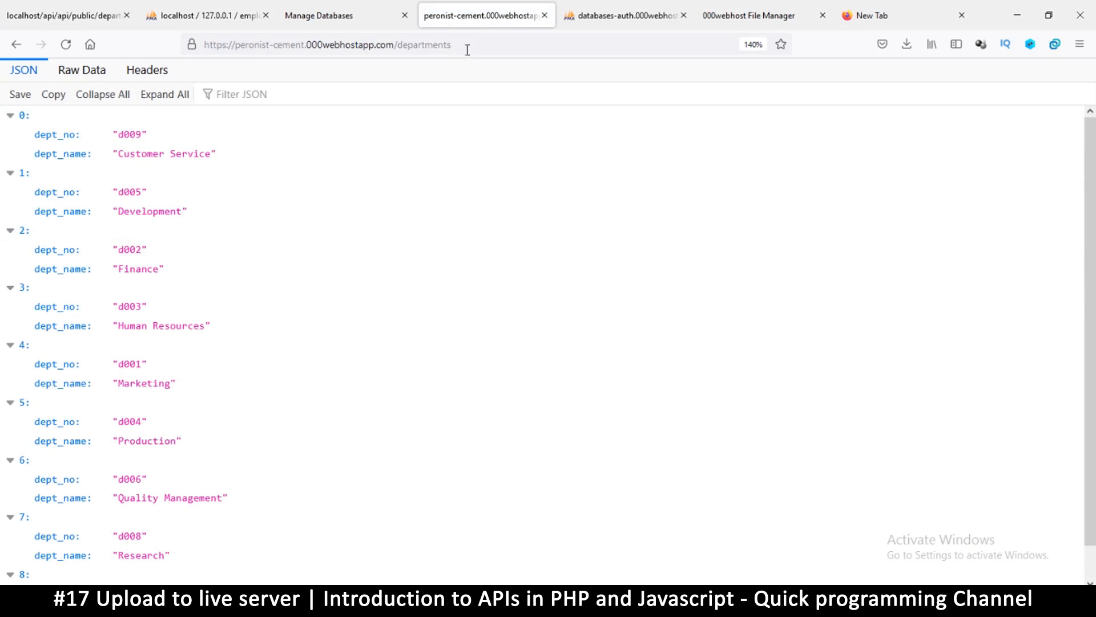
pyautogui.click(325, 44)
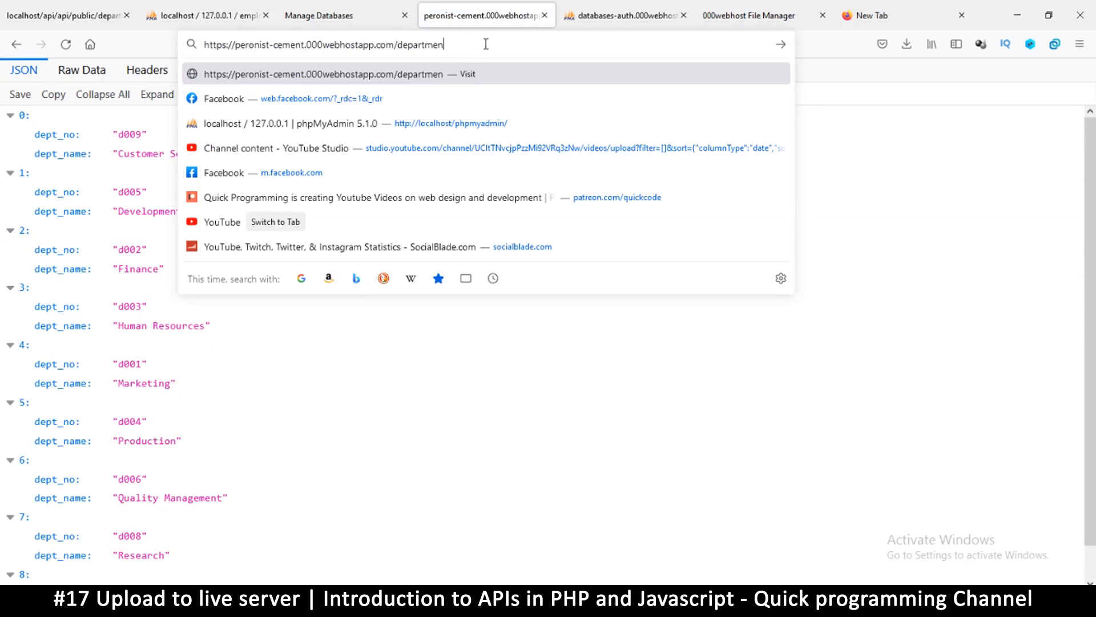
pyautogui.press('Backspace')
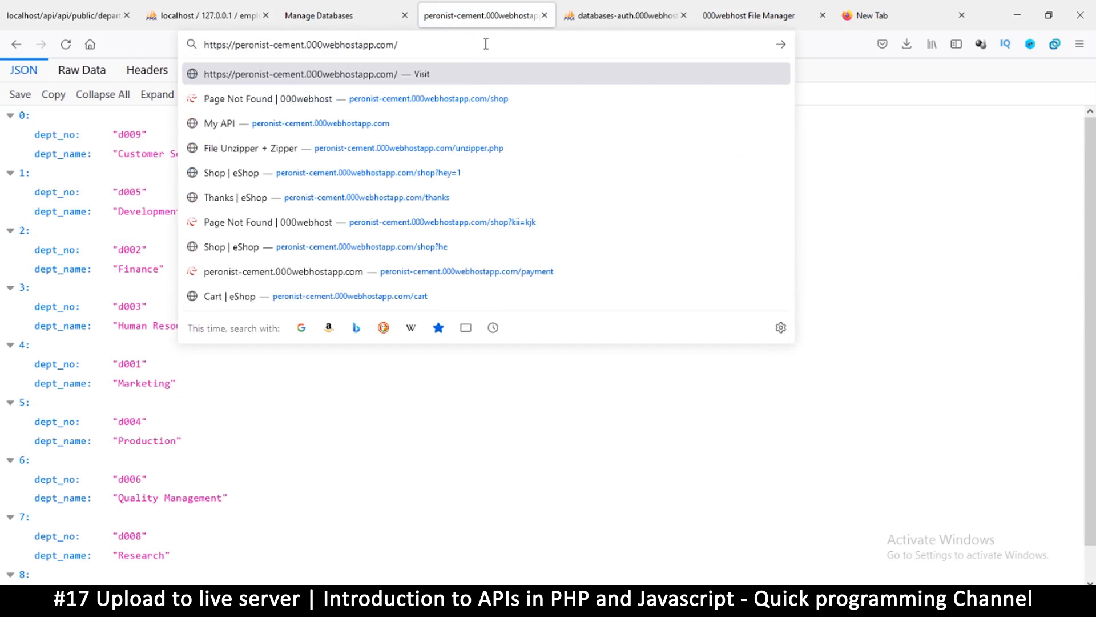
pyautogui.write('employees/2')
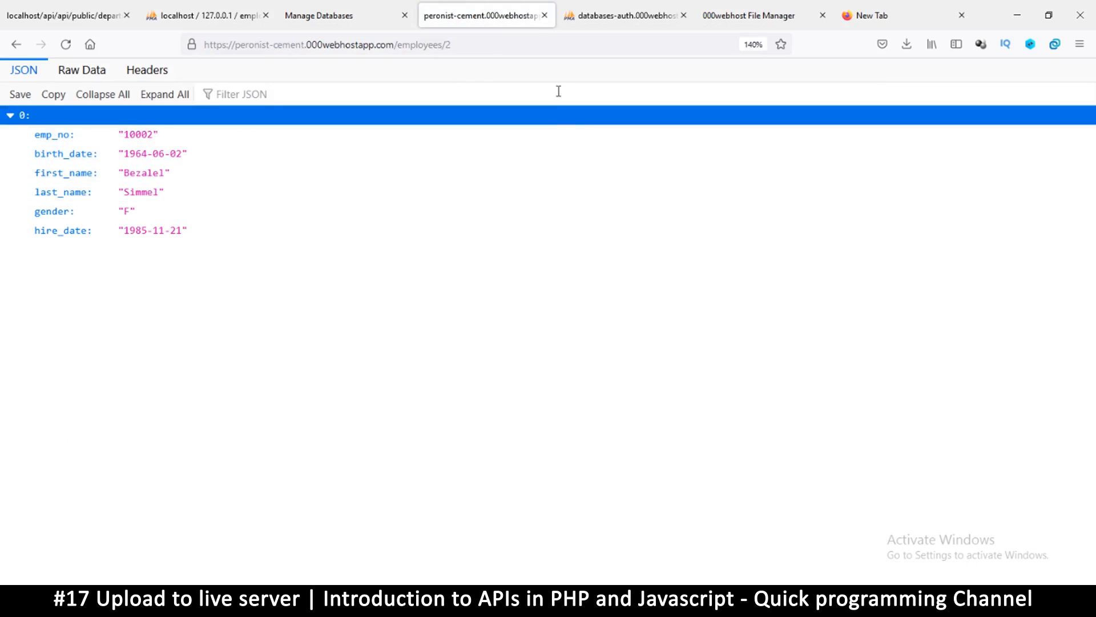
pyautogui.moveTo(389, 59)
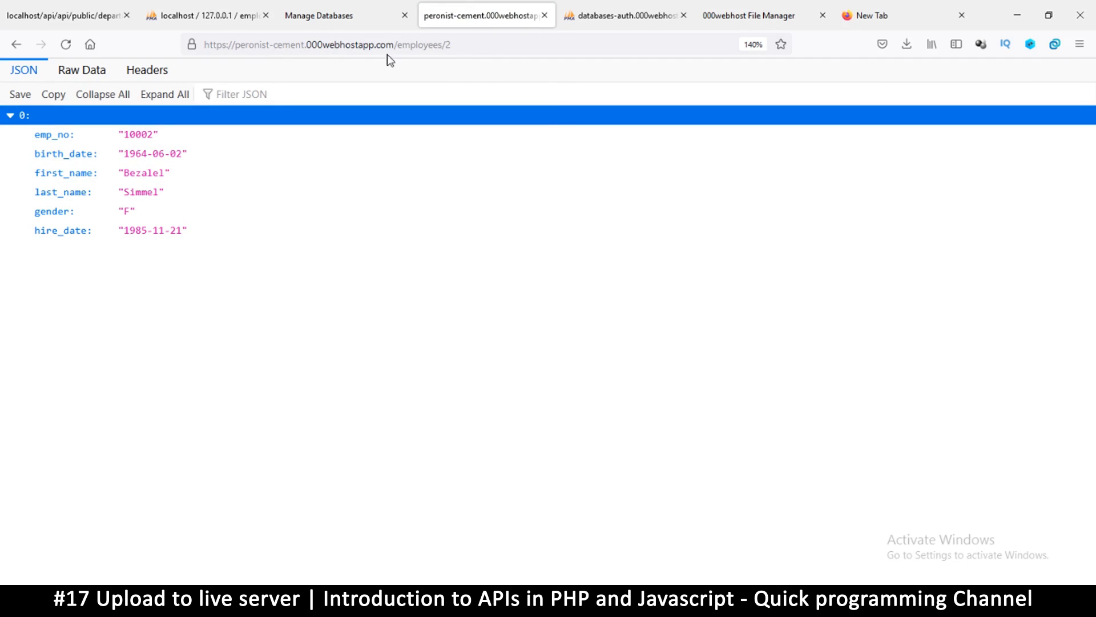
pyautogui.moveTo(563, 323)
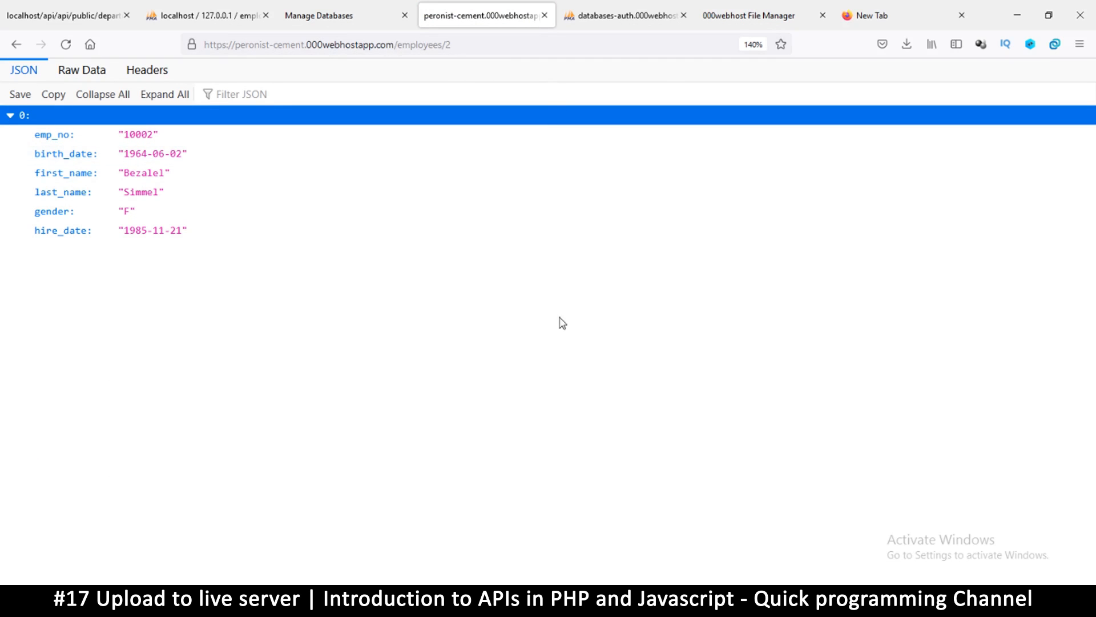